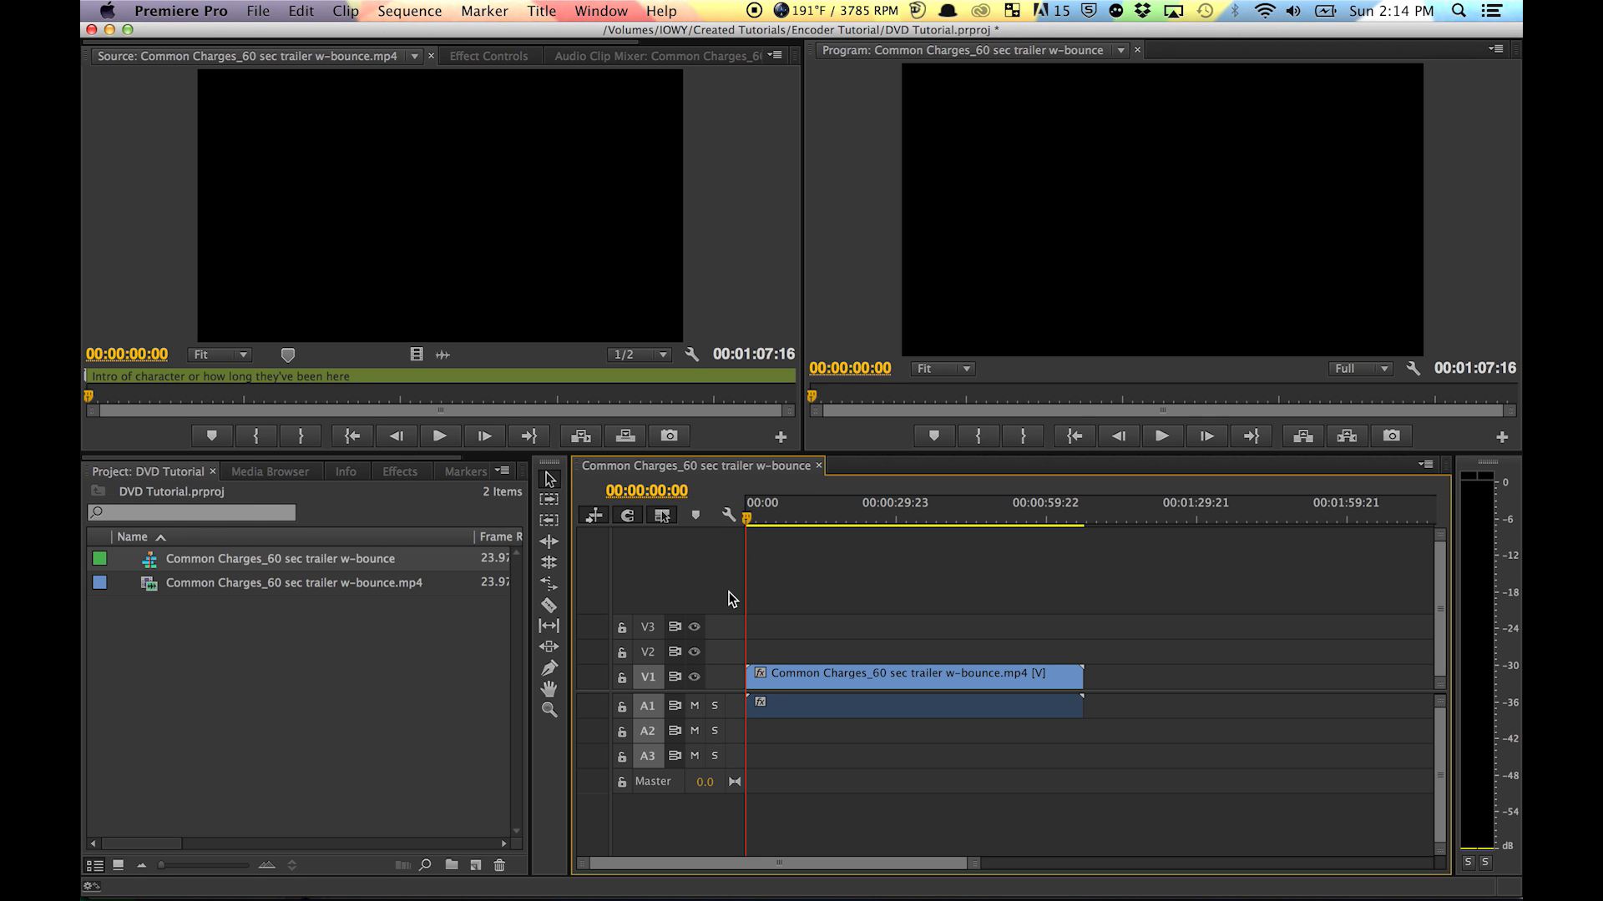
mouse_move(771, 584)
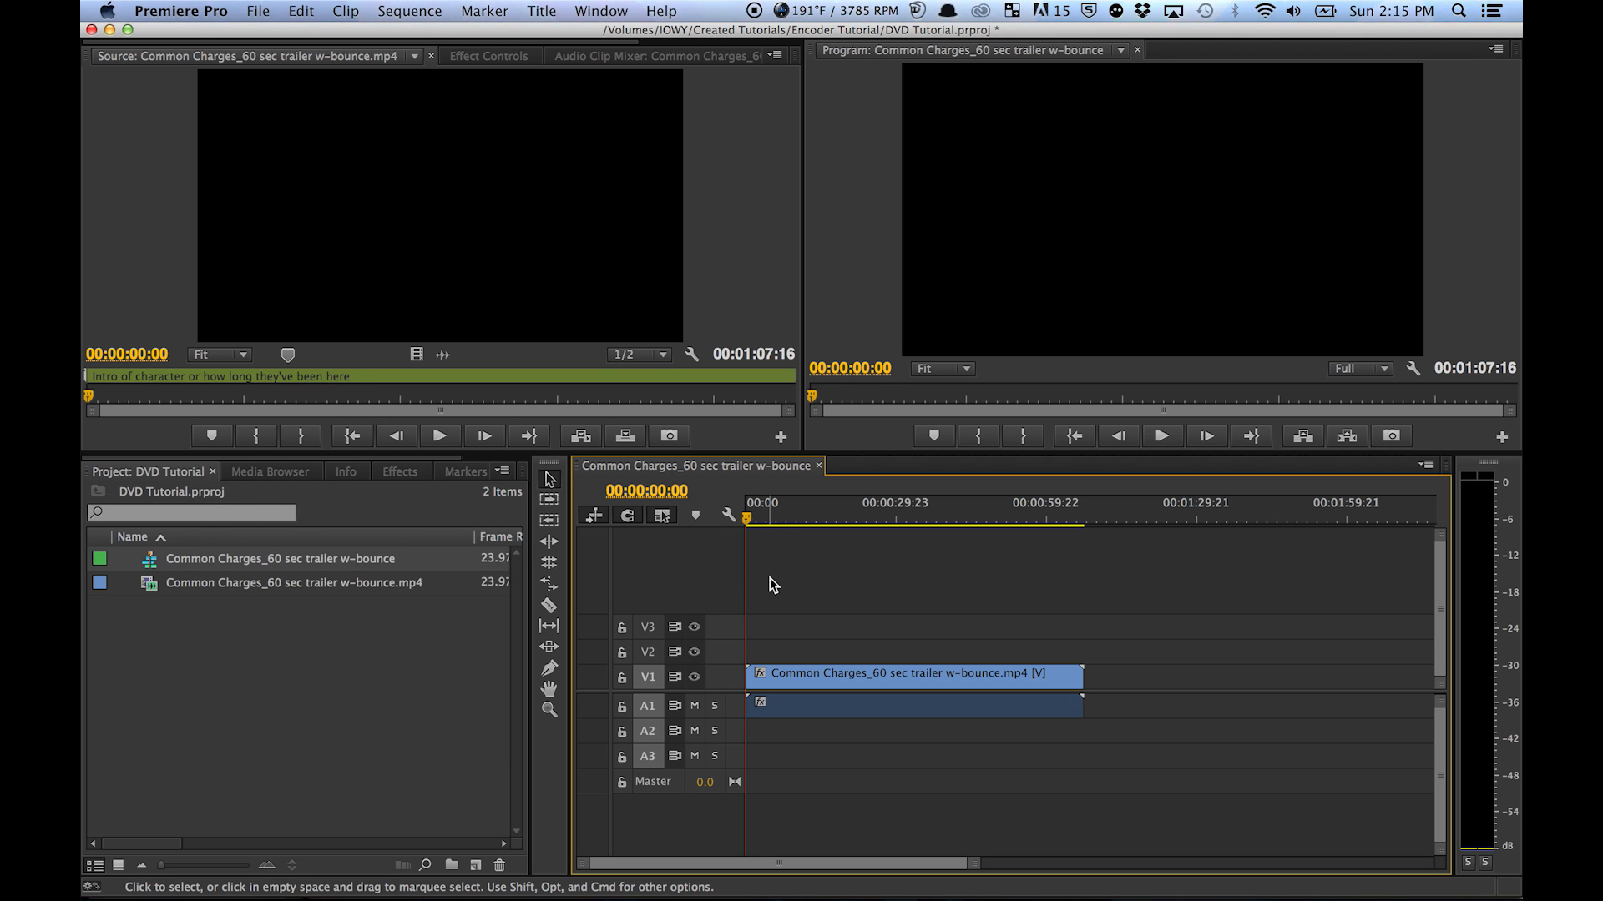
mouse_move(796, 582)
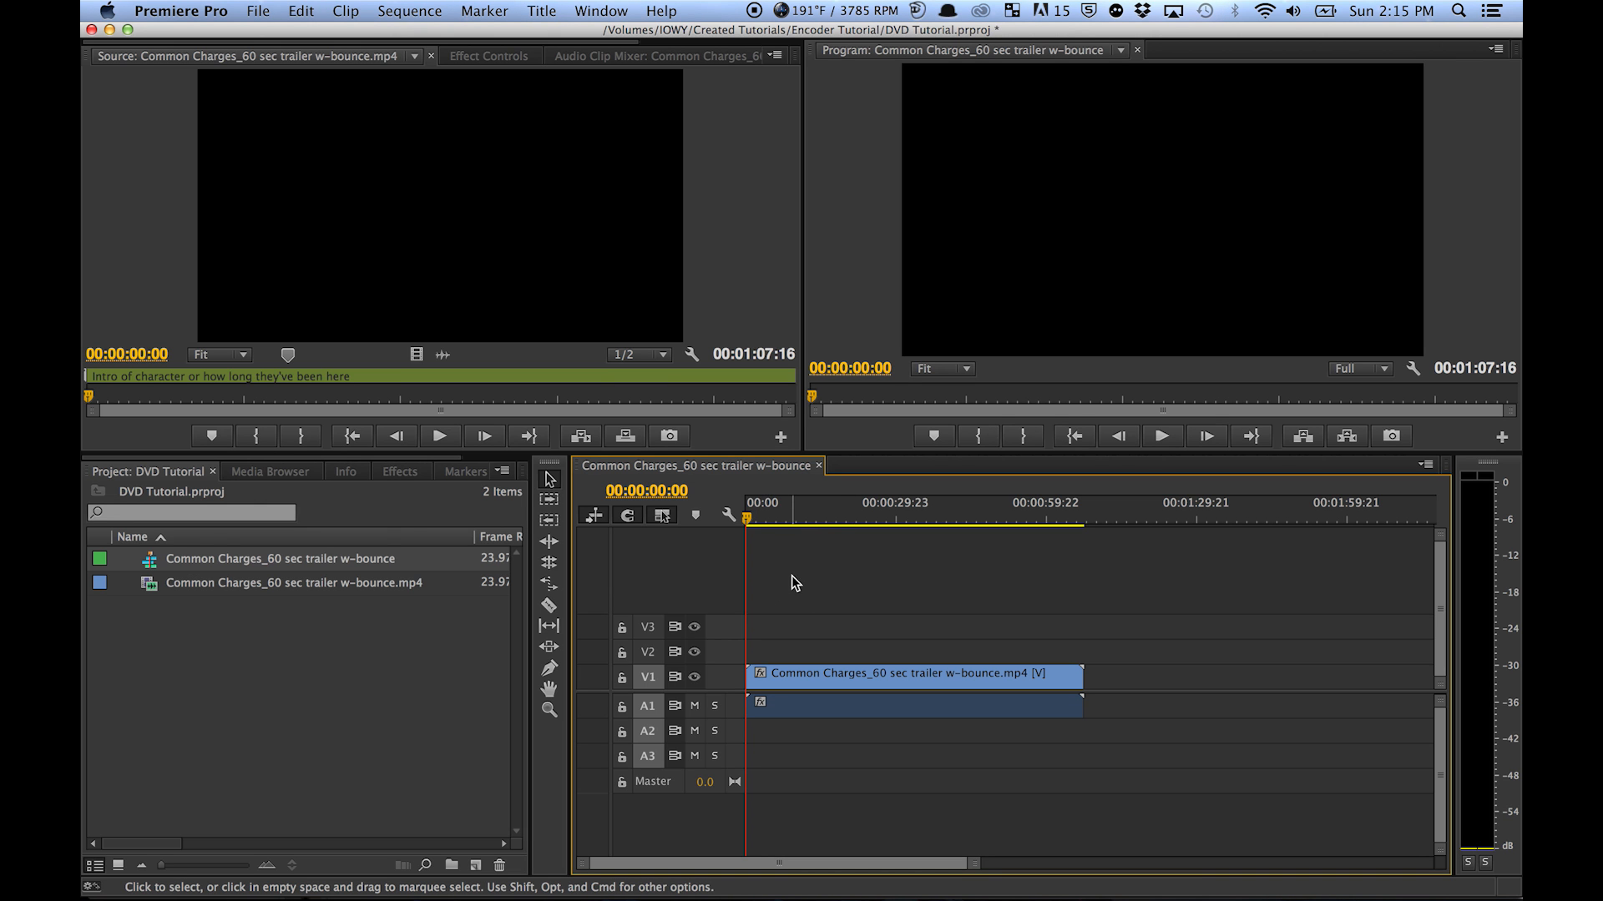
mouse_move(472, 358)
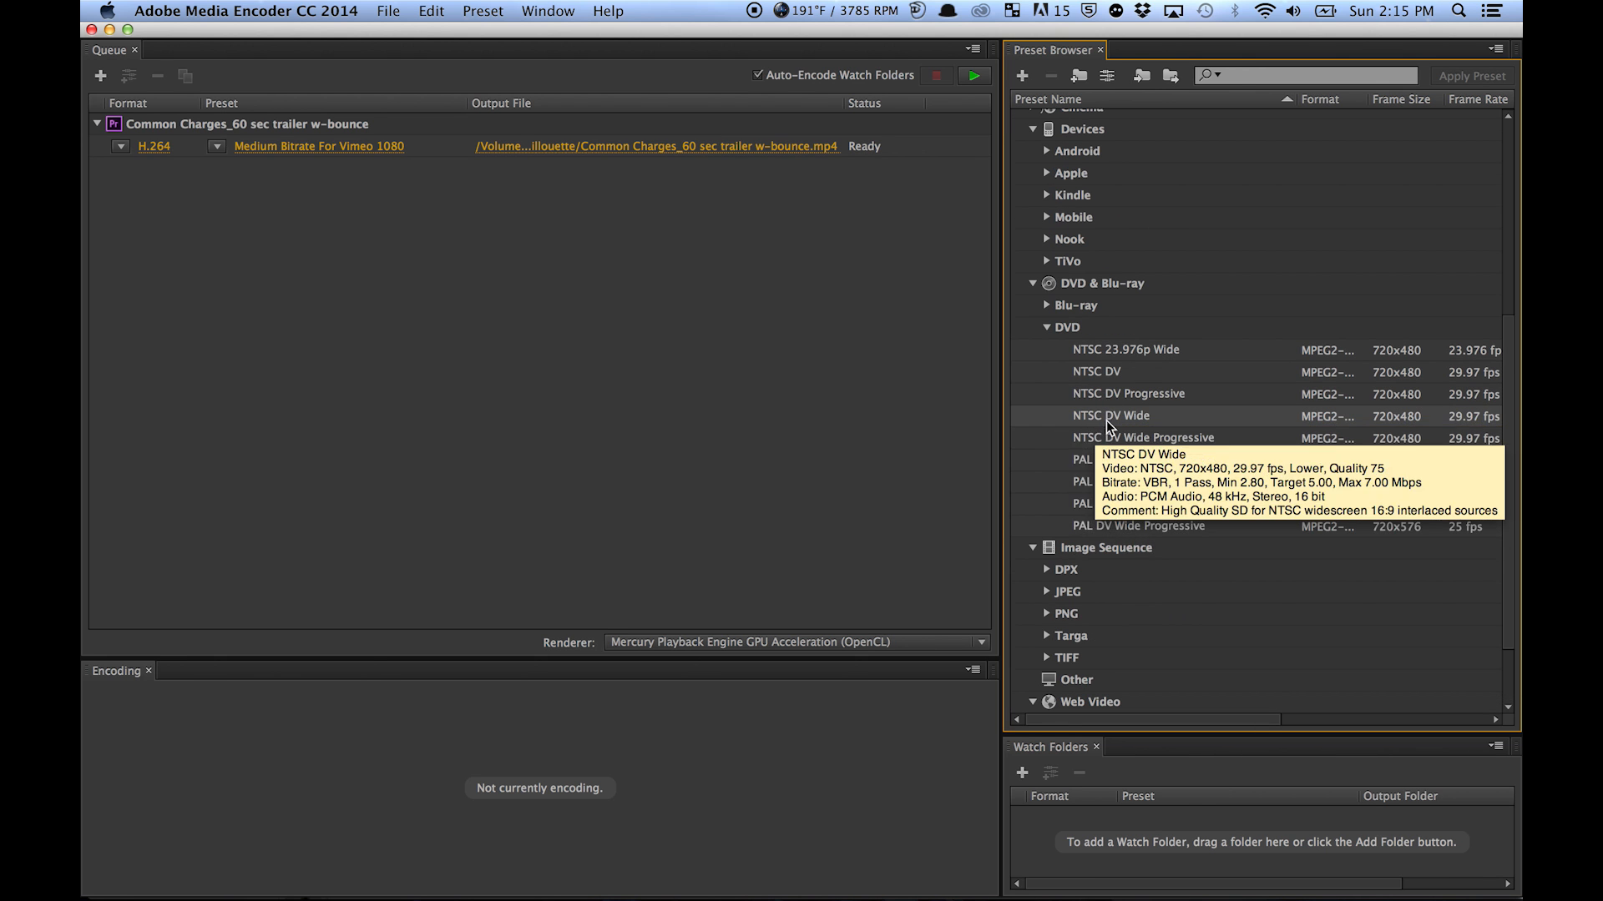
mouse_move(1124, 426)
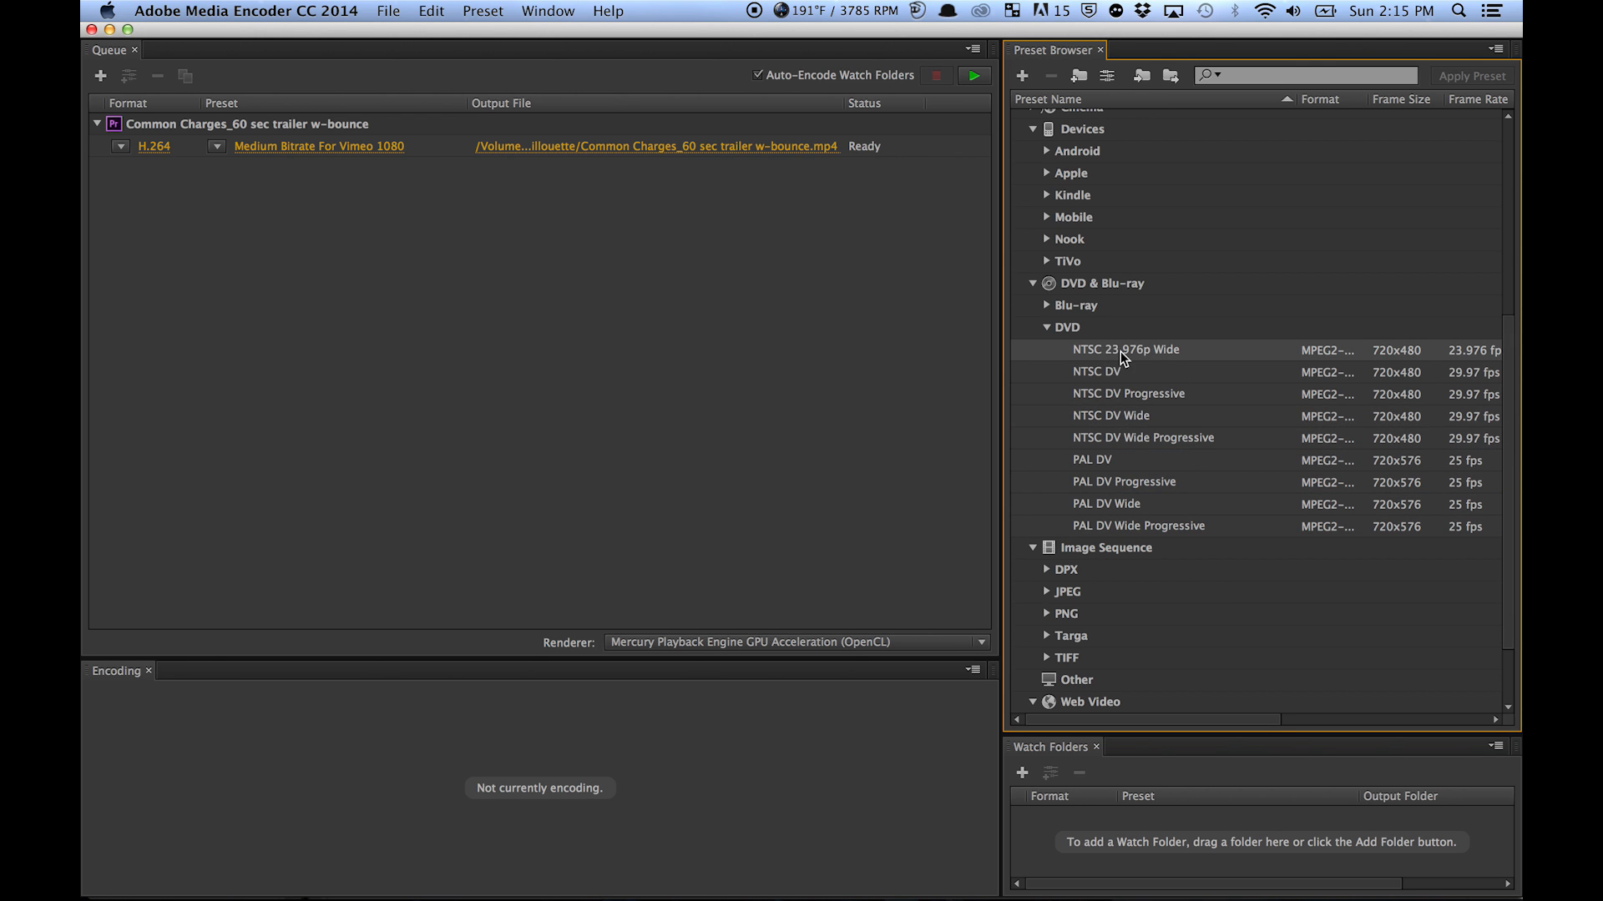
mouse_move(1101, 503)
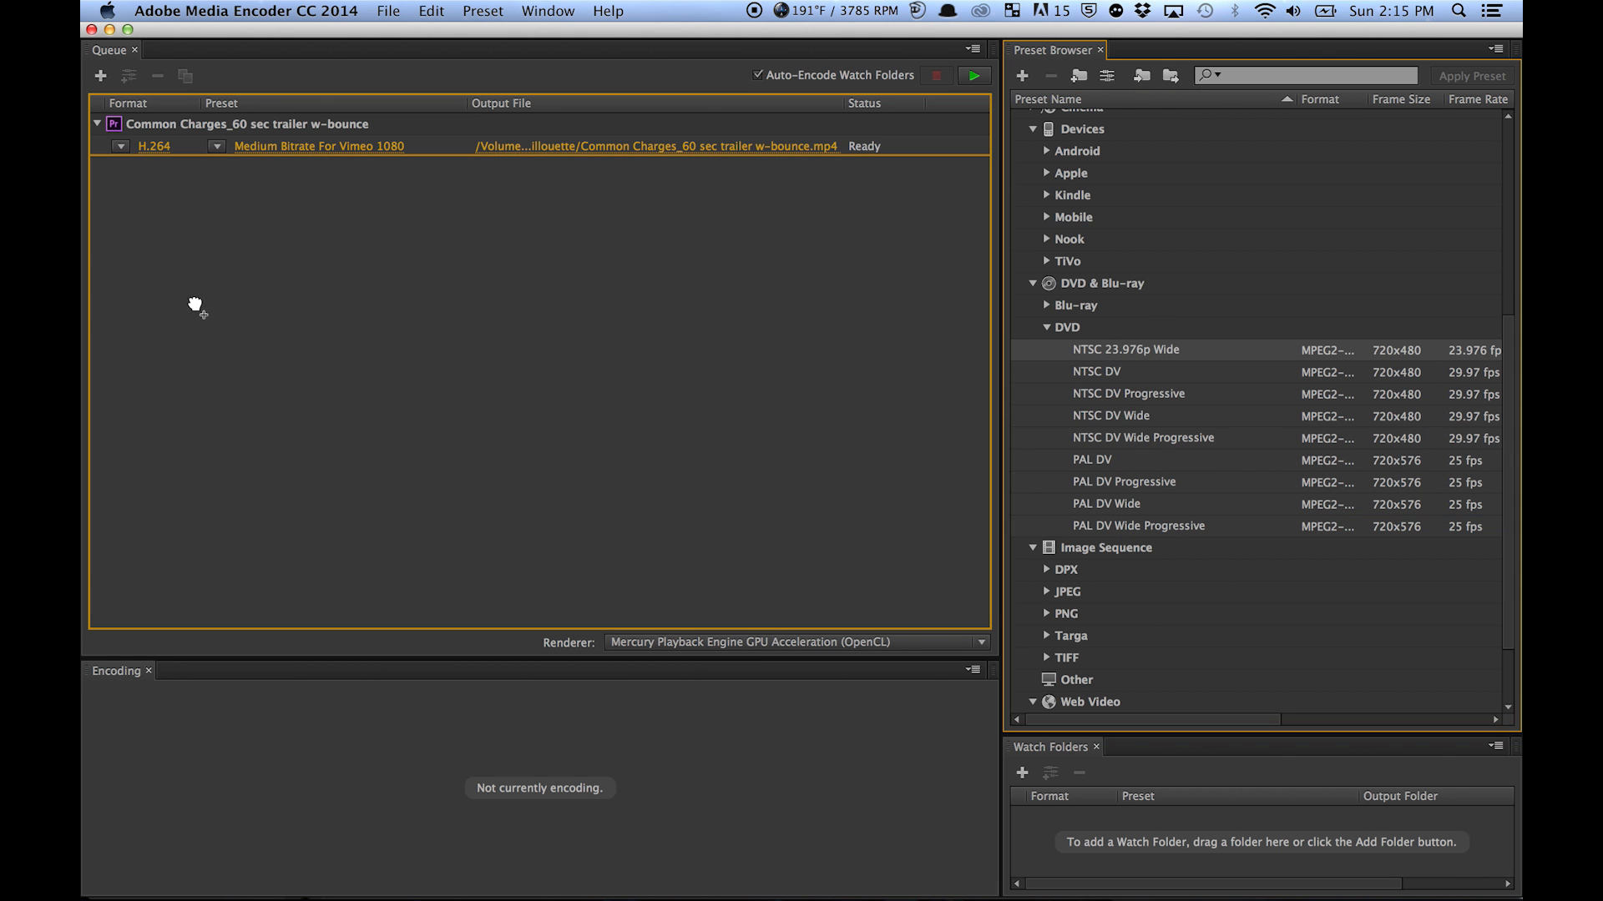
- Open the queued trailer's export settings after assigning the NTSC 23.976p Wide DVD preset
double_click(1125, 349)
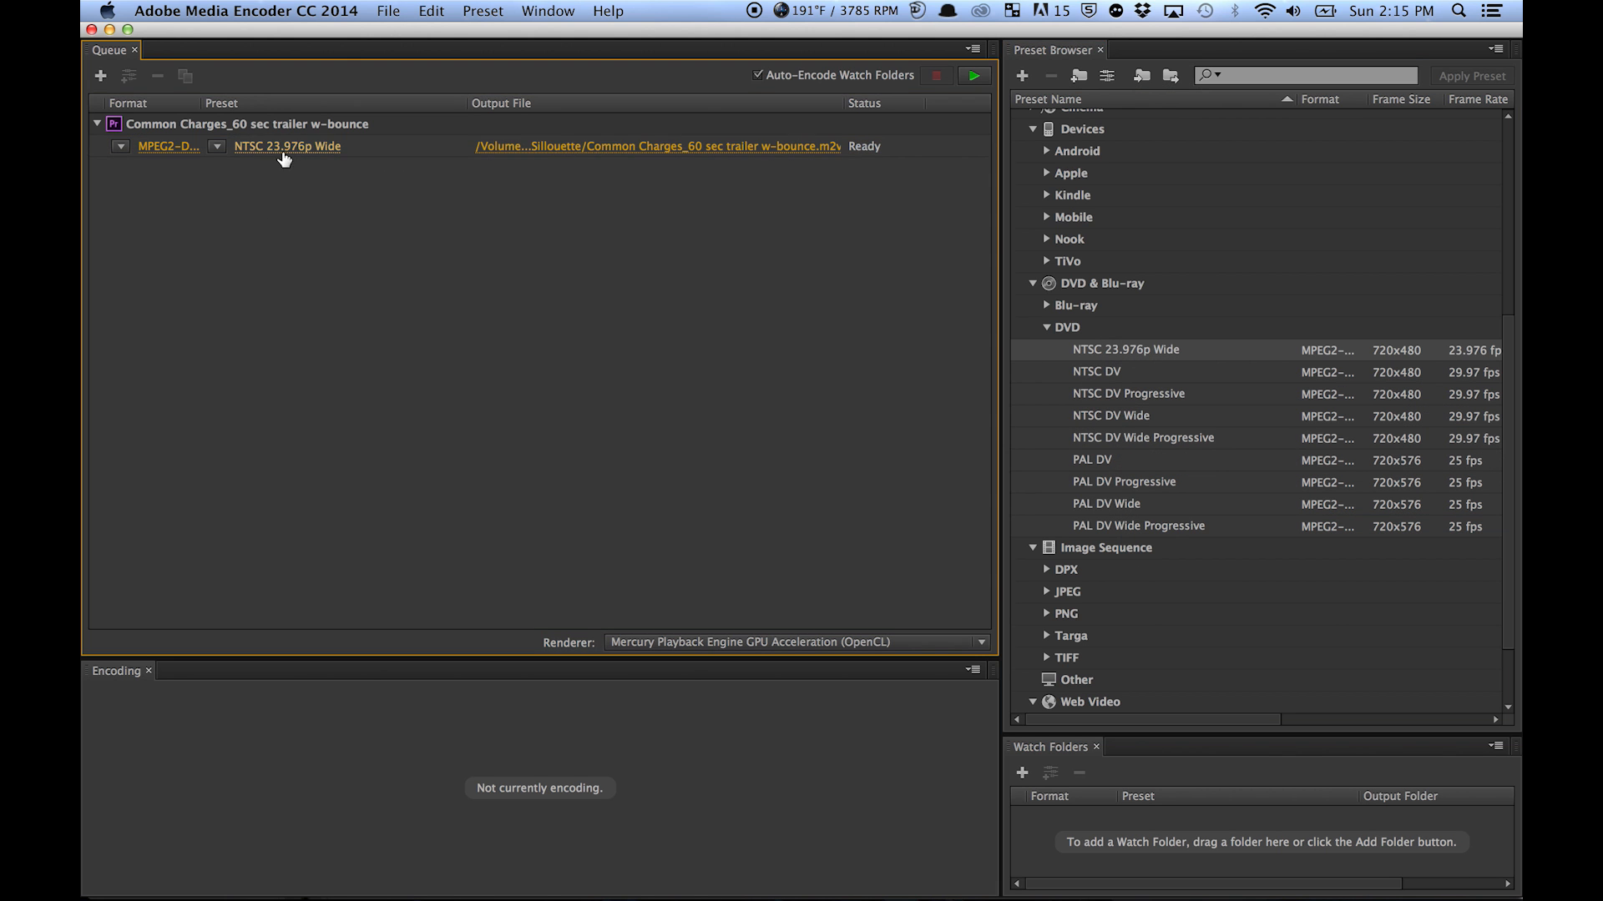
- Raise video quality to 100 and set bitrate encoding to VBR, 2 Pass
double_click(288, 147)
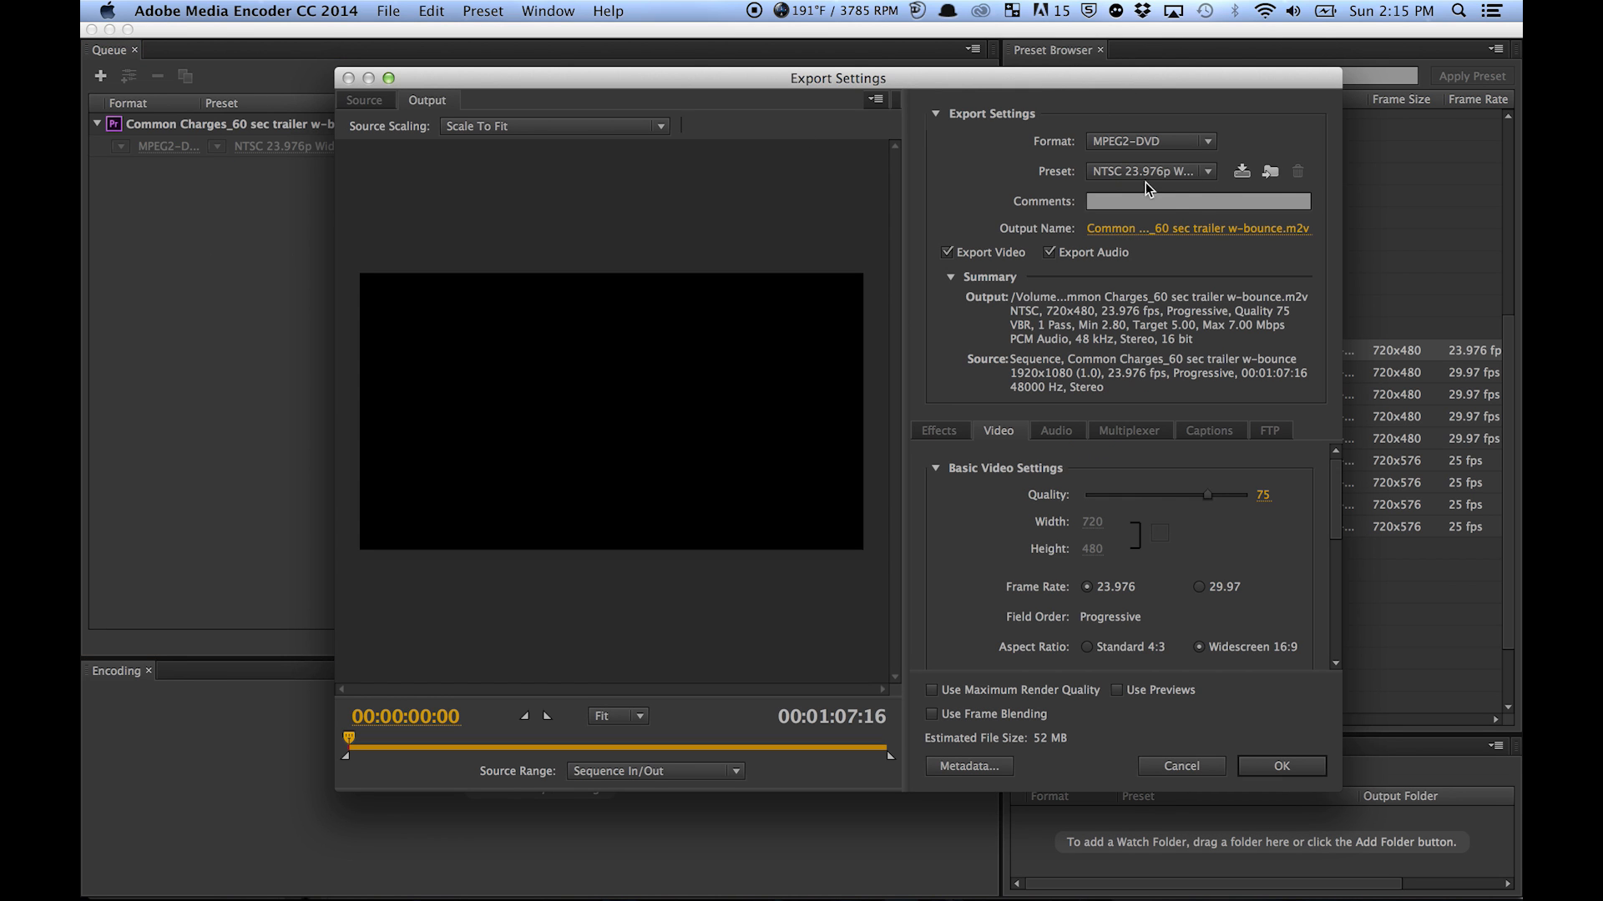
mouse_move(1240, 510)
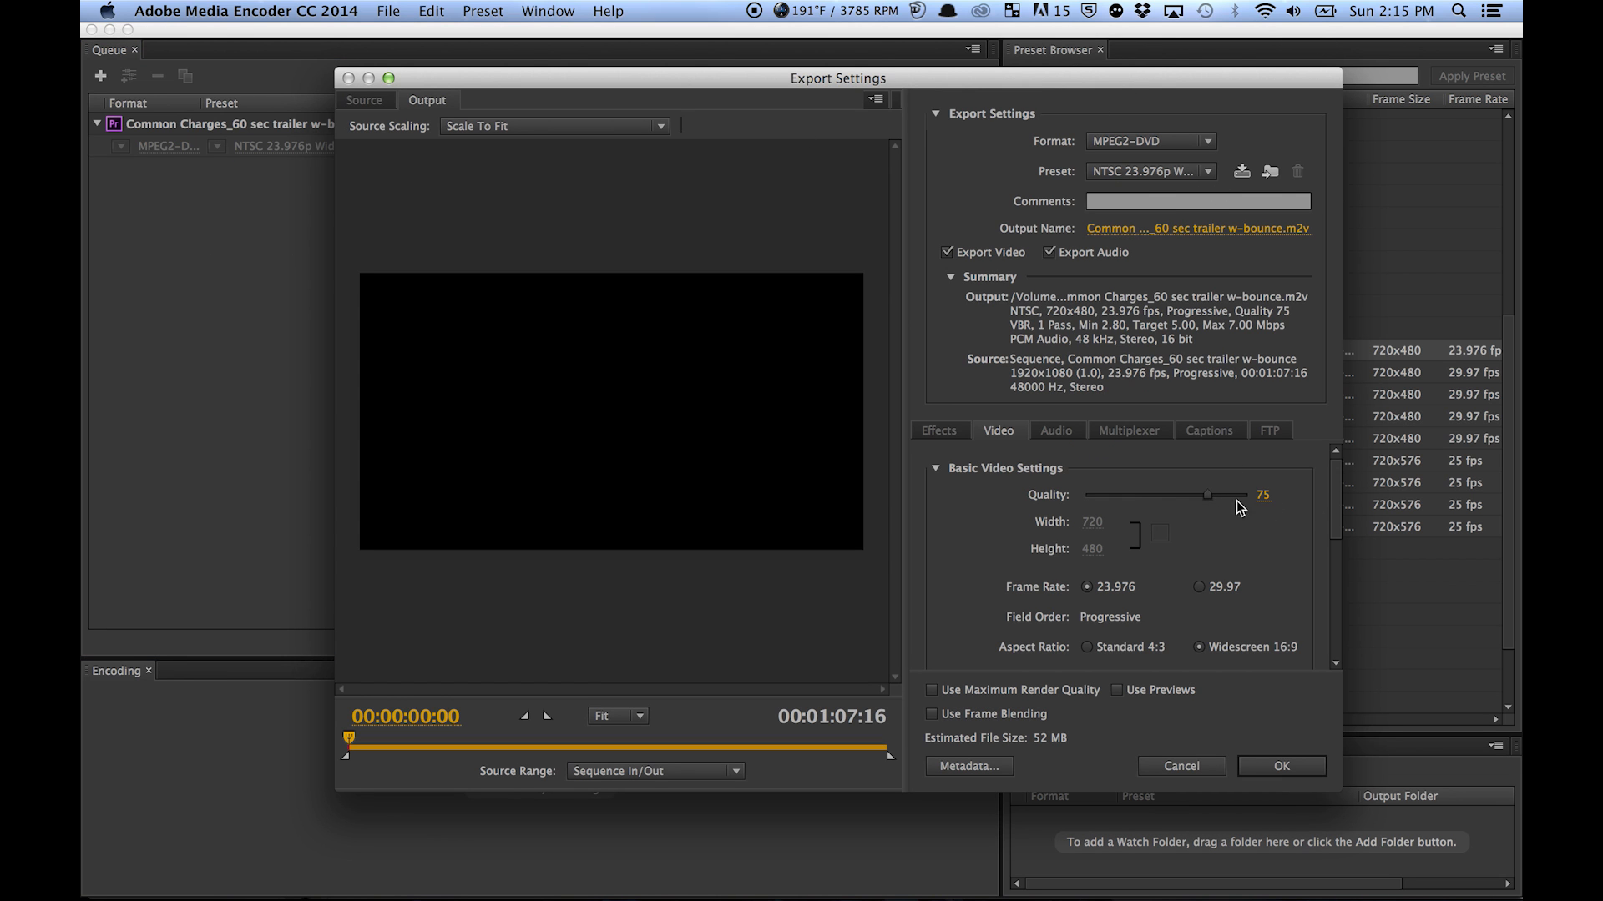
left_click_drag(1206, 494, 1253, 449)
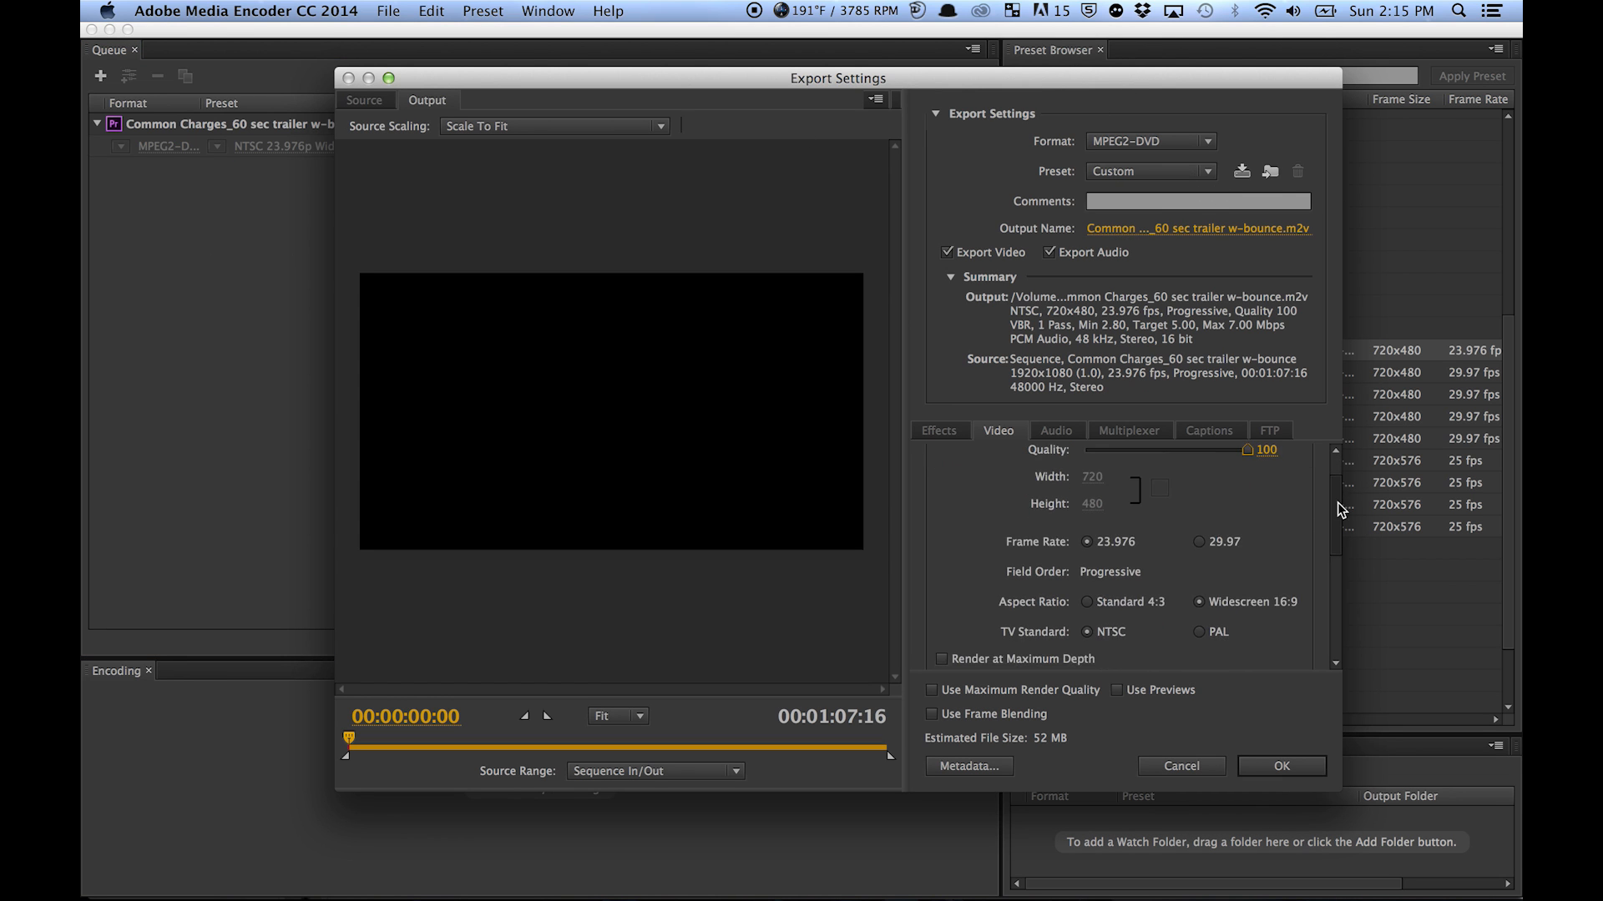
scroll("down", 3)
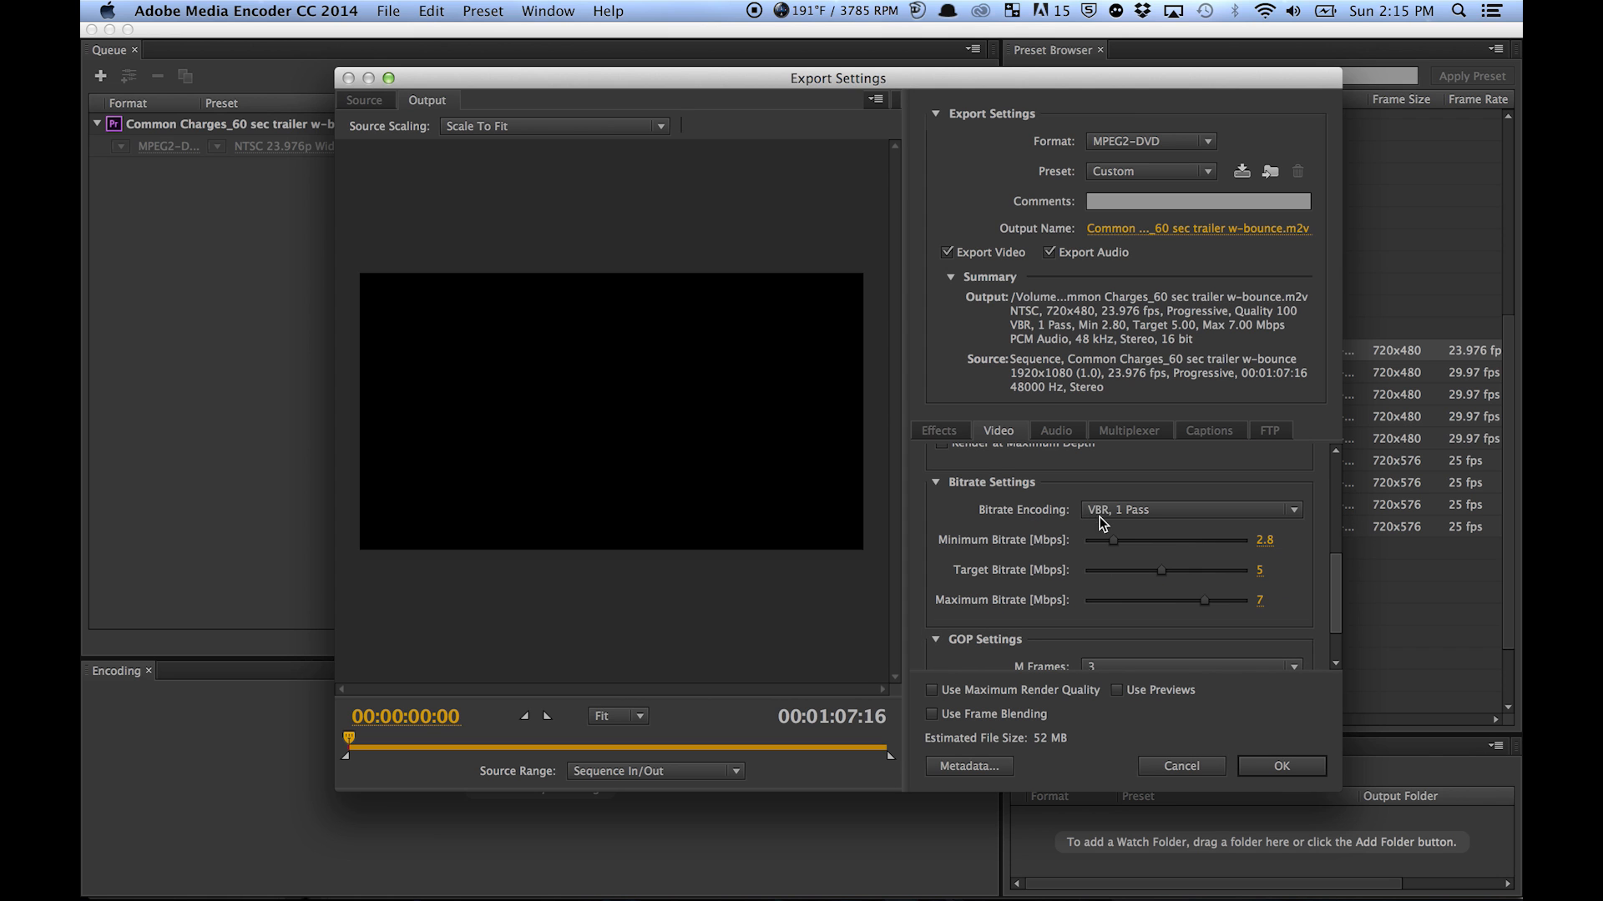
left_click(1189, 509)
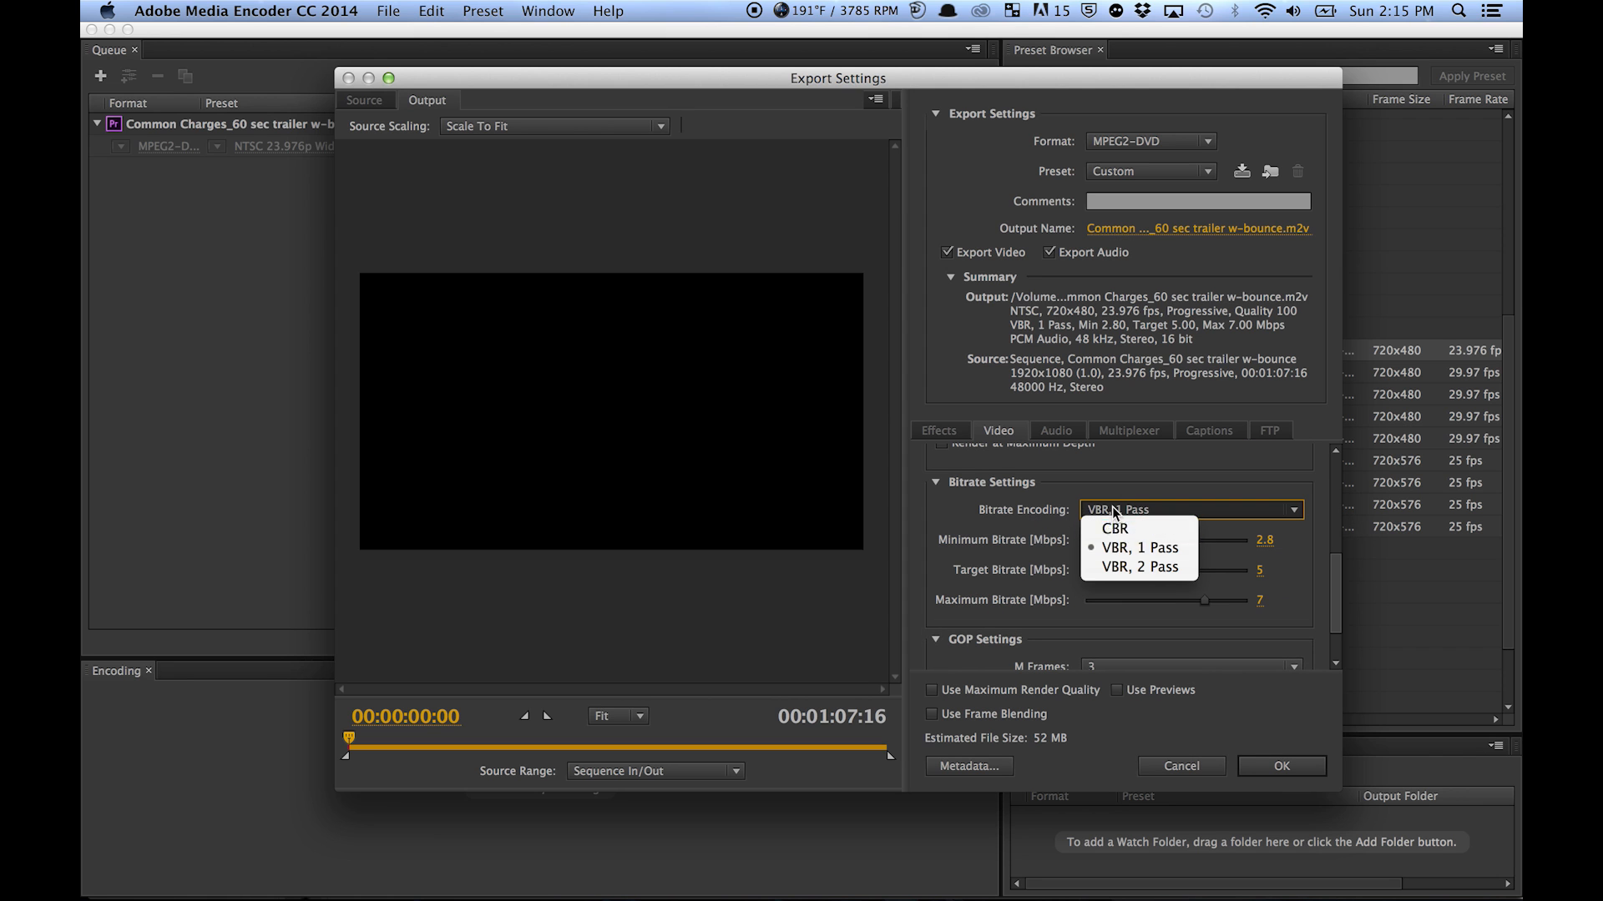
left_click(1132, 566)
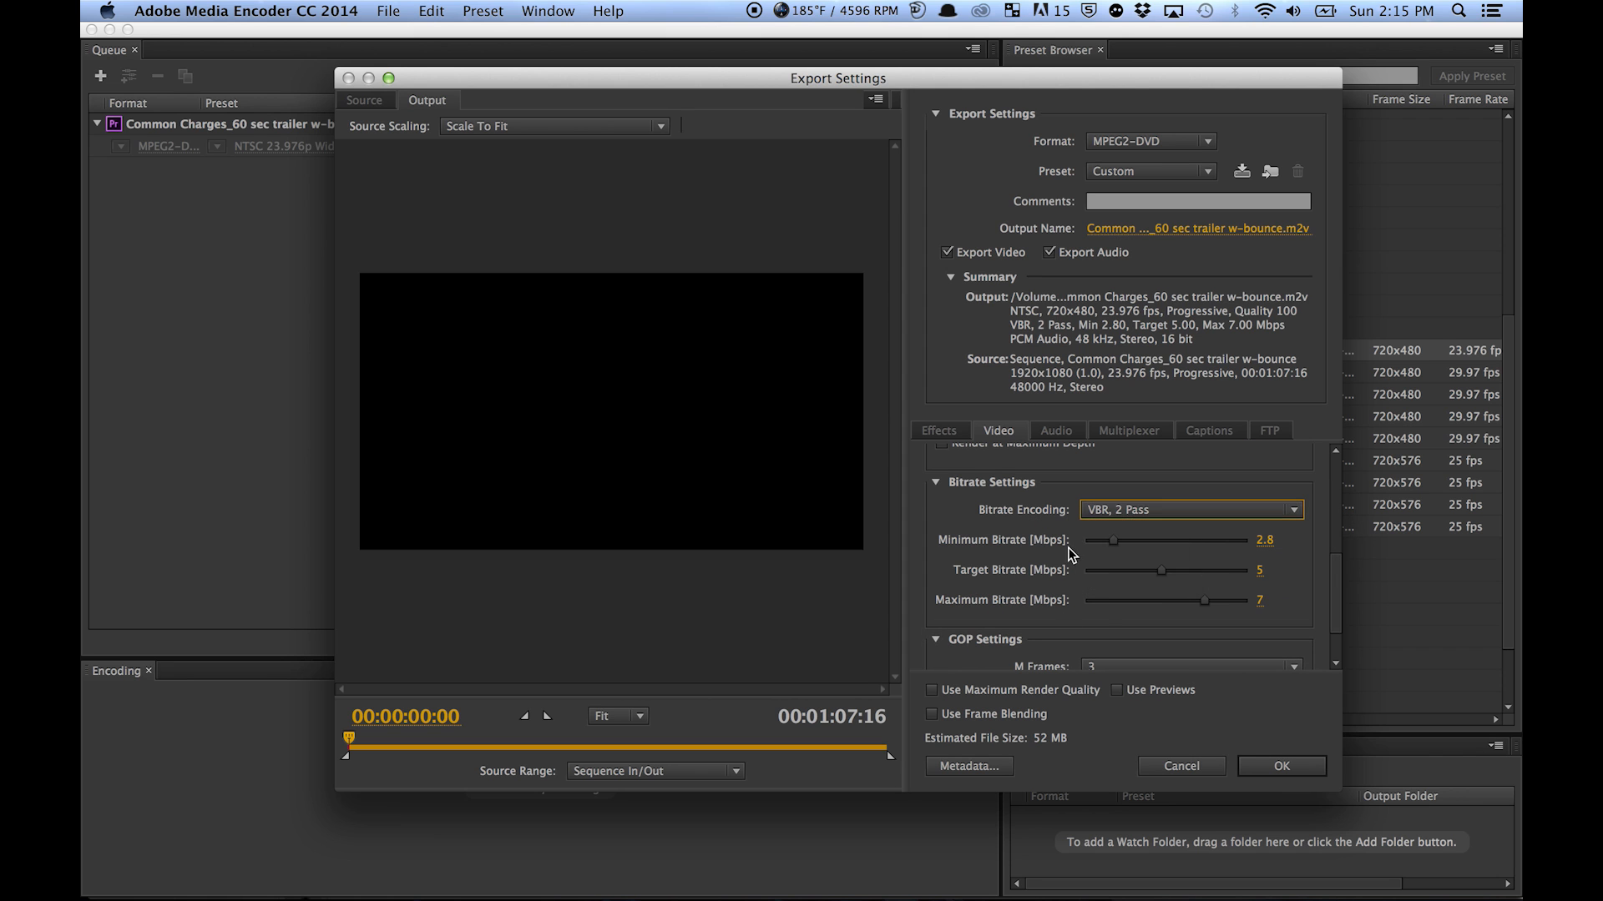
scroll("down", 3)
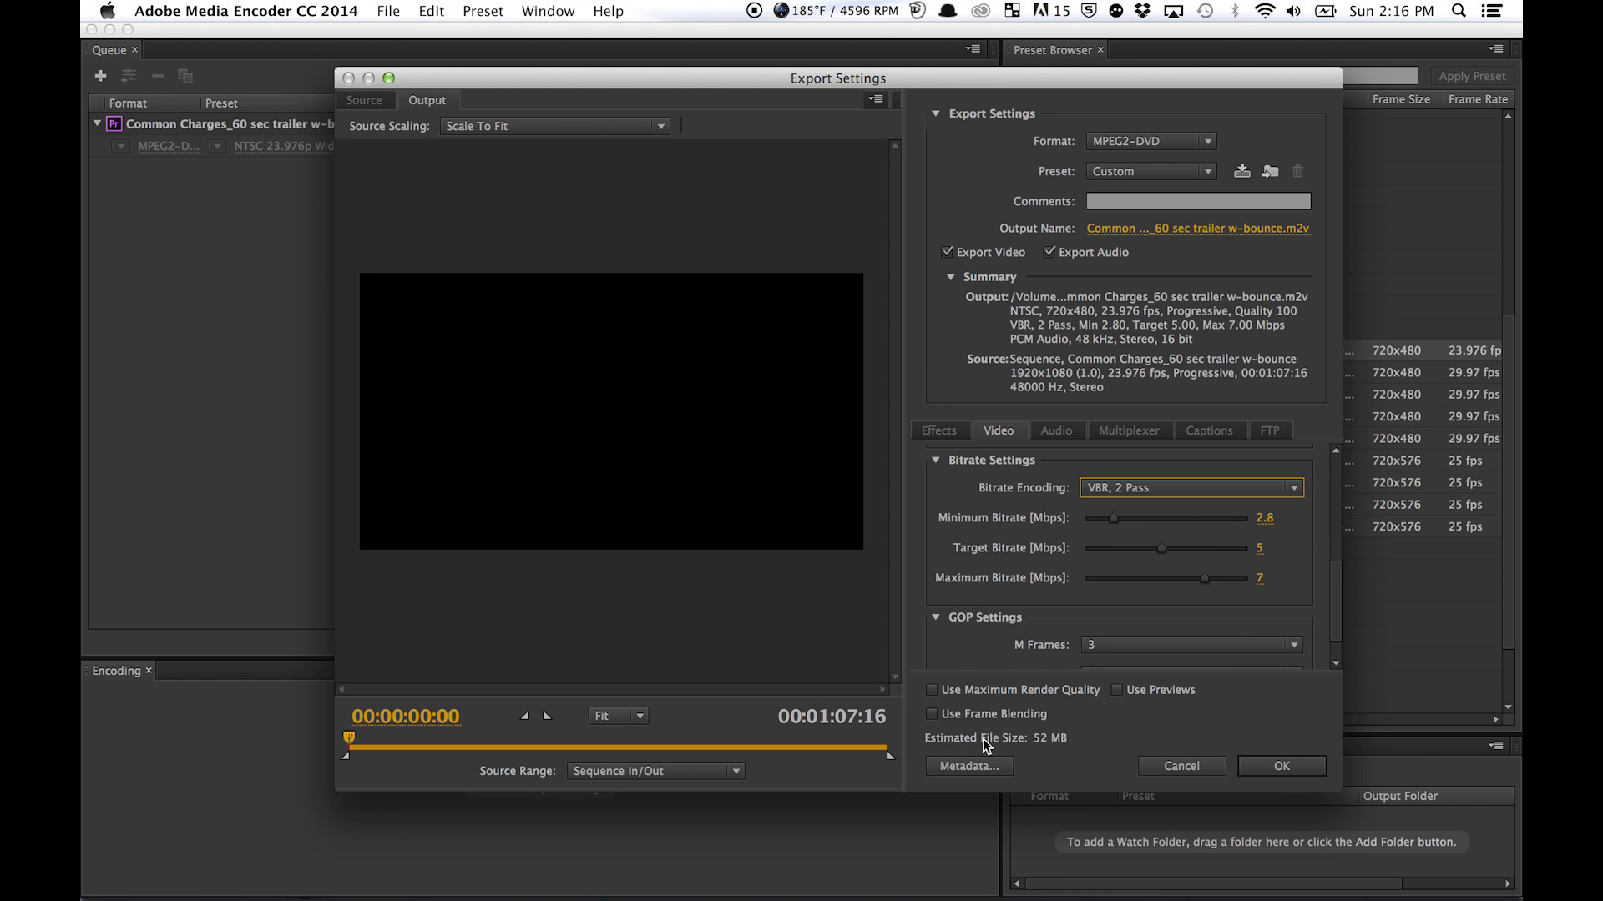
mouse_move(1055, 735)
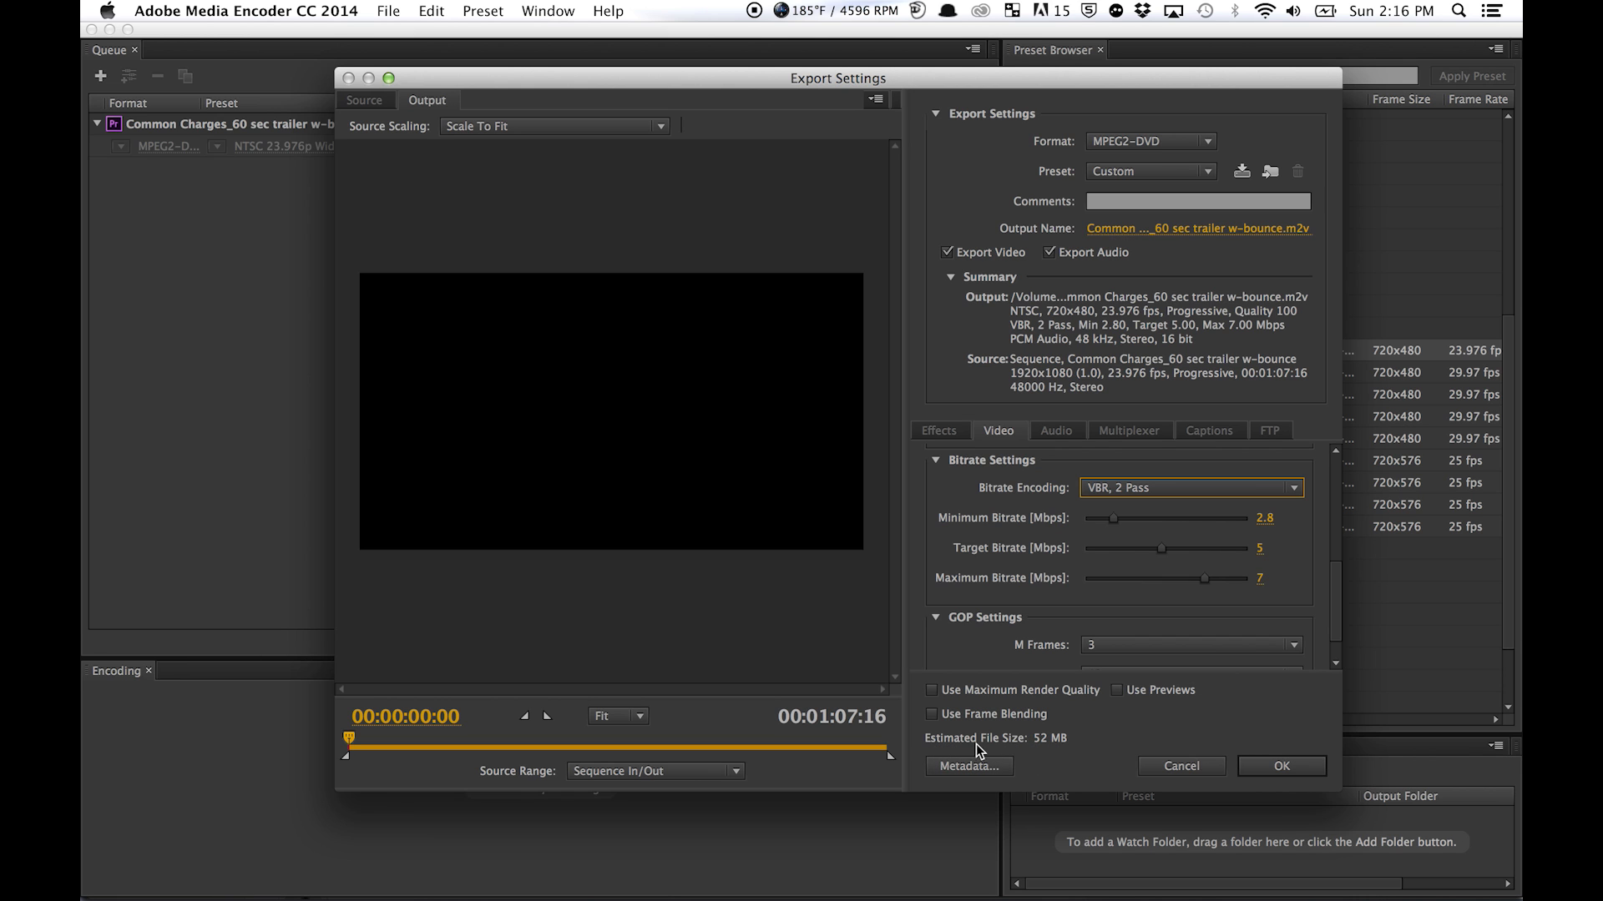
mouse_move(1049, 745)
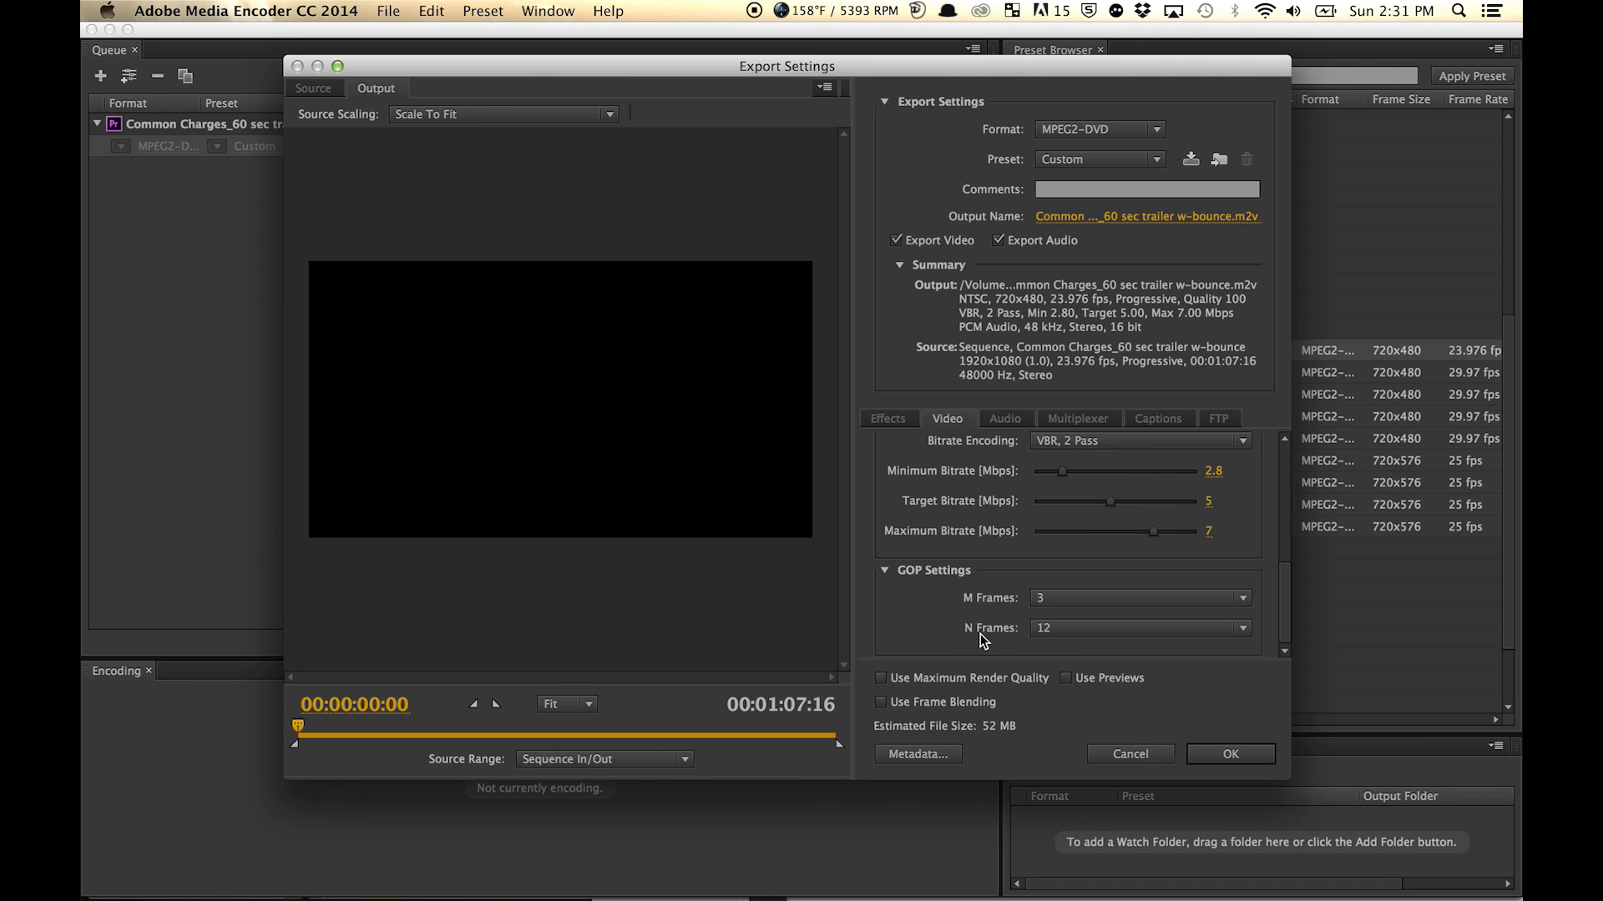
mouse_move(923, 741)
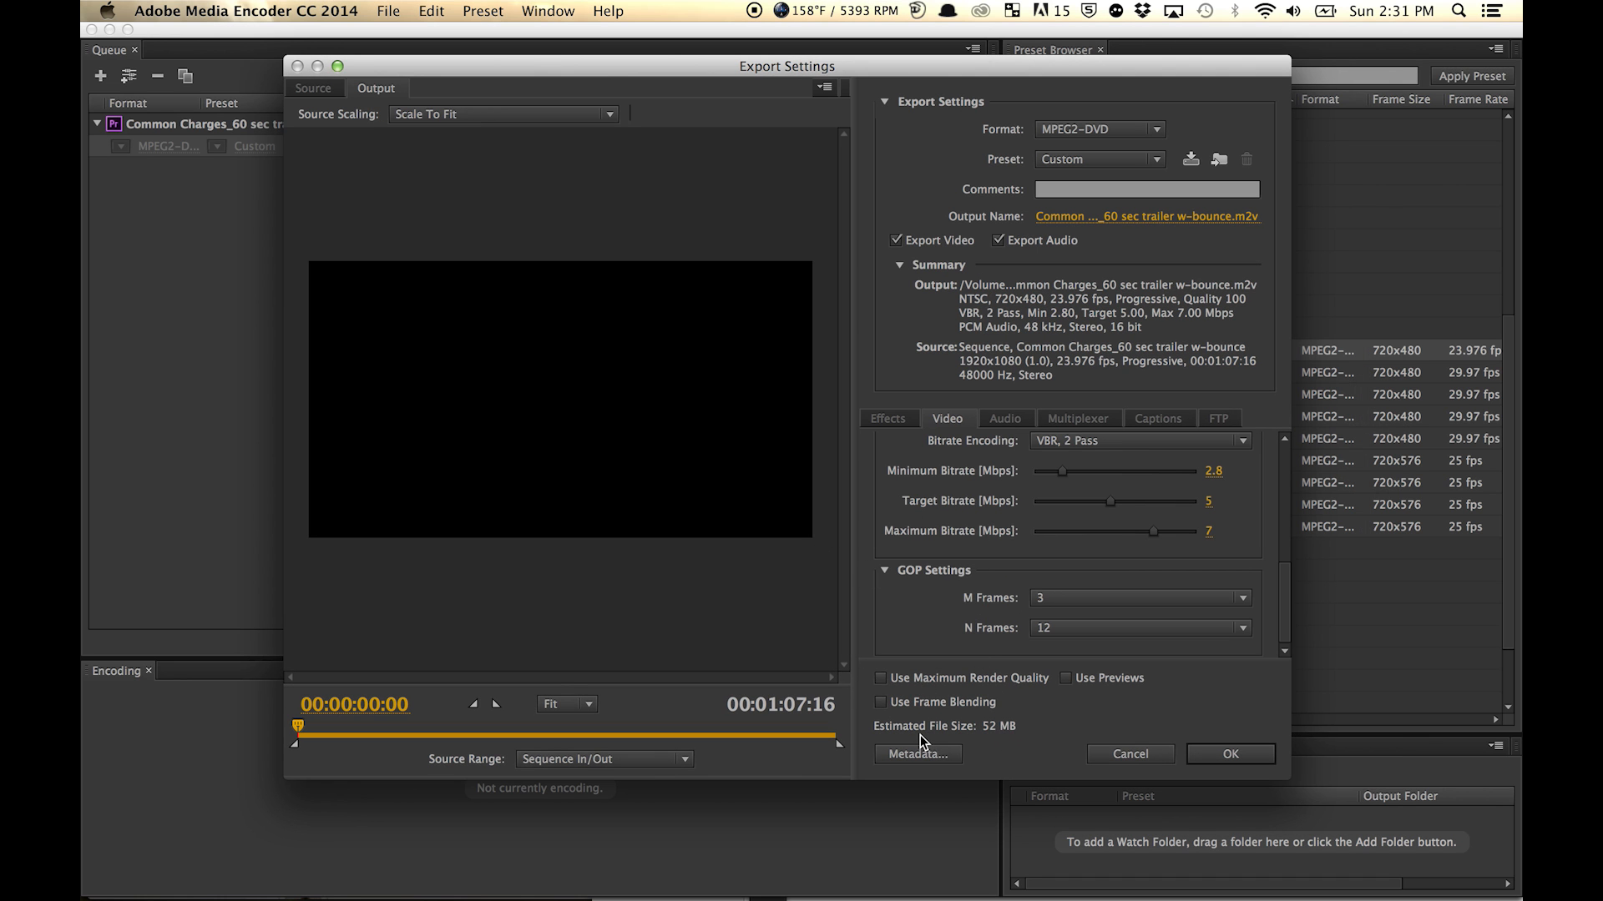
mouse_move(1113, 501)
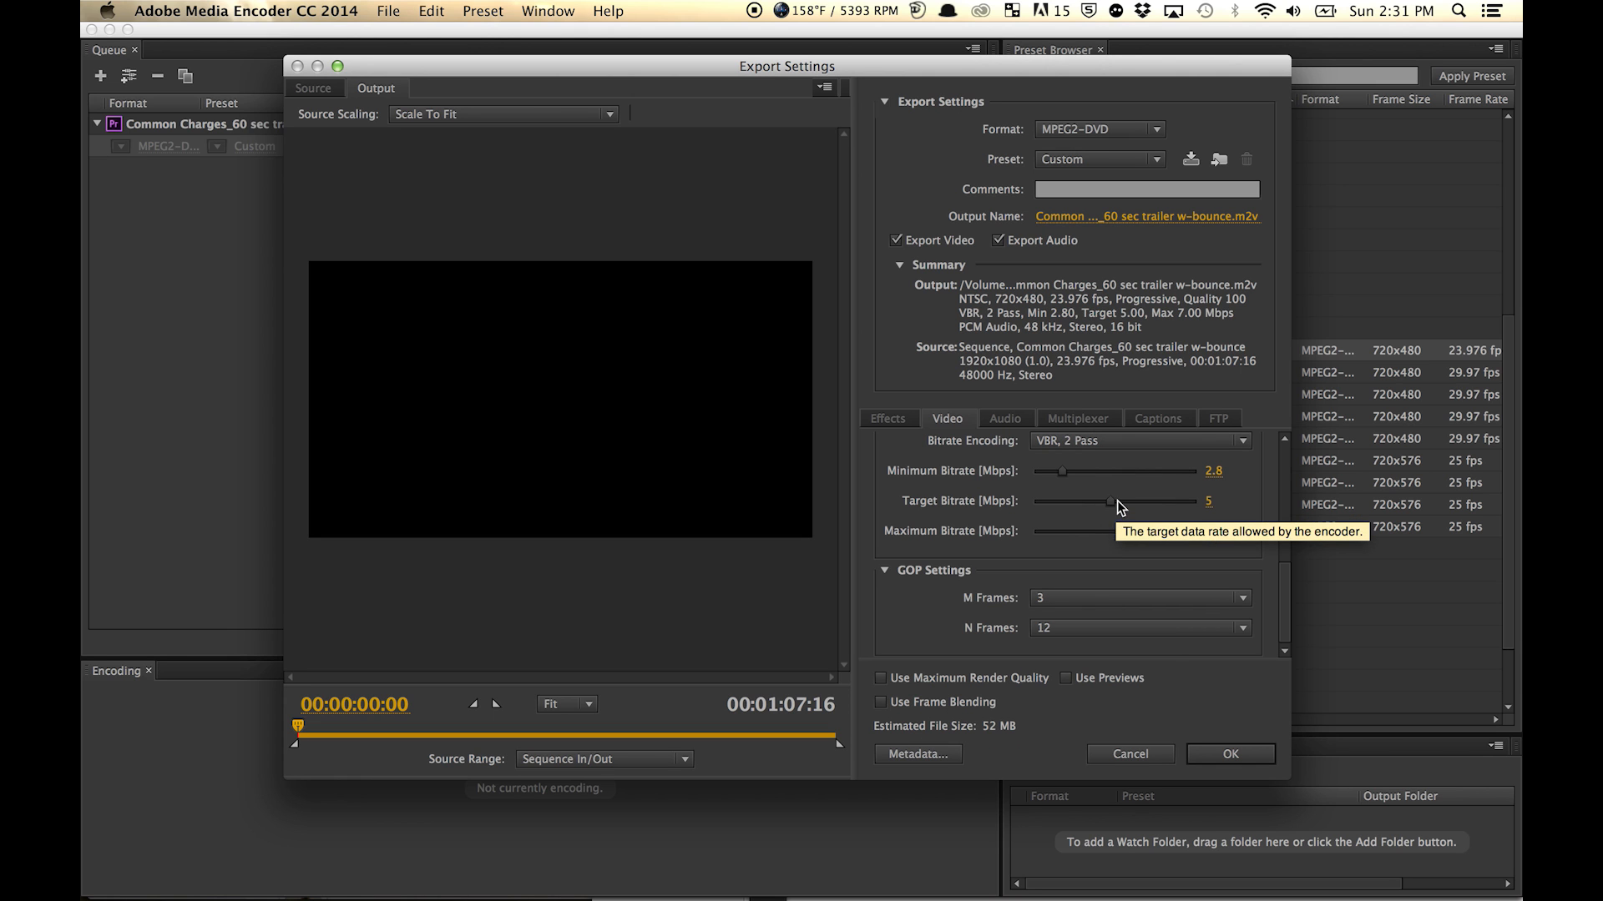
- Adjust the target bitrate slider and commit a target of 5 Mbps
left_click_drag(1110, 500, 1105, 501)
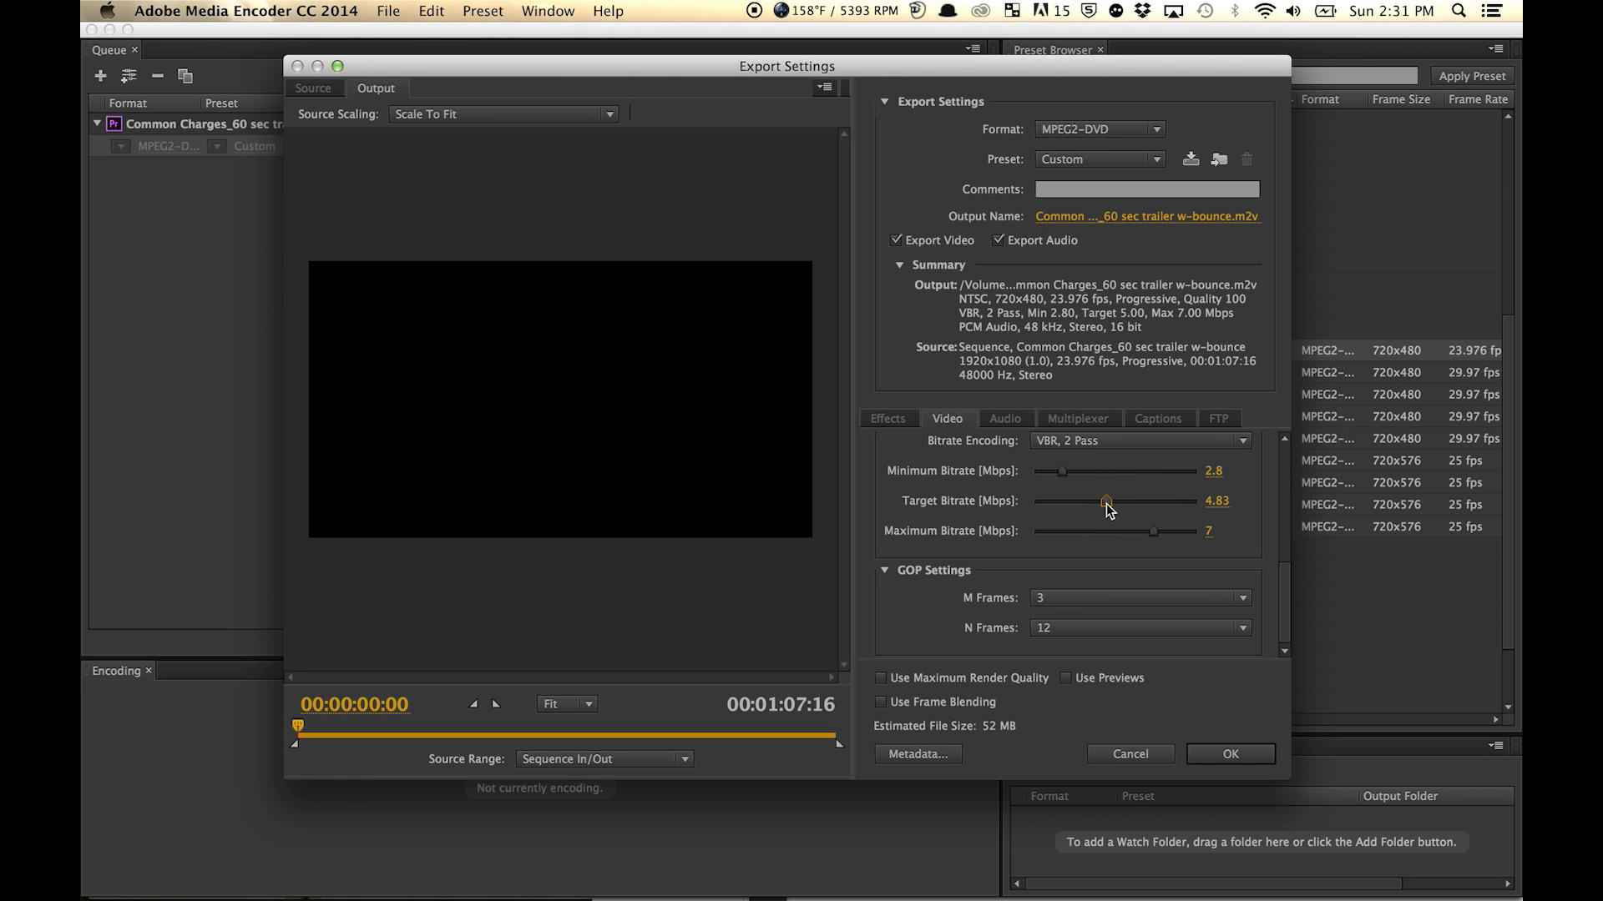
left_click_drag(1107, 501, 1100, 500)
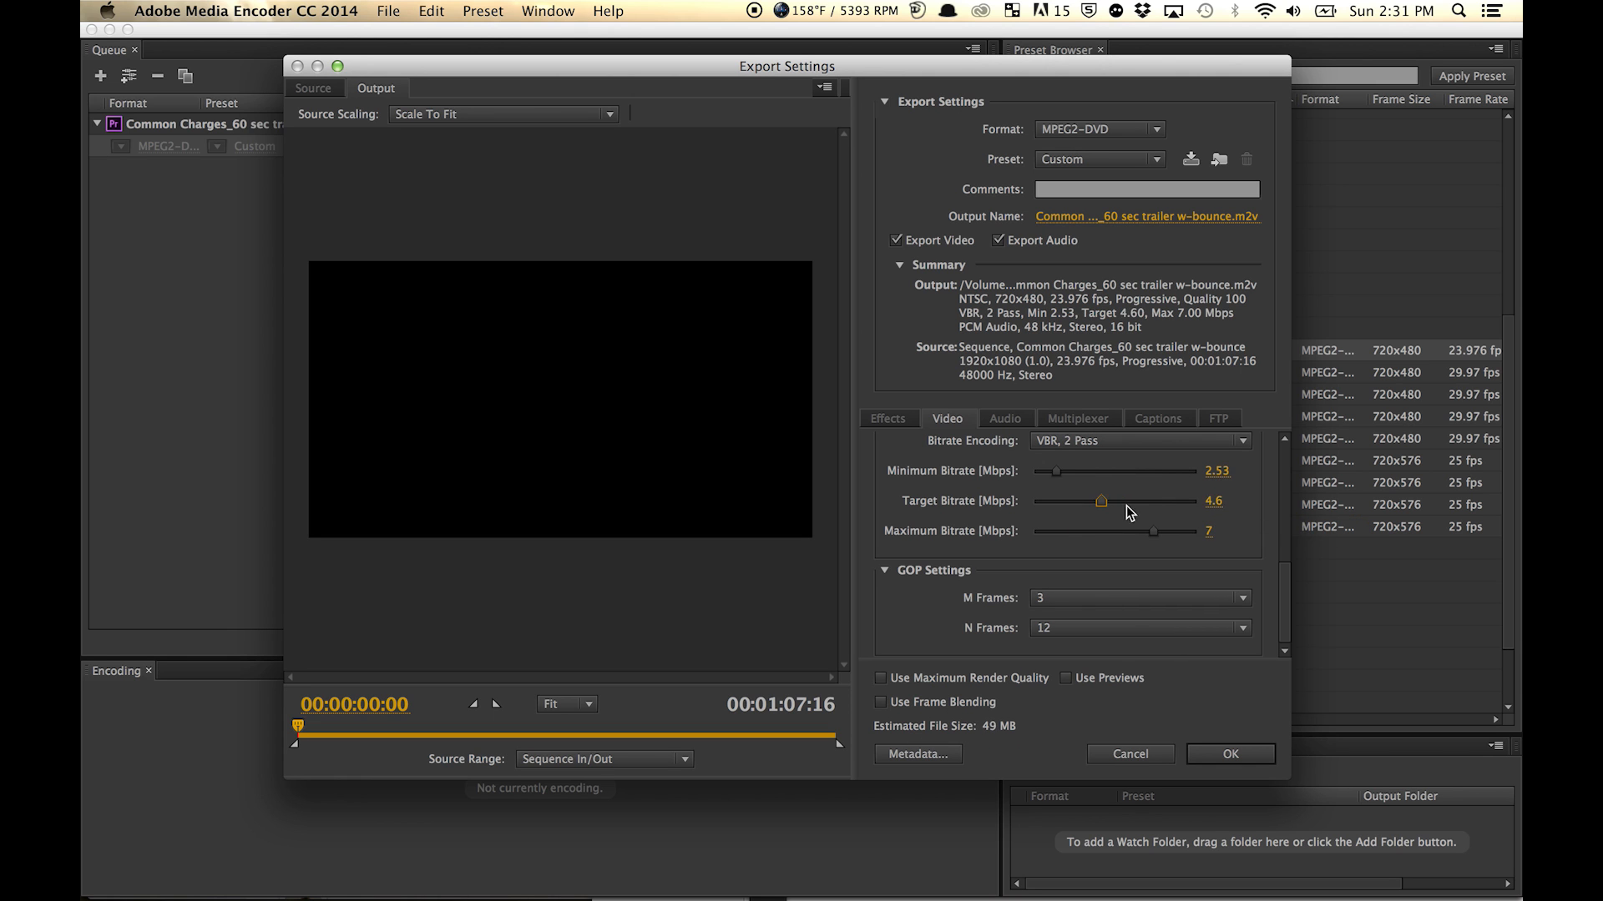
left_click_drag(1102, 503, 1077, 502)
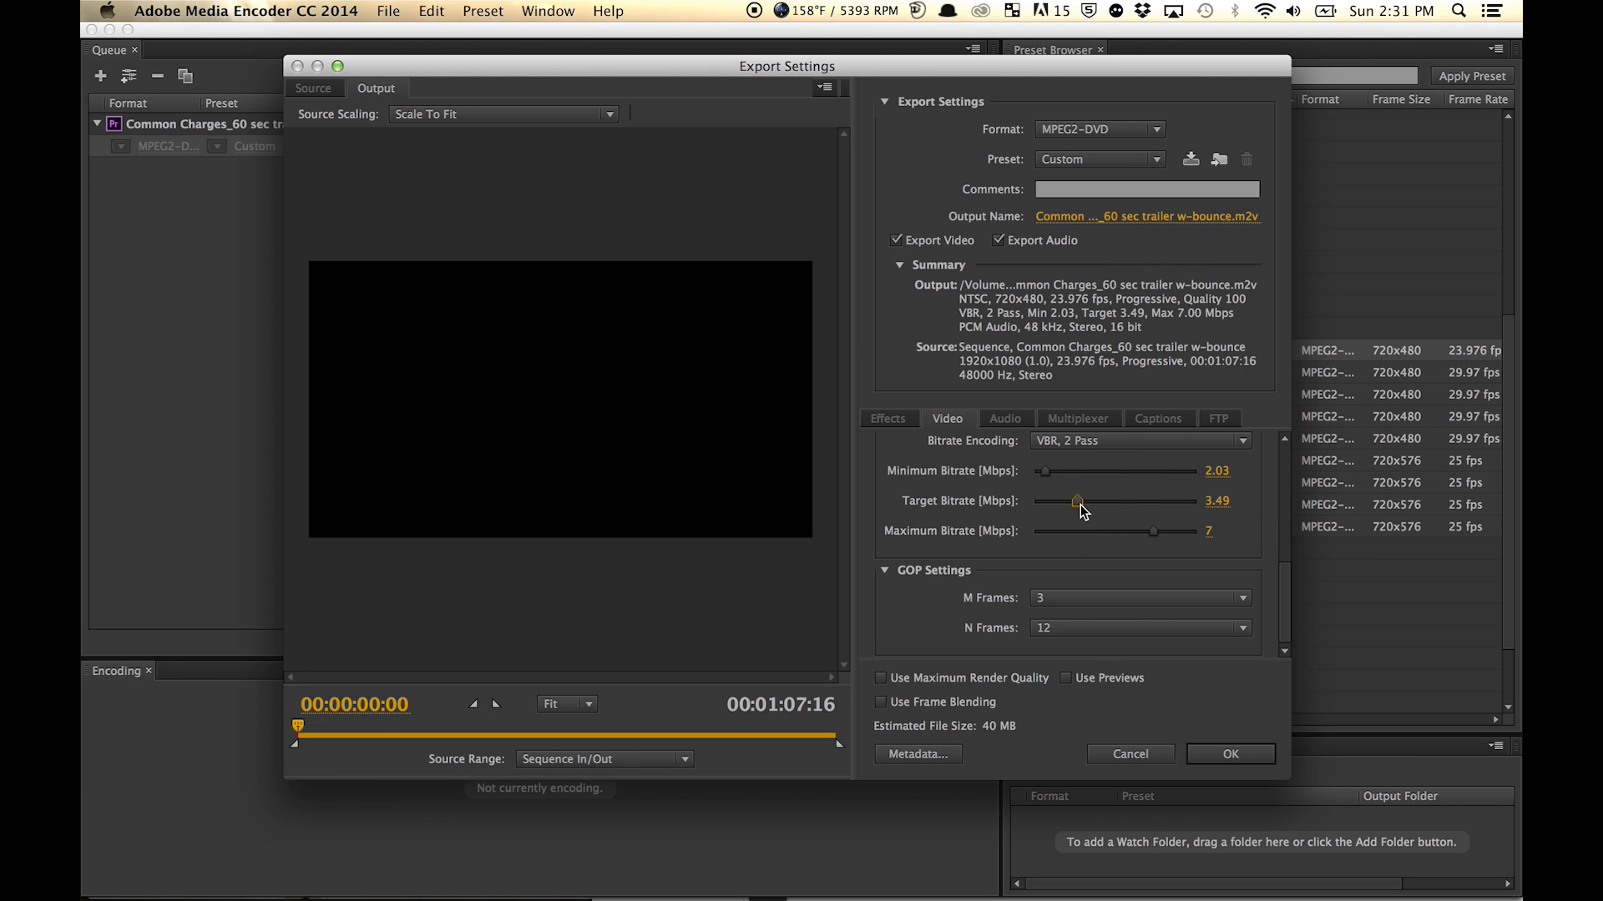
left_click_drag(1077, 503, 1058, 502)
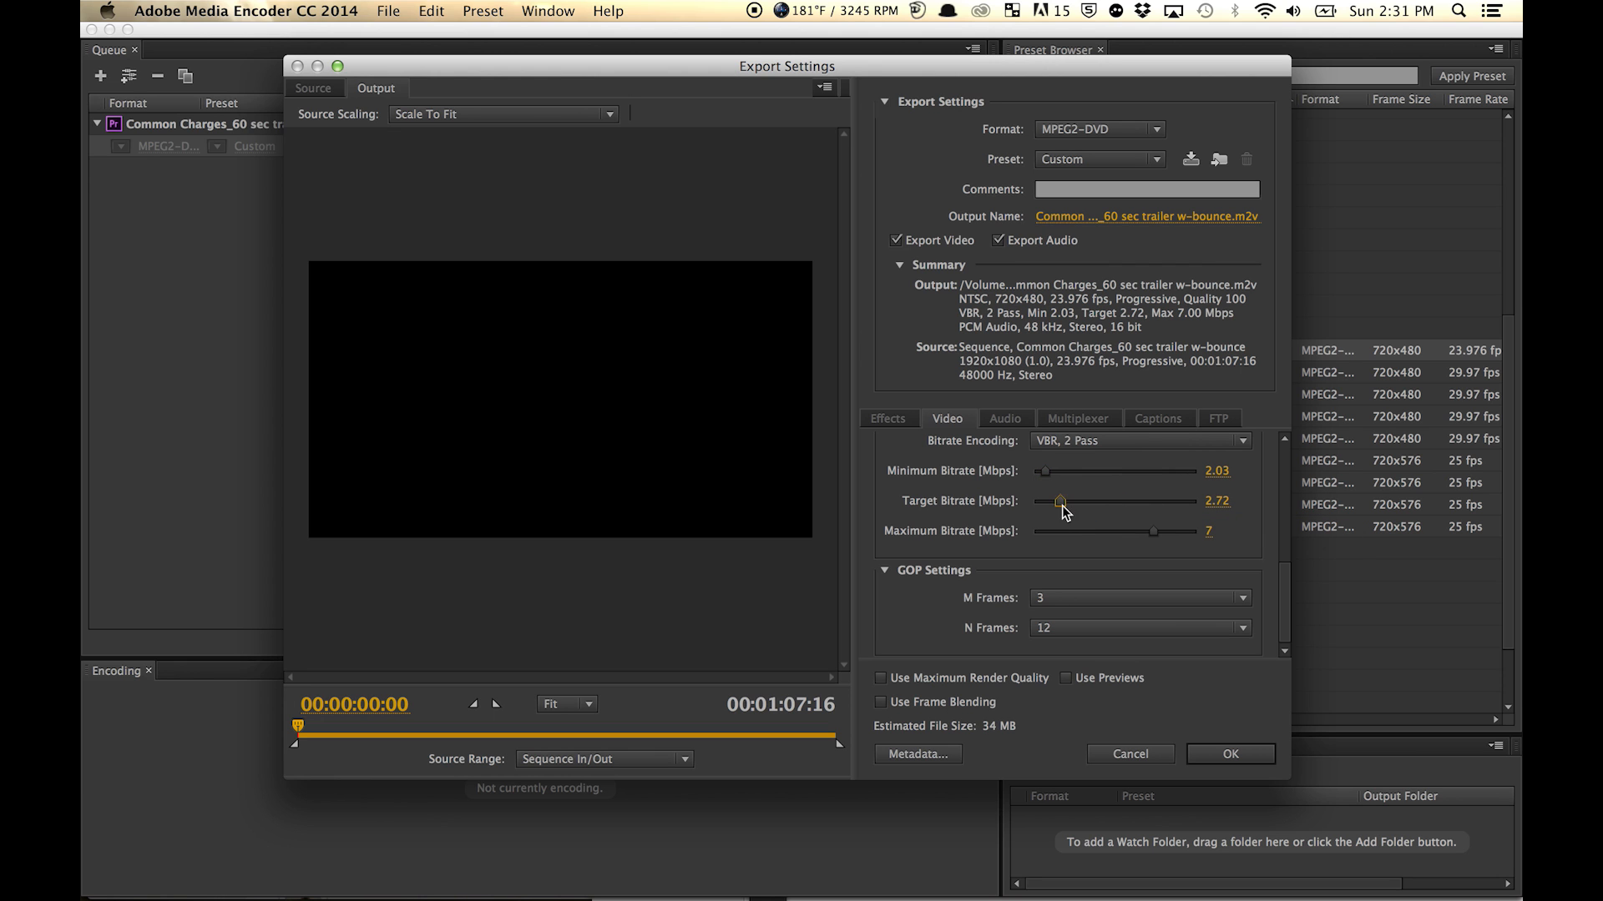
left_click_drag(1060, 503, 1058, 503)
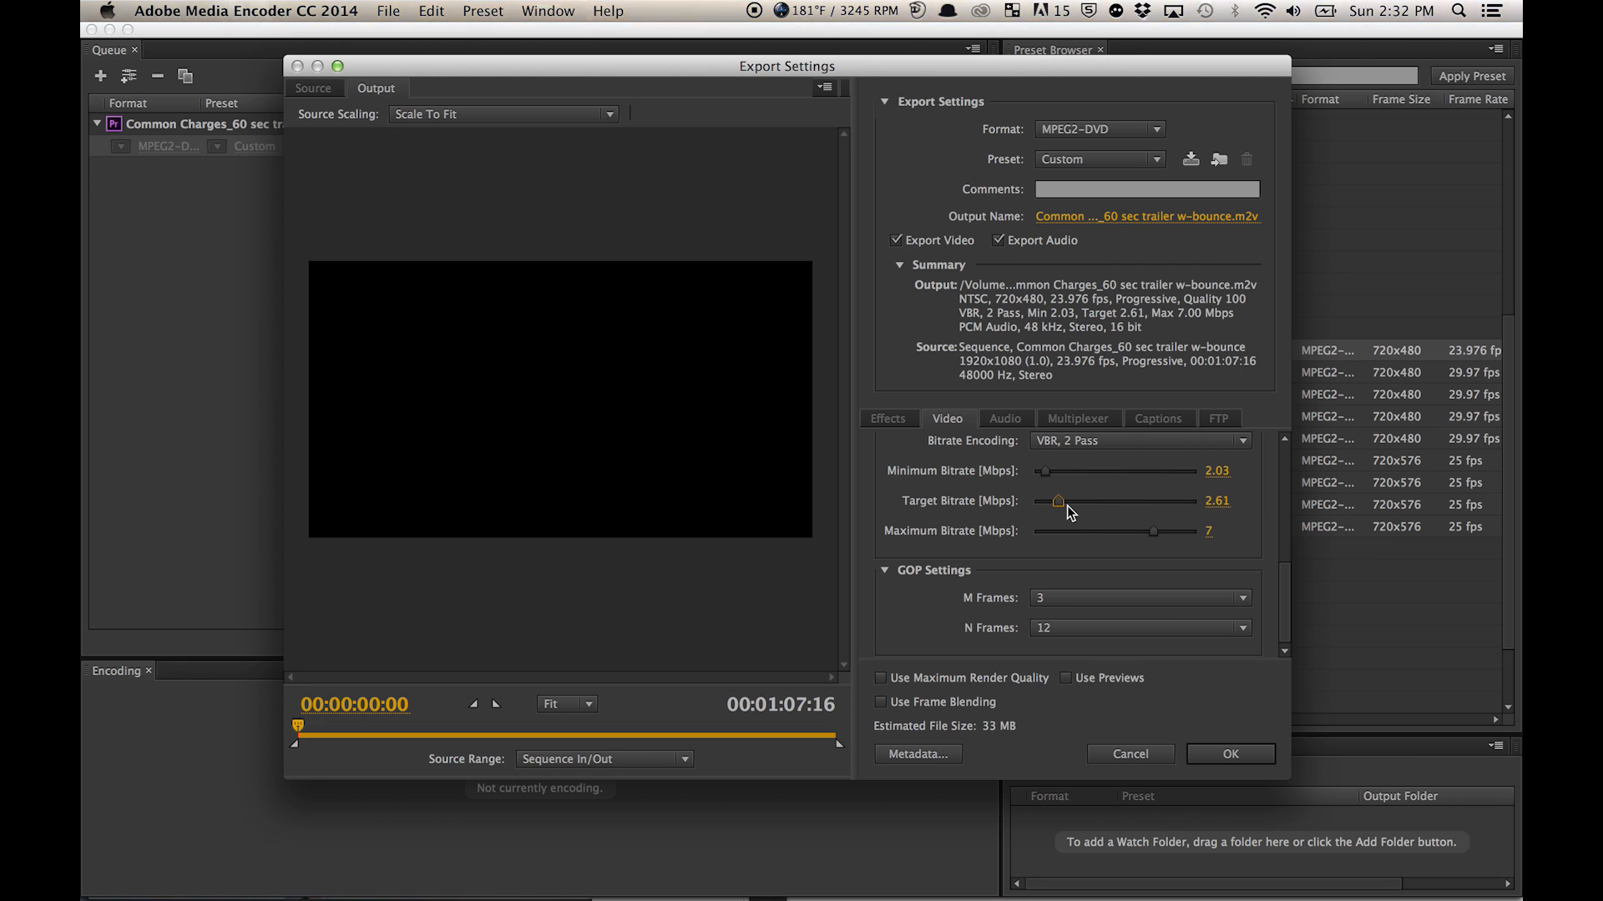
left_click_drag(1059, 501, 1073, 501)
type("5")
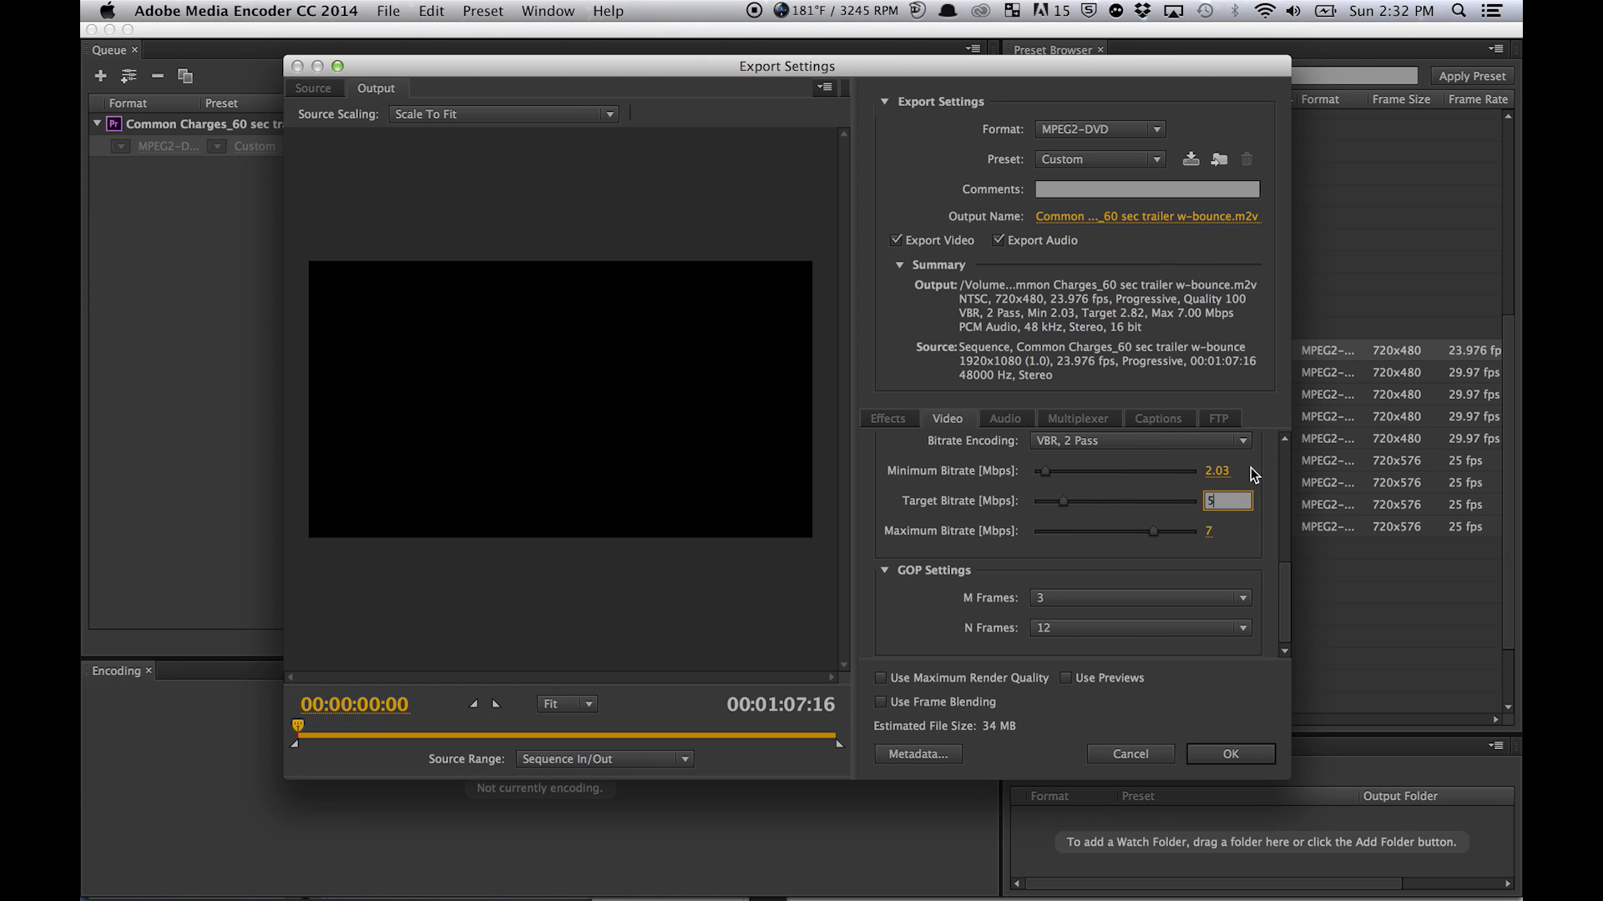
left_click(1225, 471)
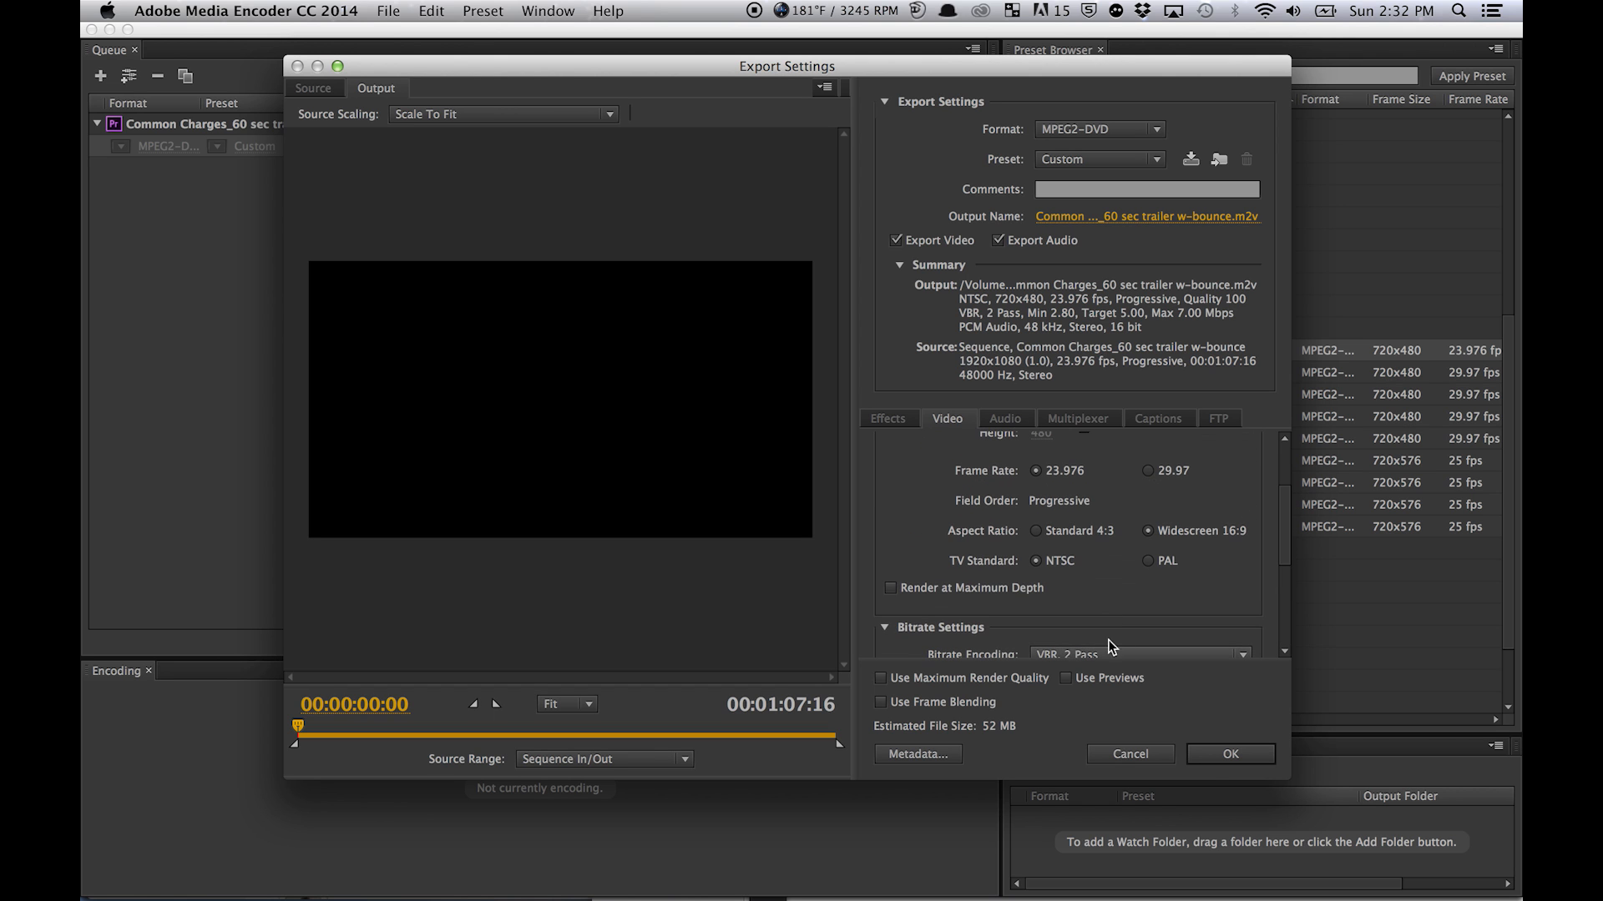
- Accept the MPEG2-DVD export settings so the trailer encodes
scroll("down", 3)
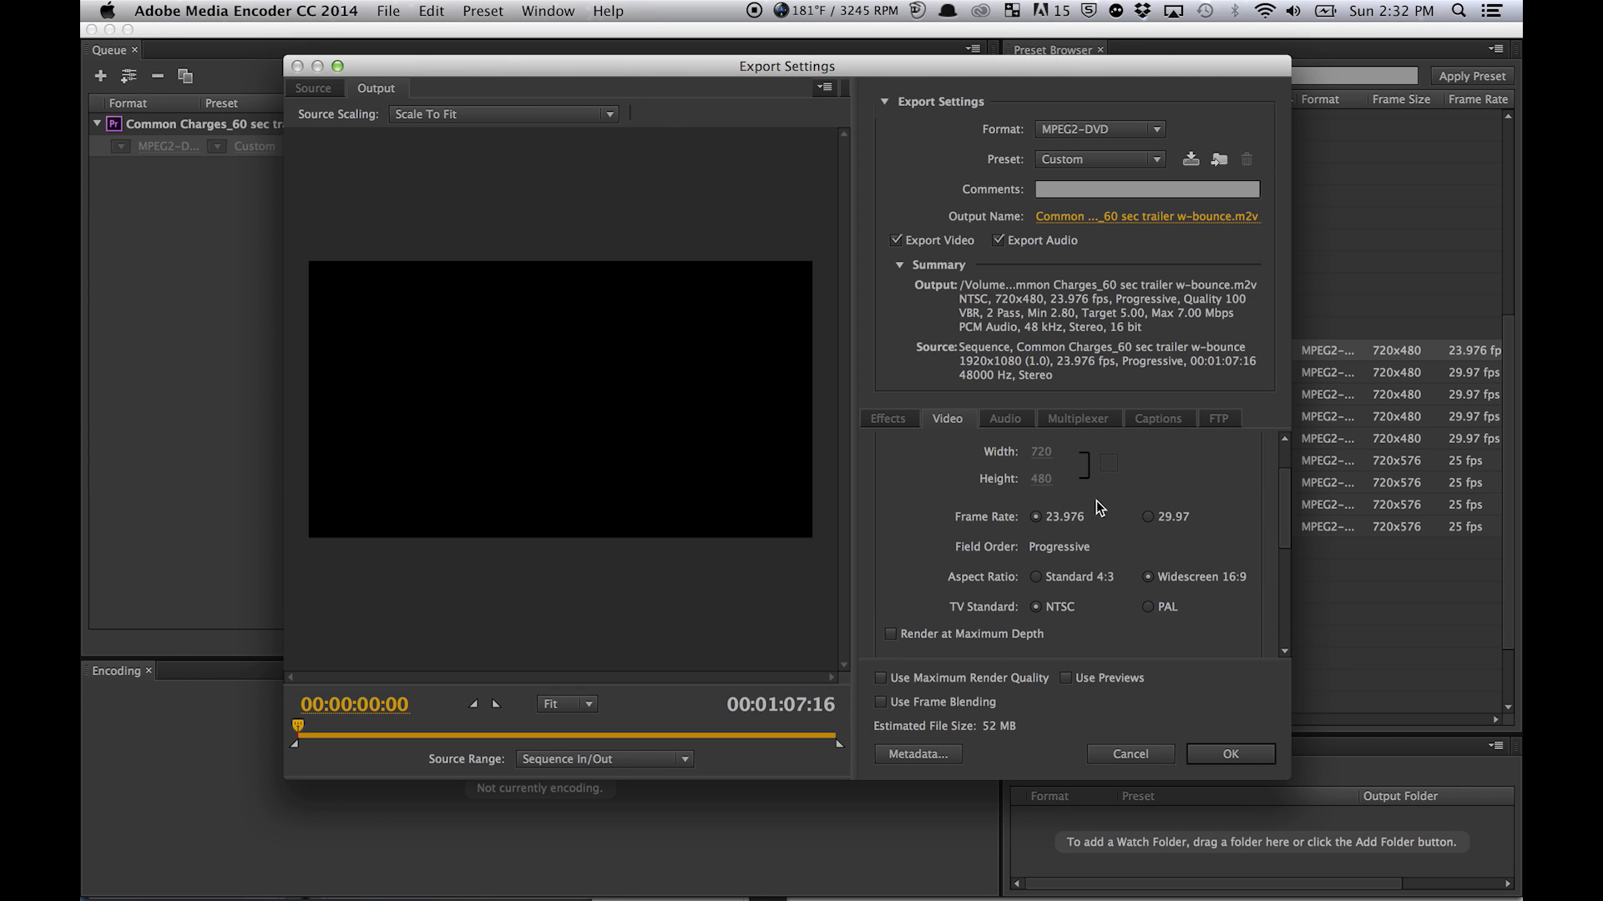
mouse_move(1103, 534)
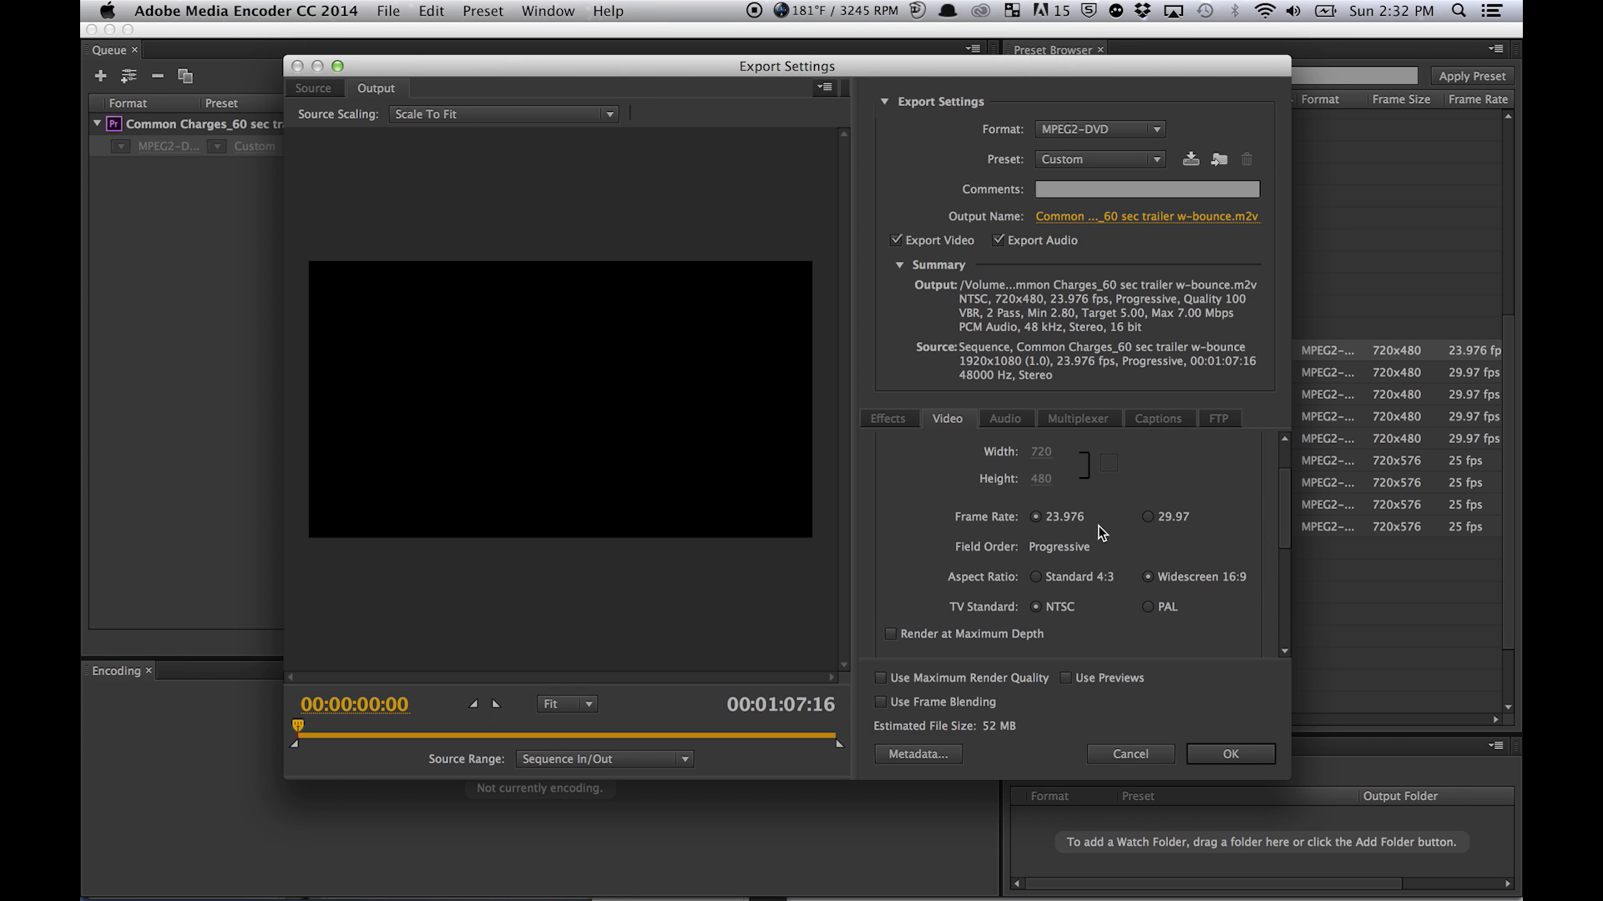
left_click(1230, 753)
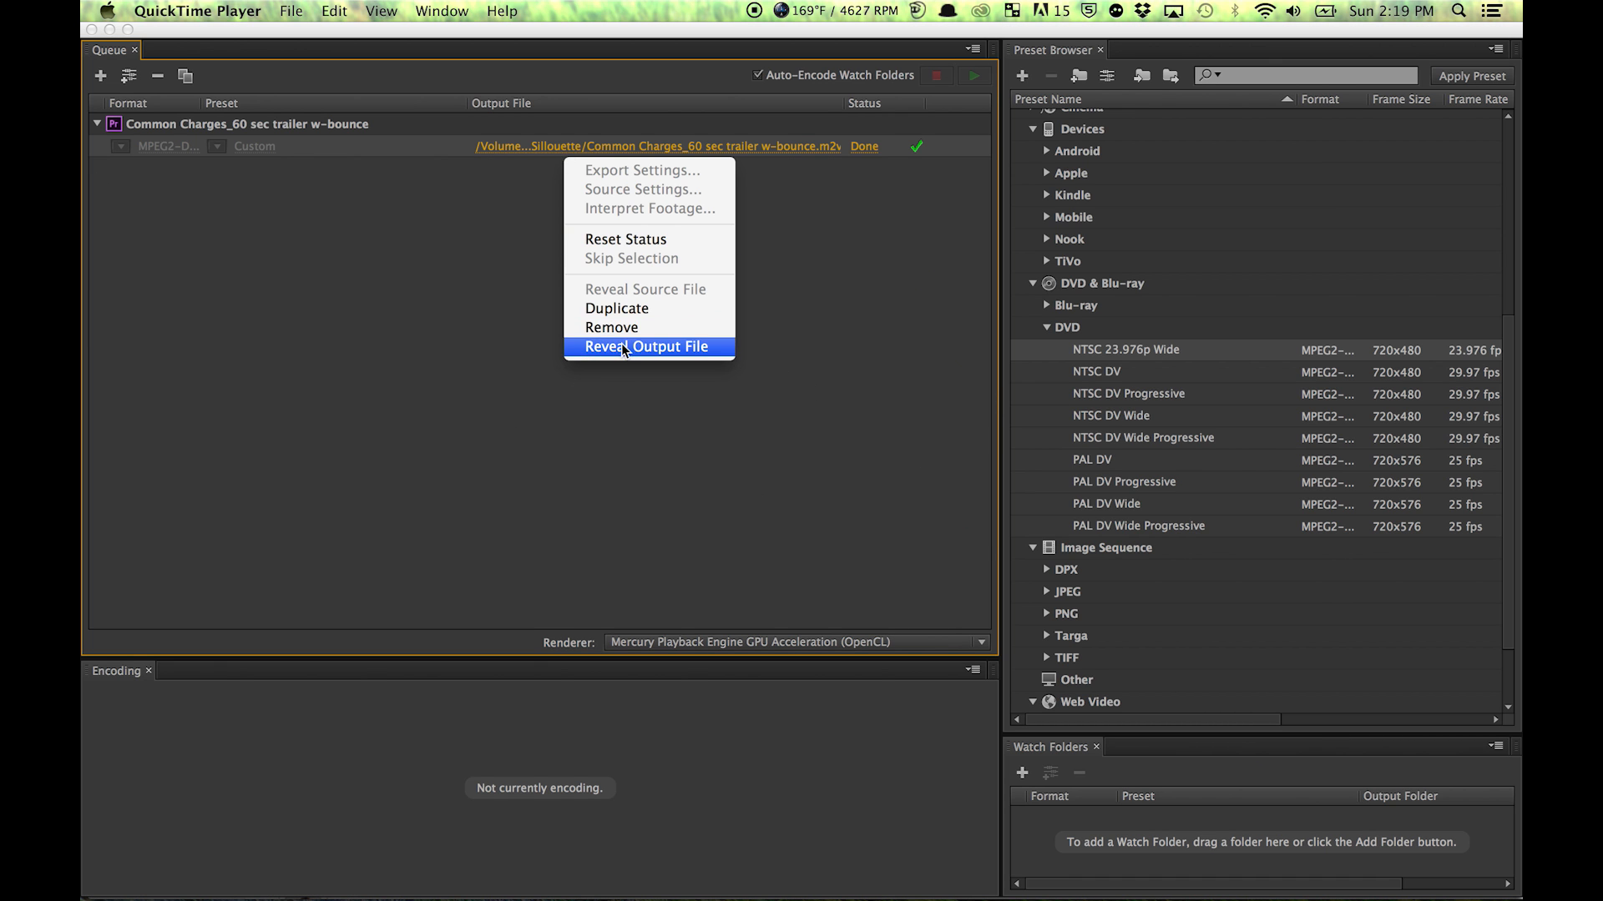
- Reveal the finished encoded trailer output file on disk
left_click(646, 347)
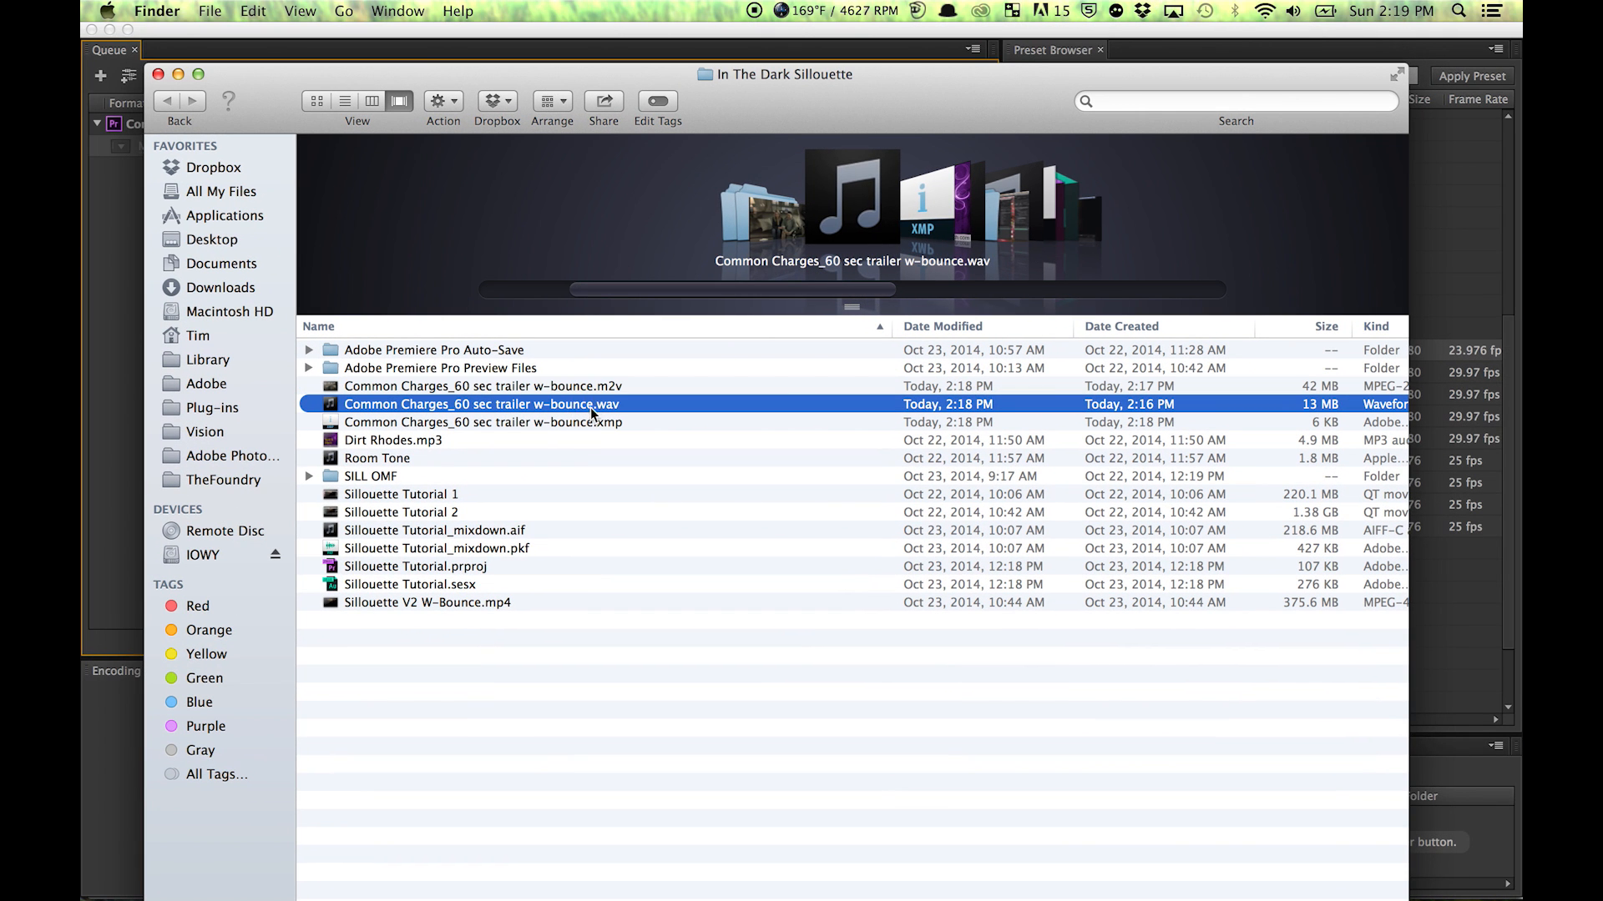
- Select both the trailer's .m2v video and .wav audio files in Finder
left_click(483, 386)
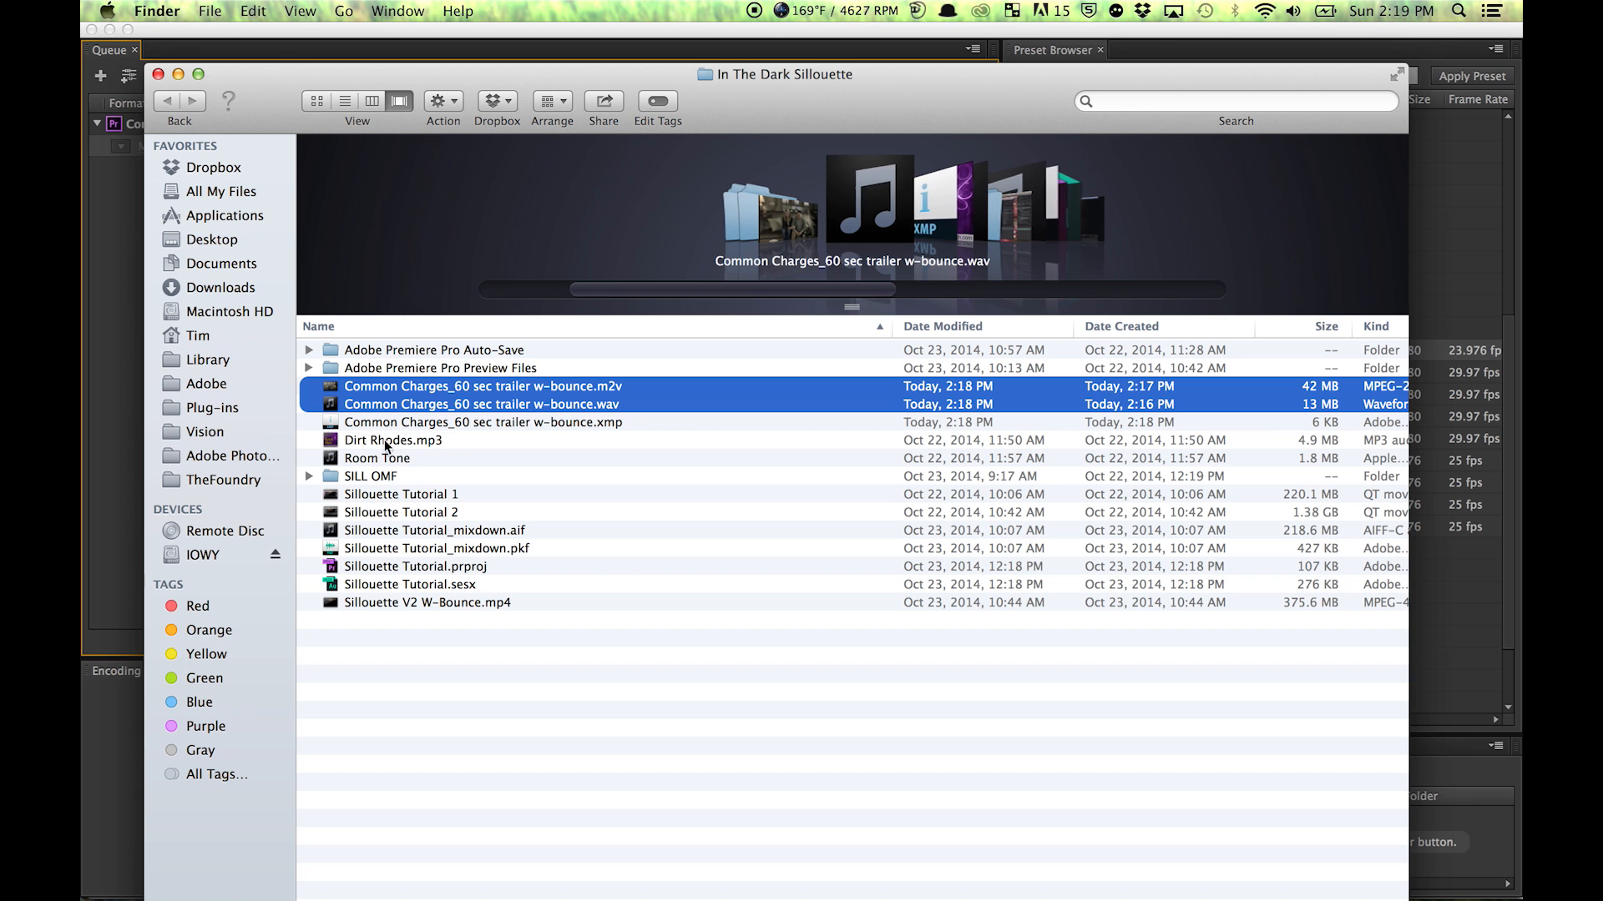
left_click(439, 368)
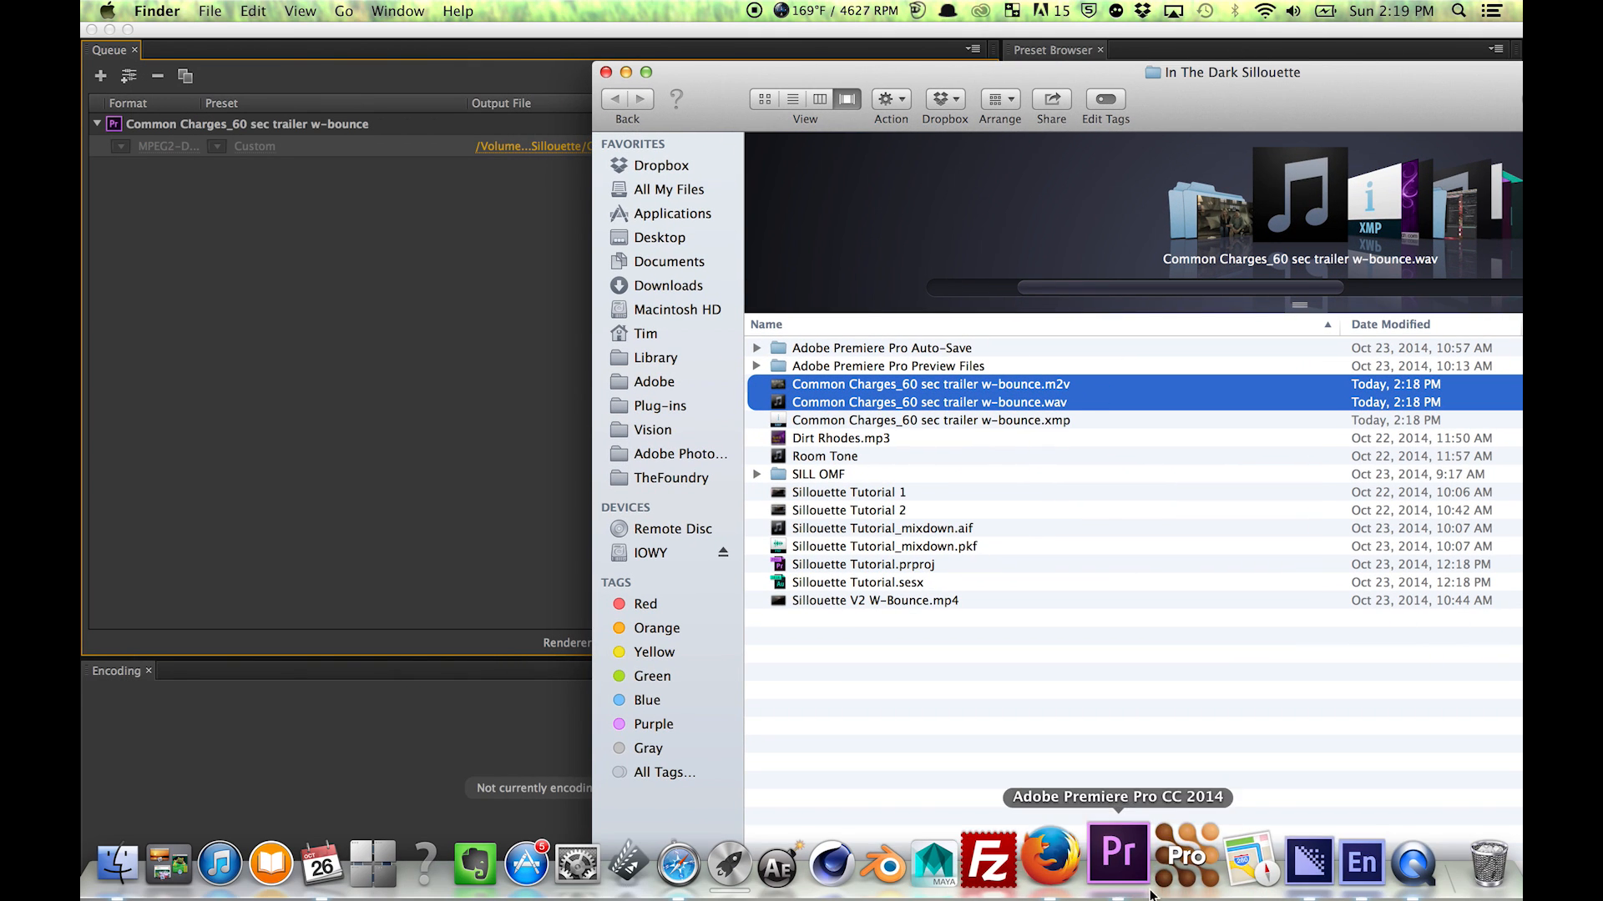
- Launch Encore and create a new DVD project for the trailer assets
left_click(1360, 861)
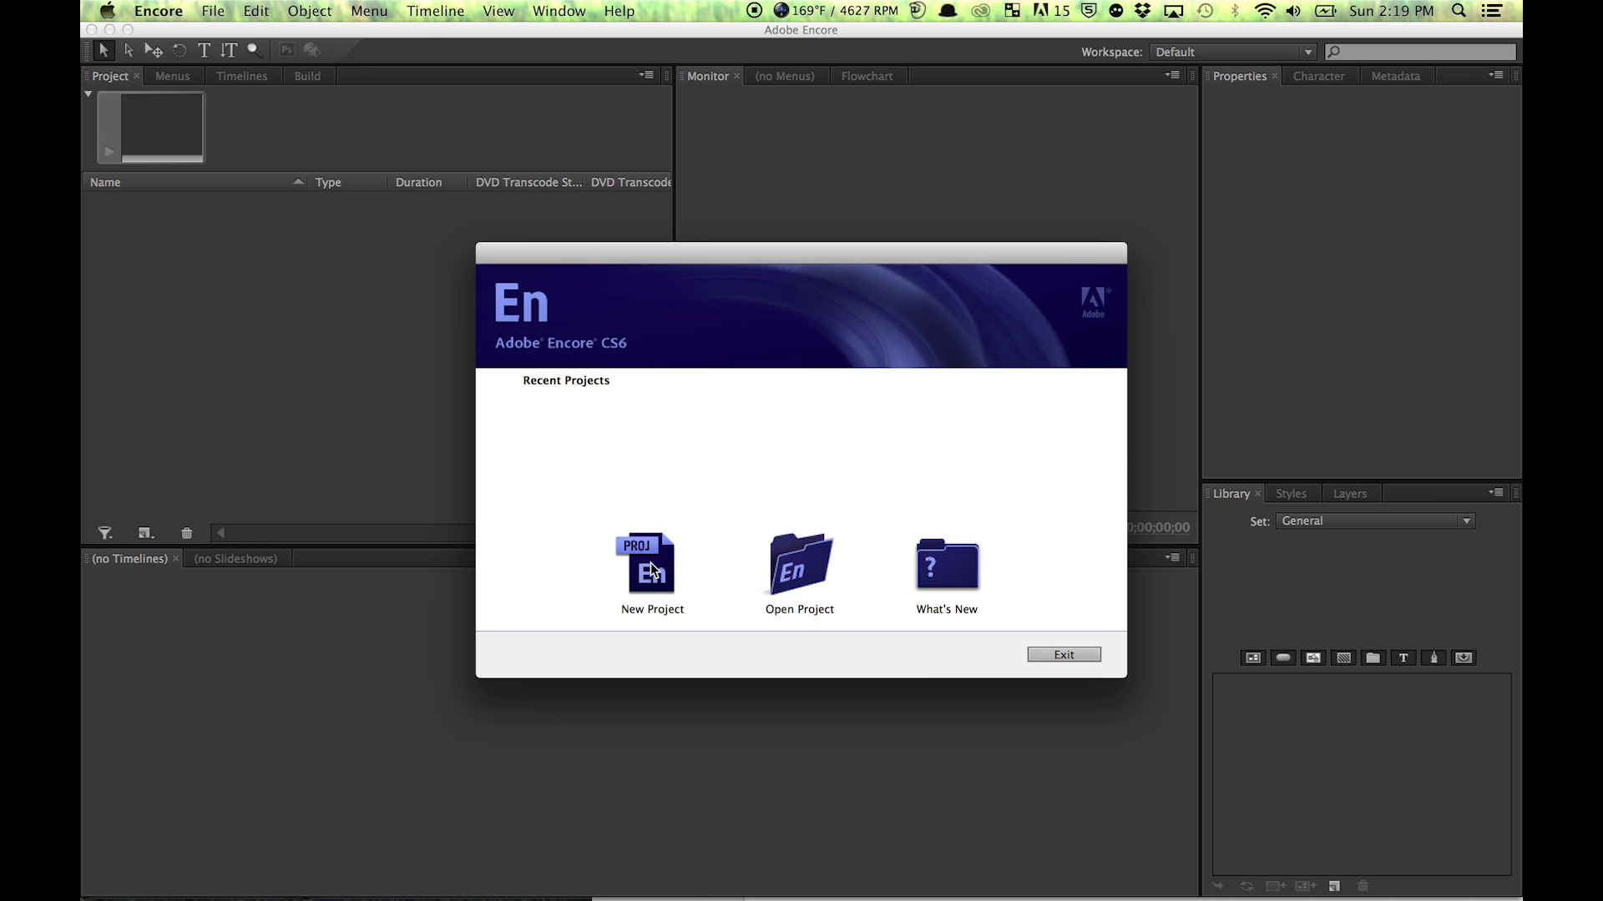
left_click(651, 563)
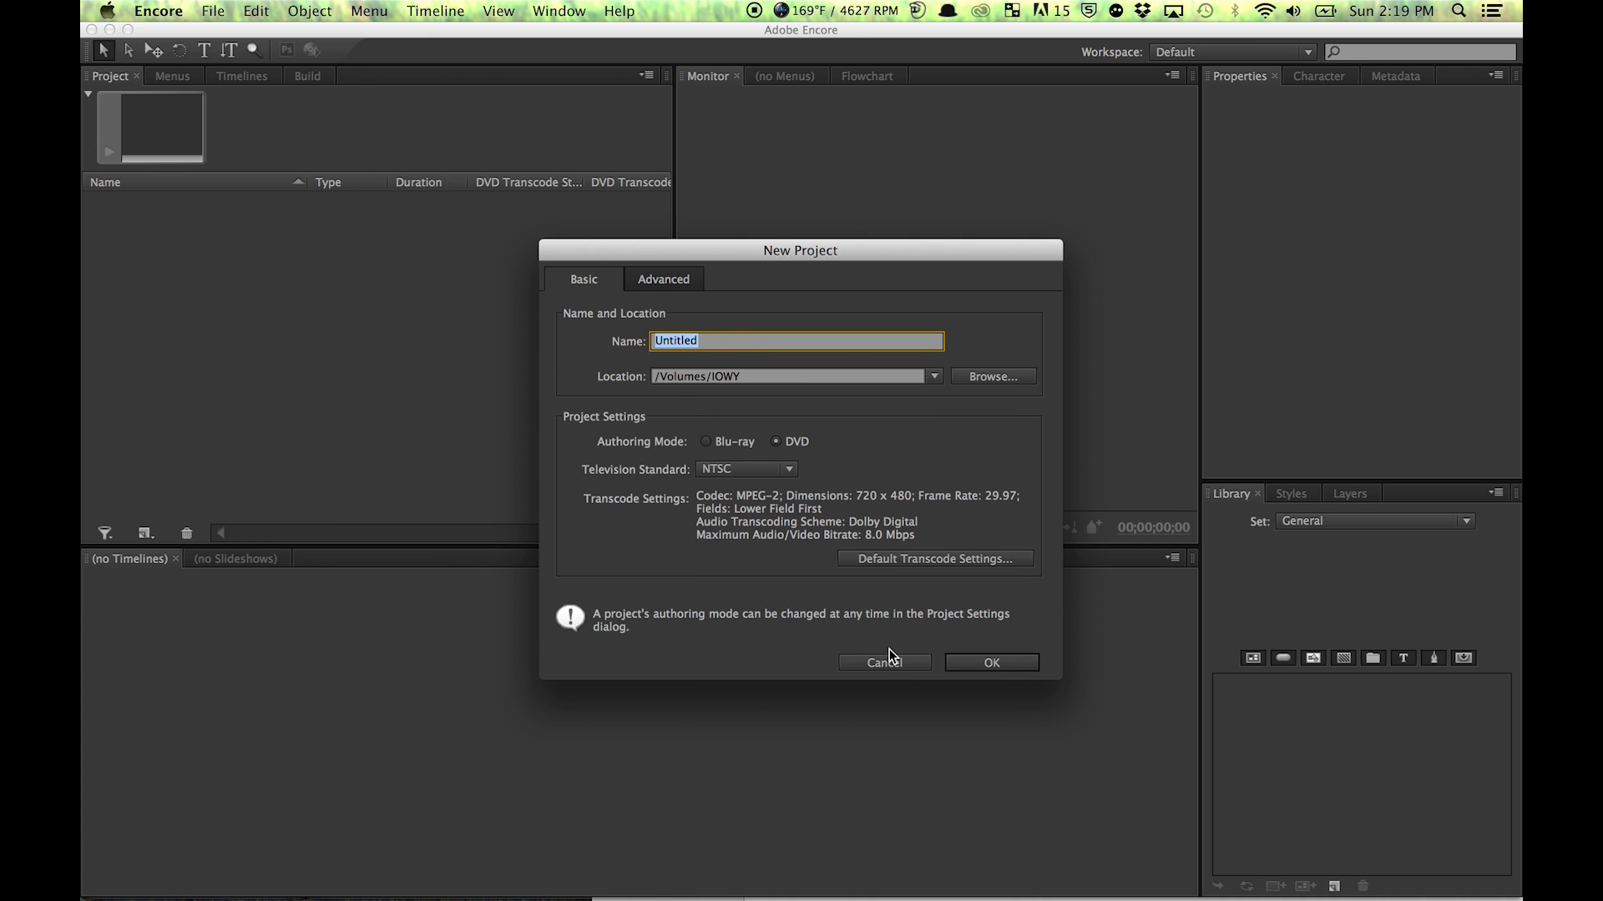
left_click(988, 663)
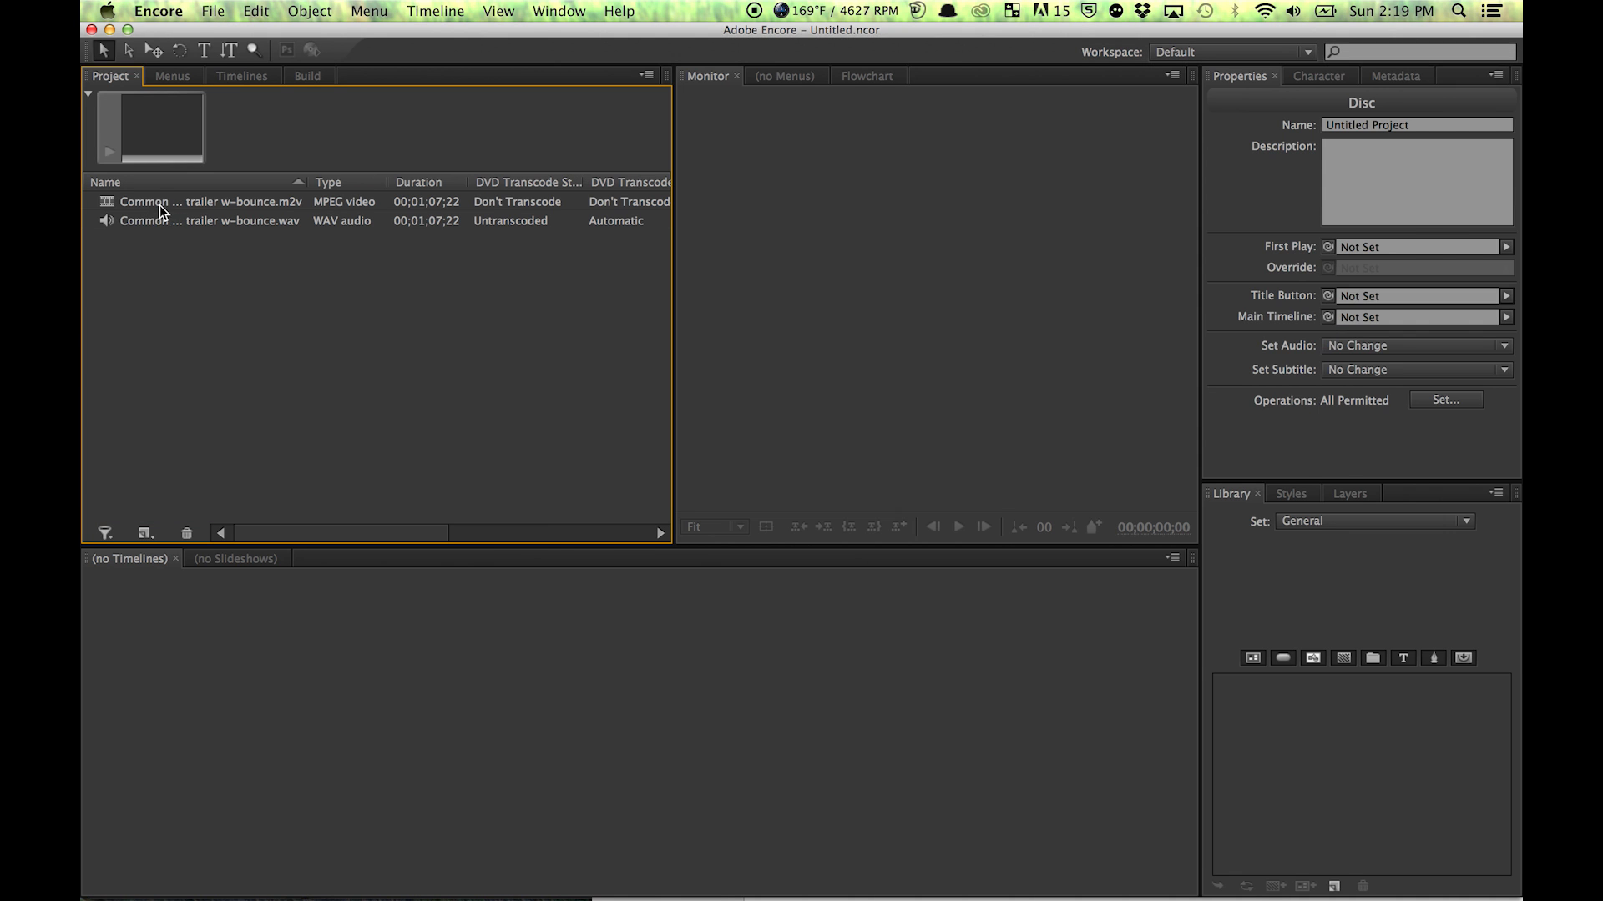
- Create a timeline from the selected trailer video and audio assets and preview it
left_click(212, 202)
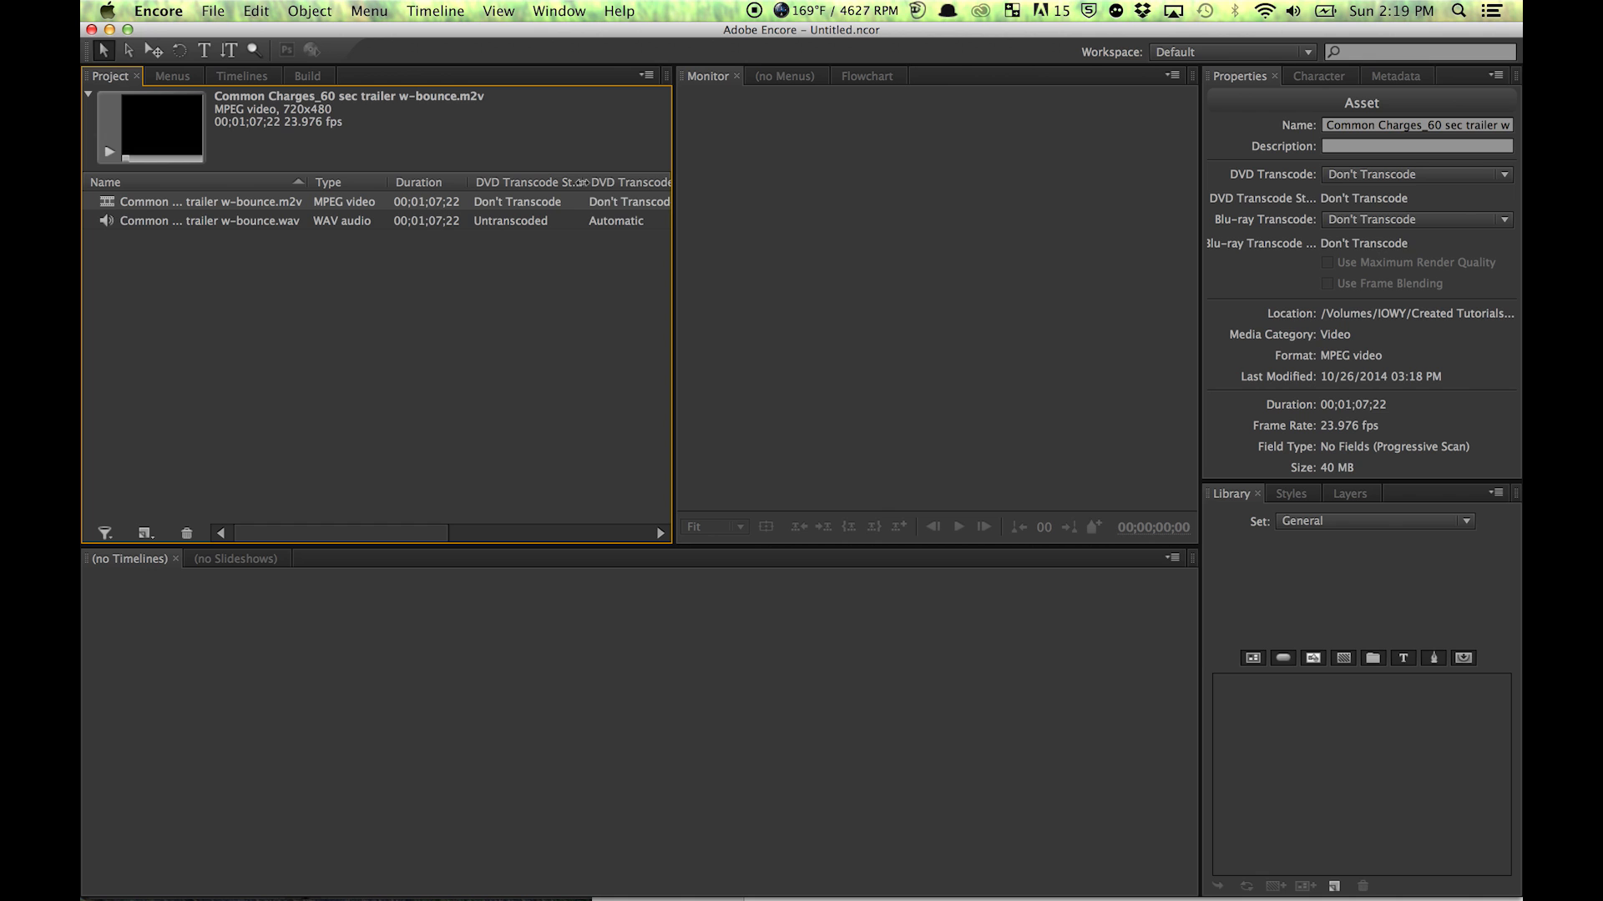
left_click(210, 221)
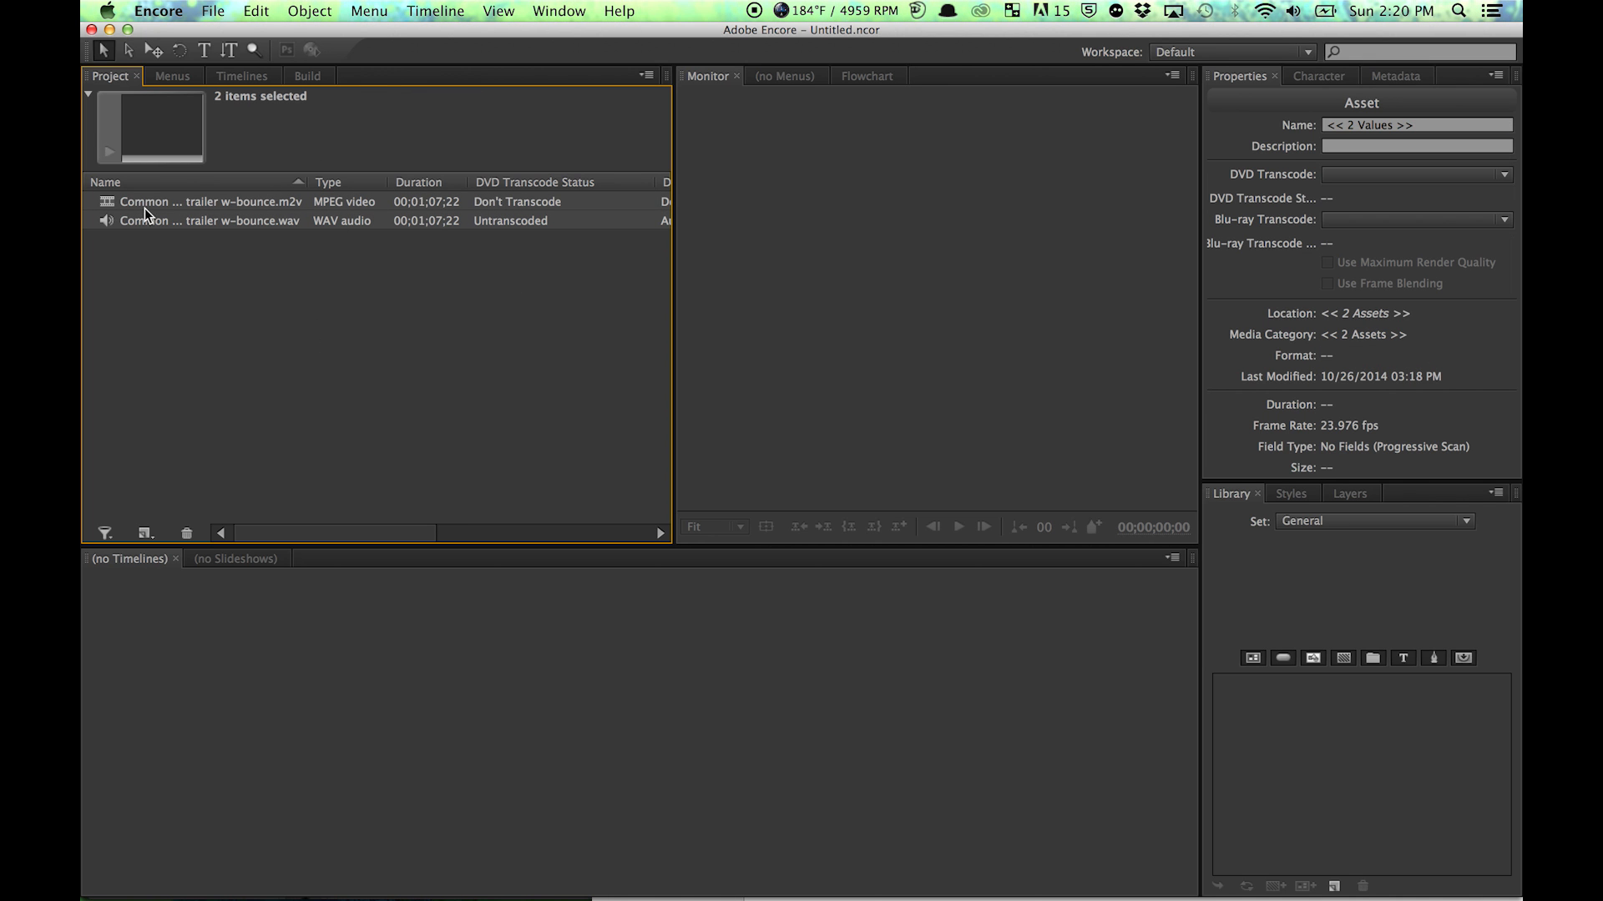
left_click(146, 533)
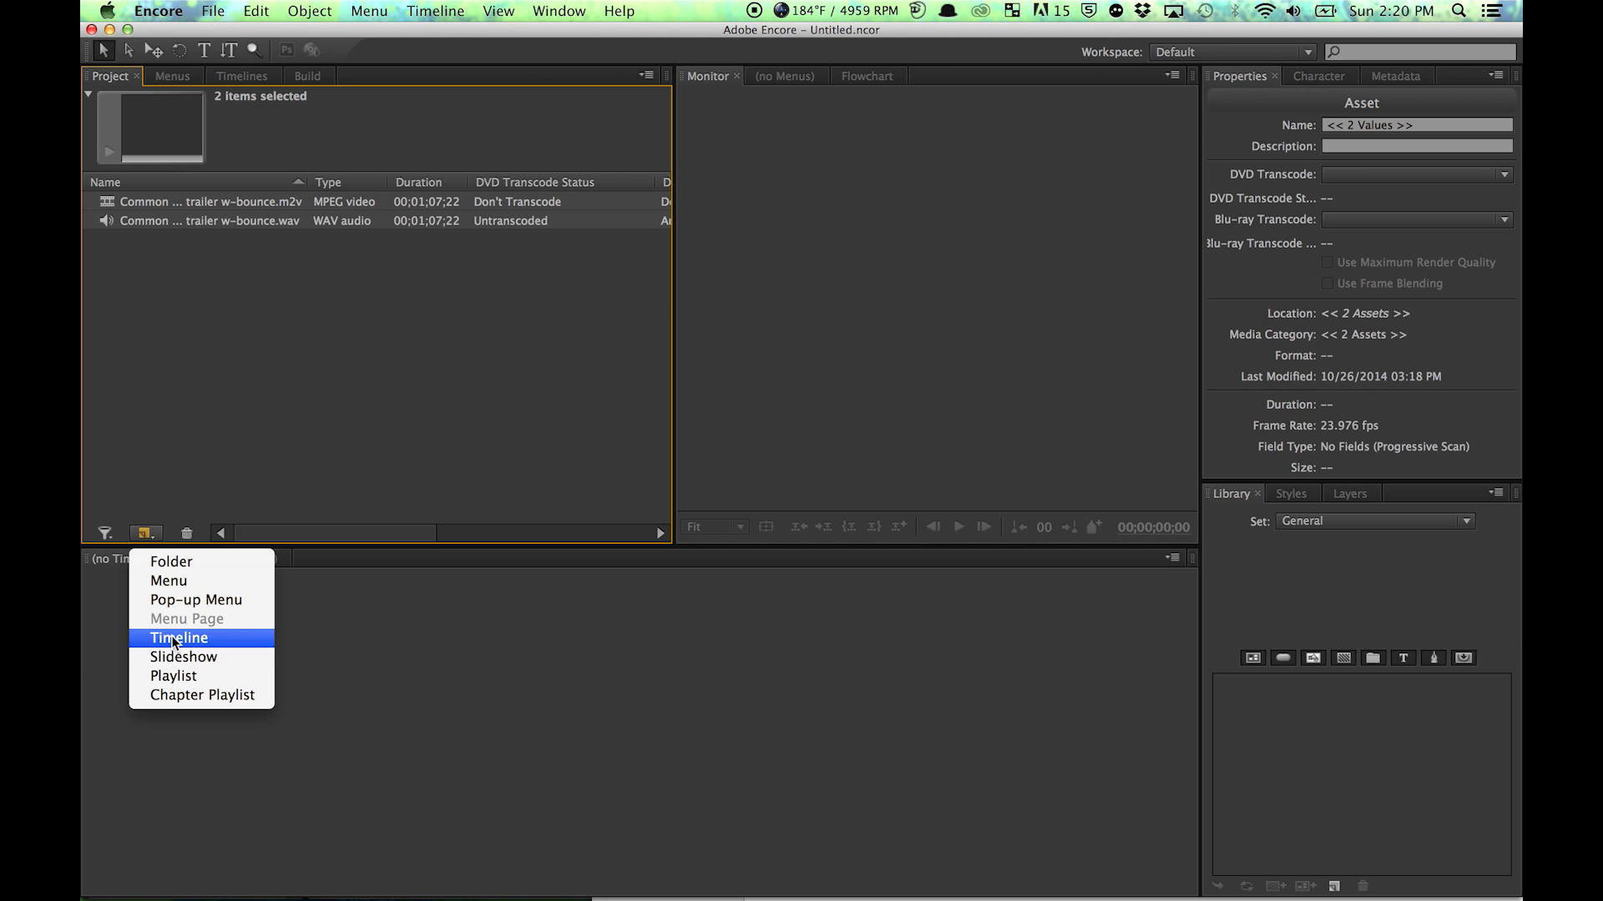
left_click(179, 638)
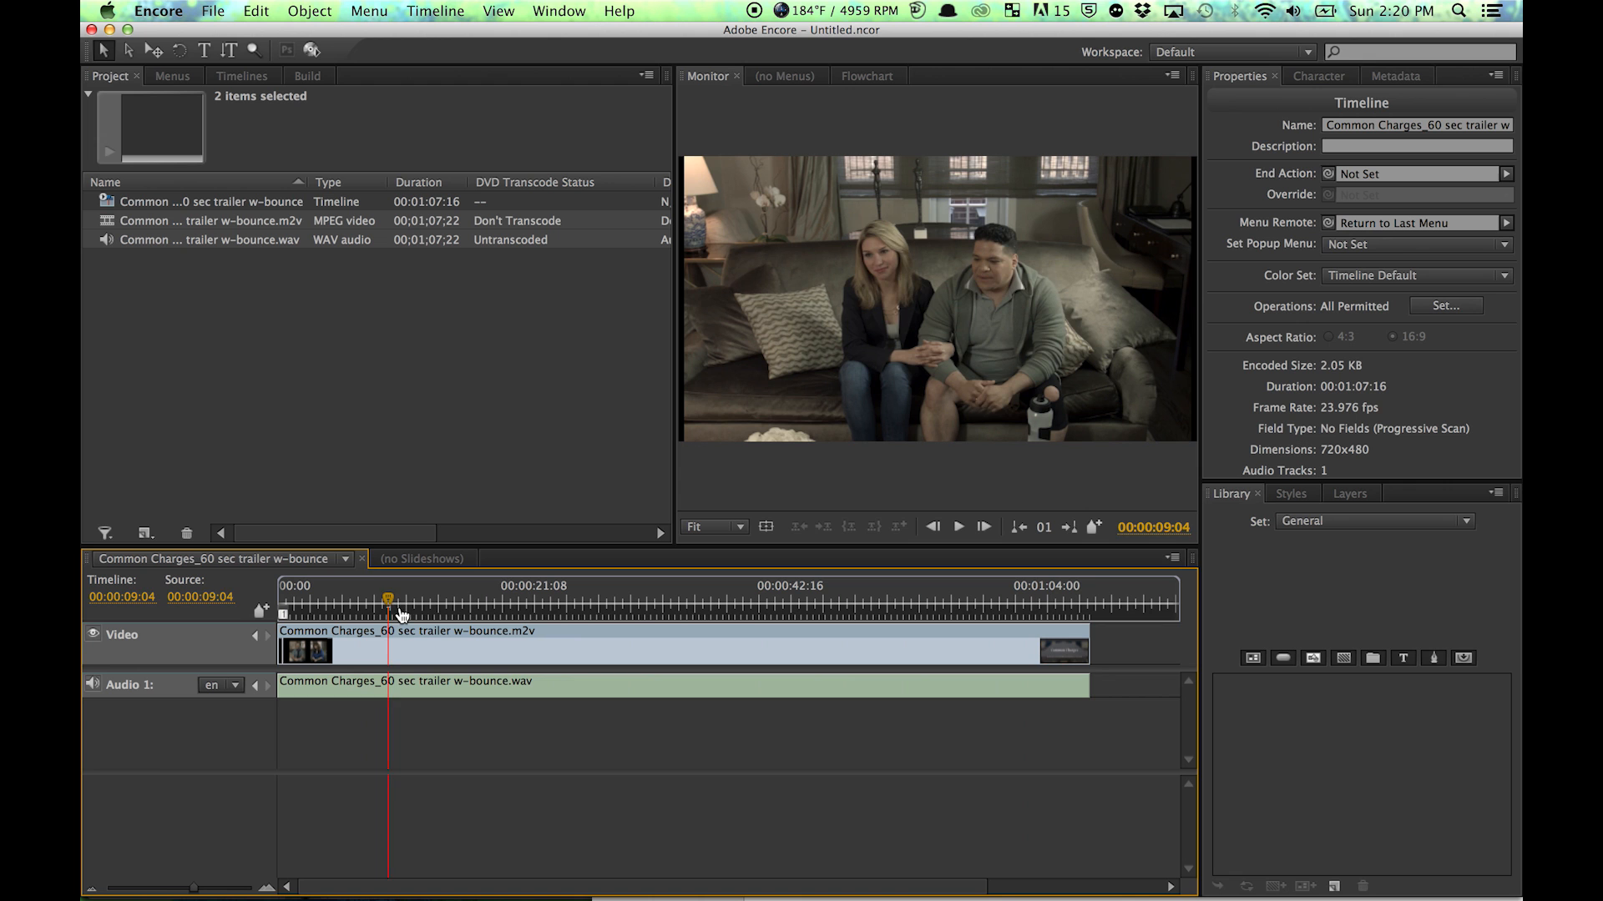
left_click_drag(389, 598, 384, 597)
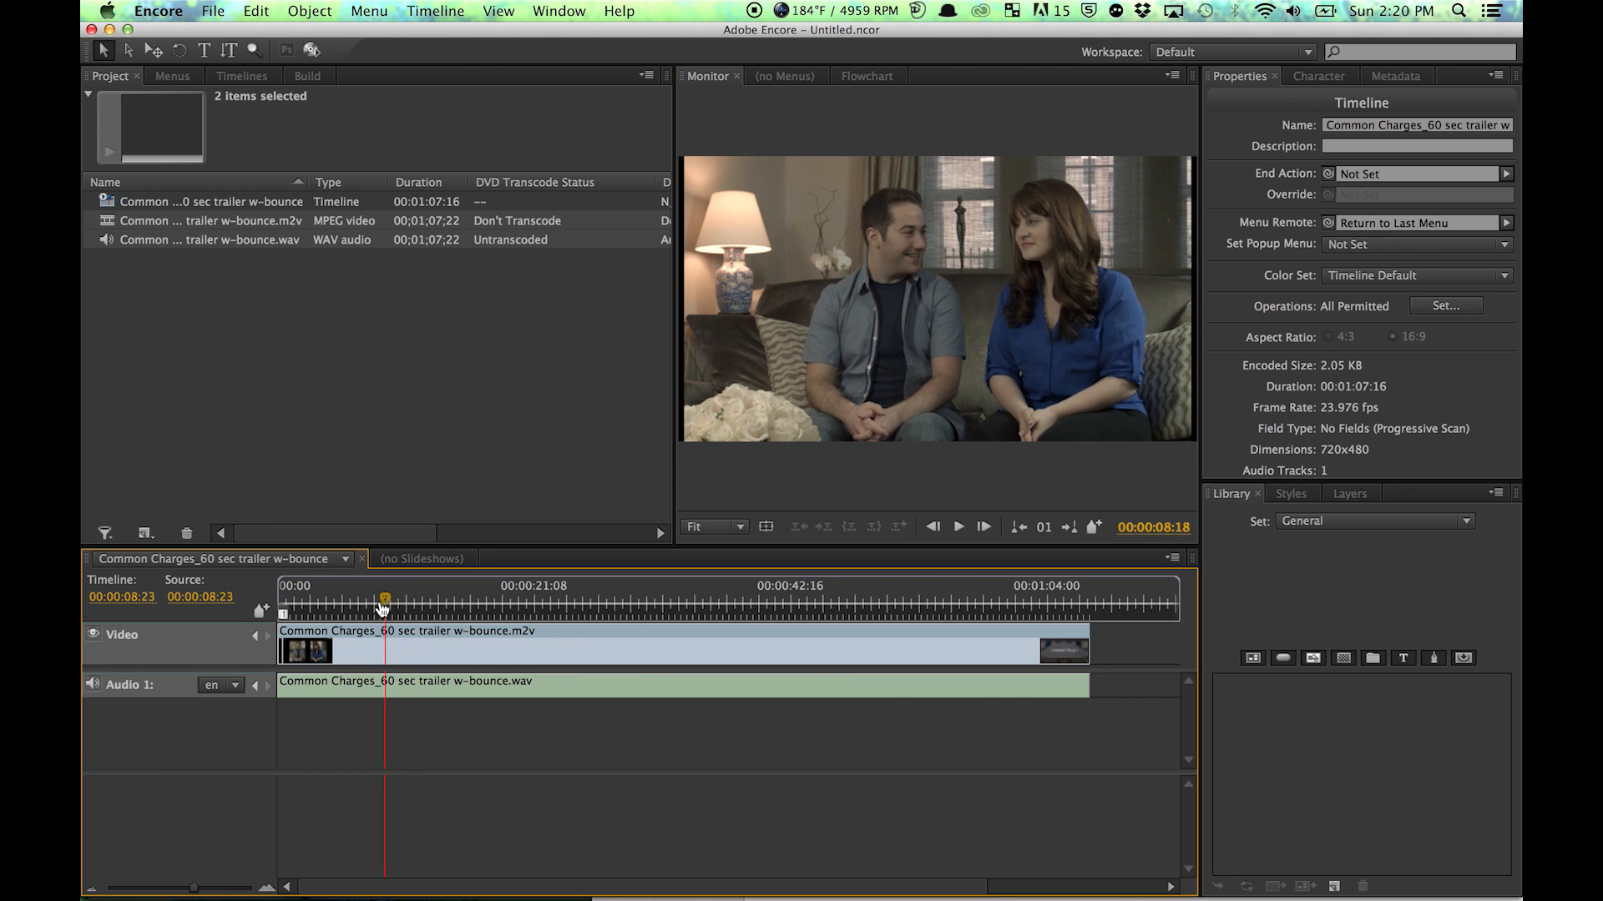
- Scrub through the trailer timeline to place chapter markers at scene changes
left_click_drag(384, 600, 366, 599)
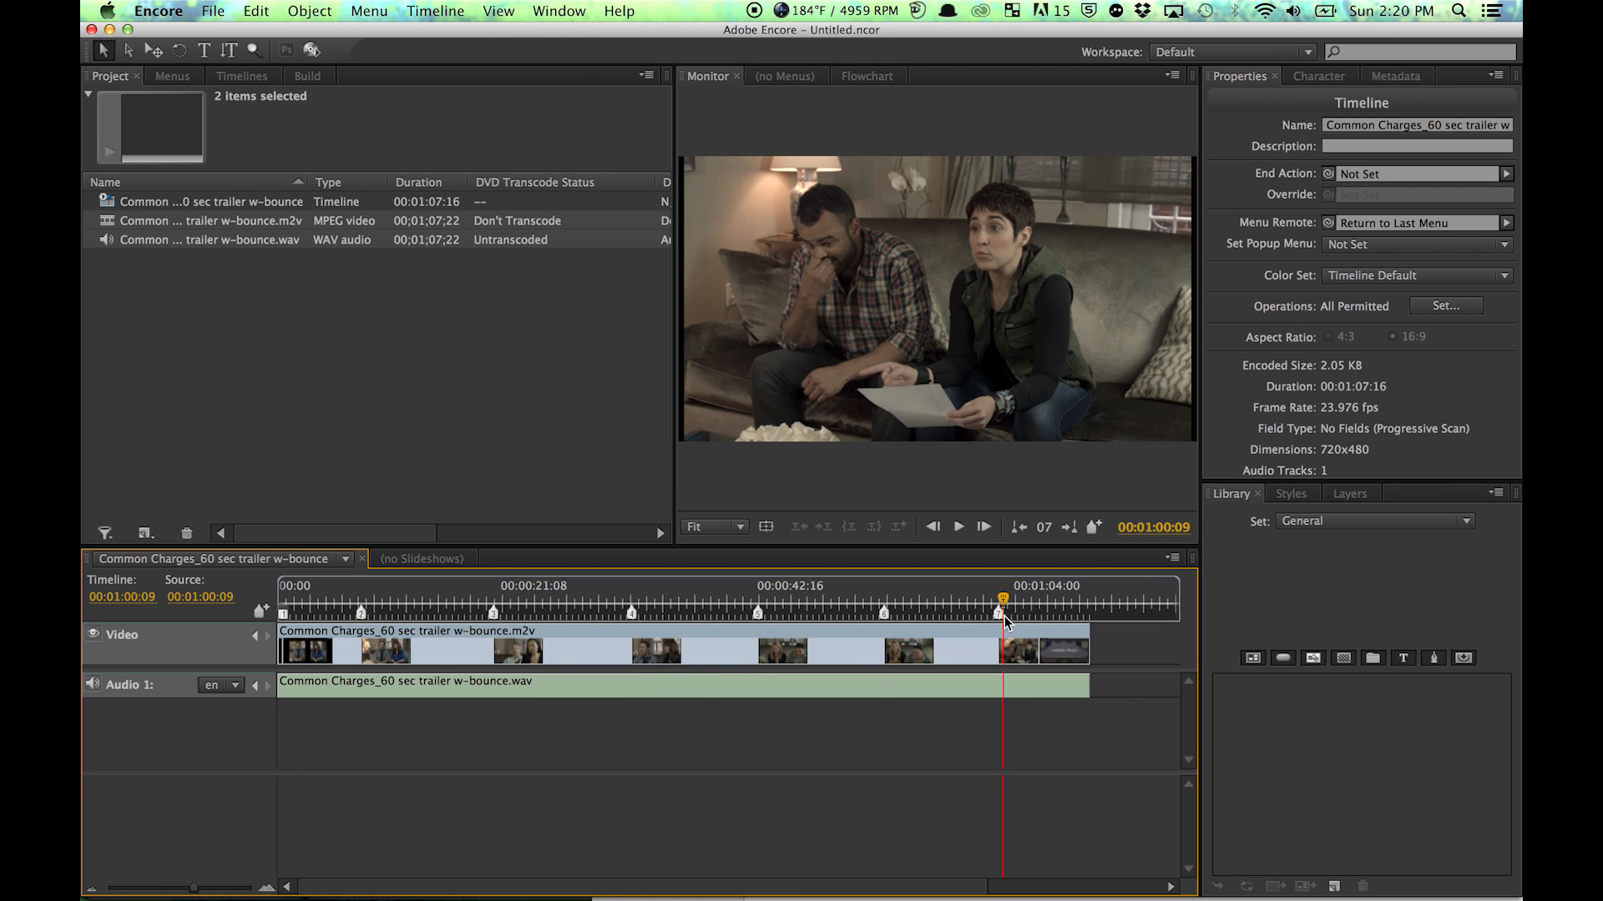
mouse_move(315, 486)
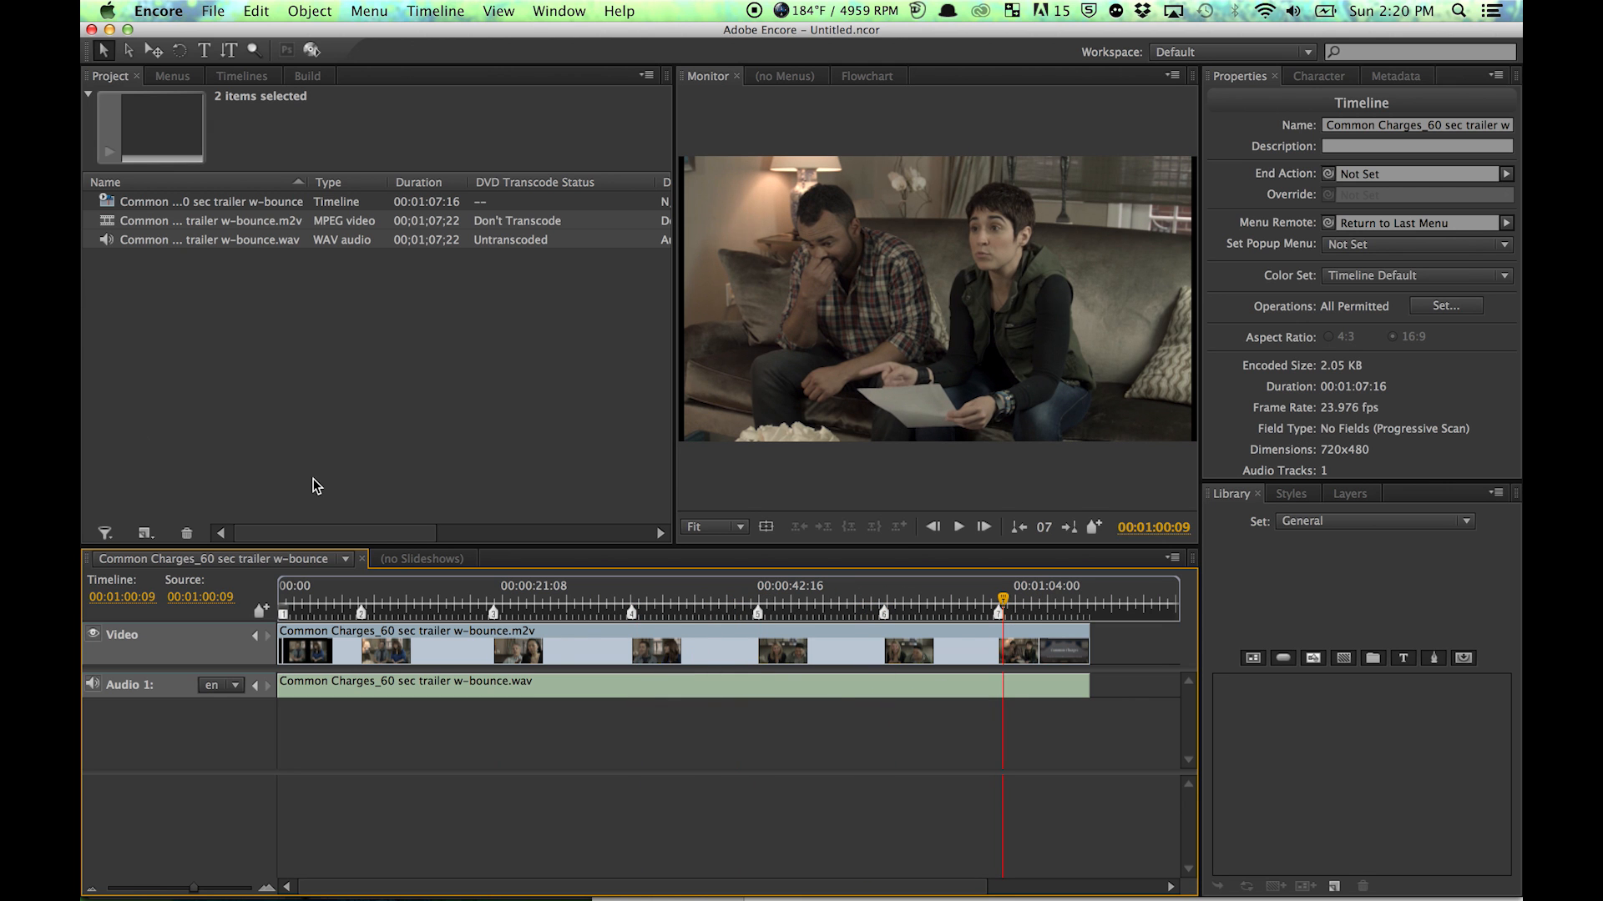
mouse_move(384, 452)
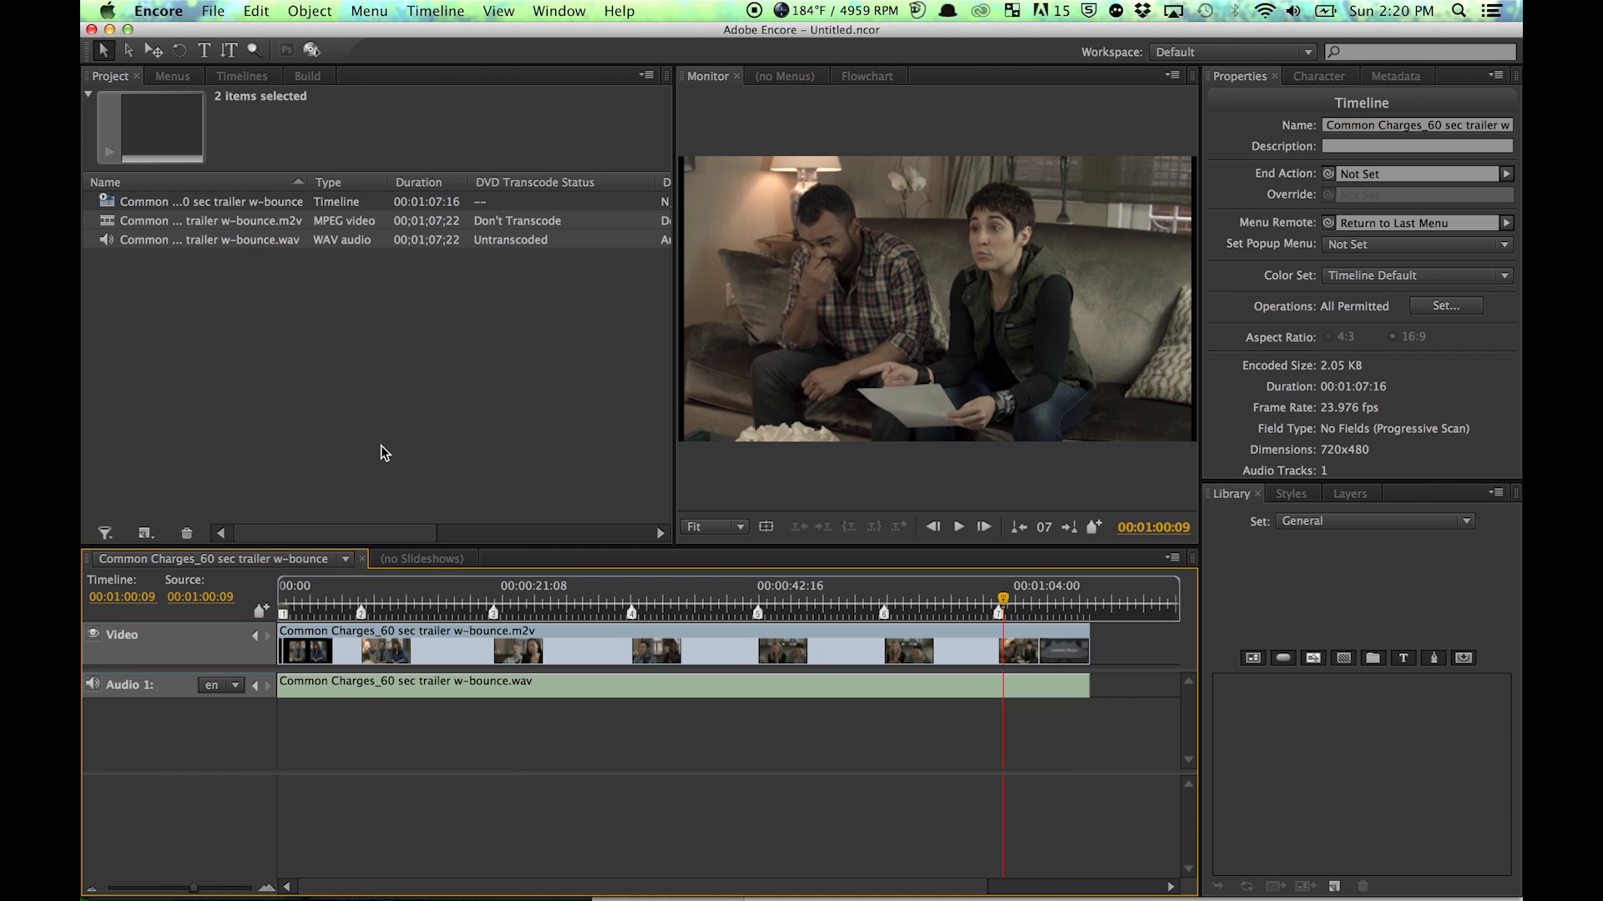
mouse_move(344, 446)
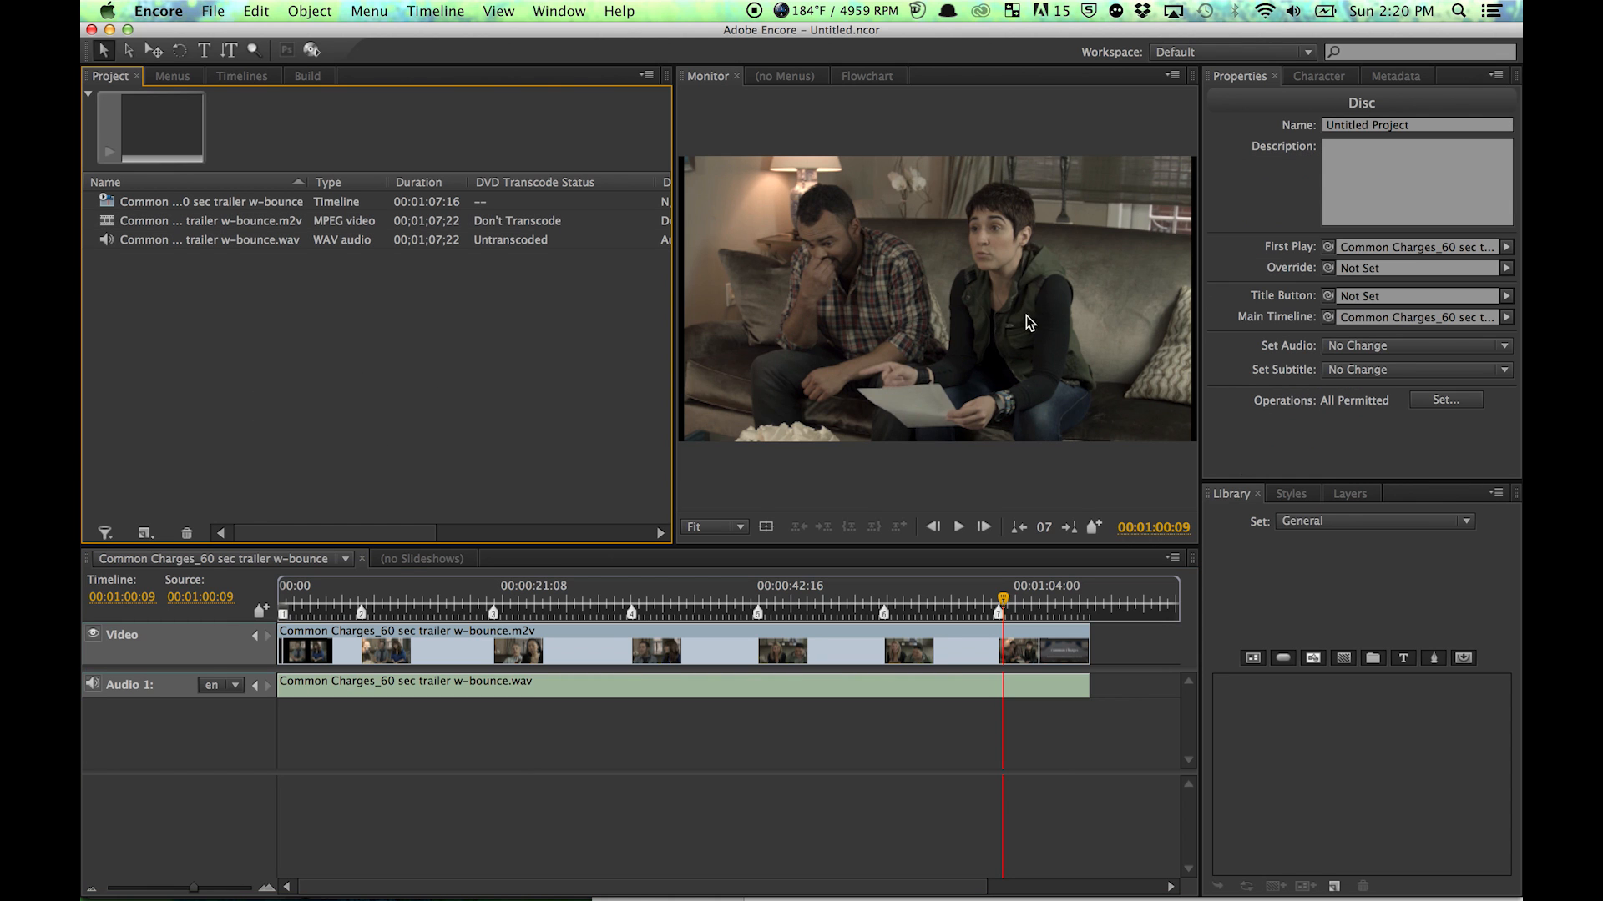
- Name the disc 'Common Charges' in the Disc Properties panel
left_click(1417, 125)
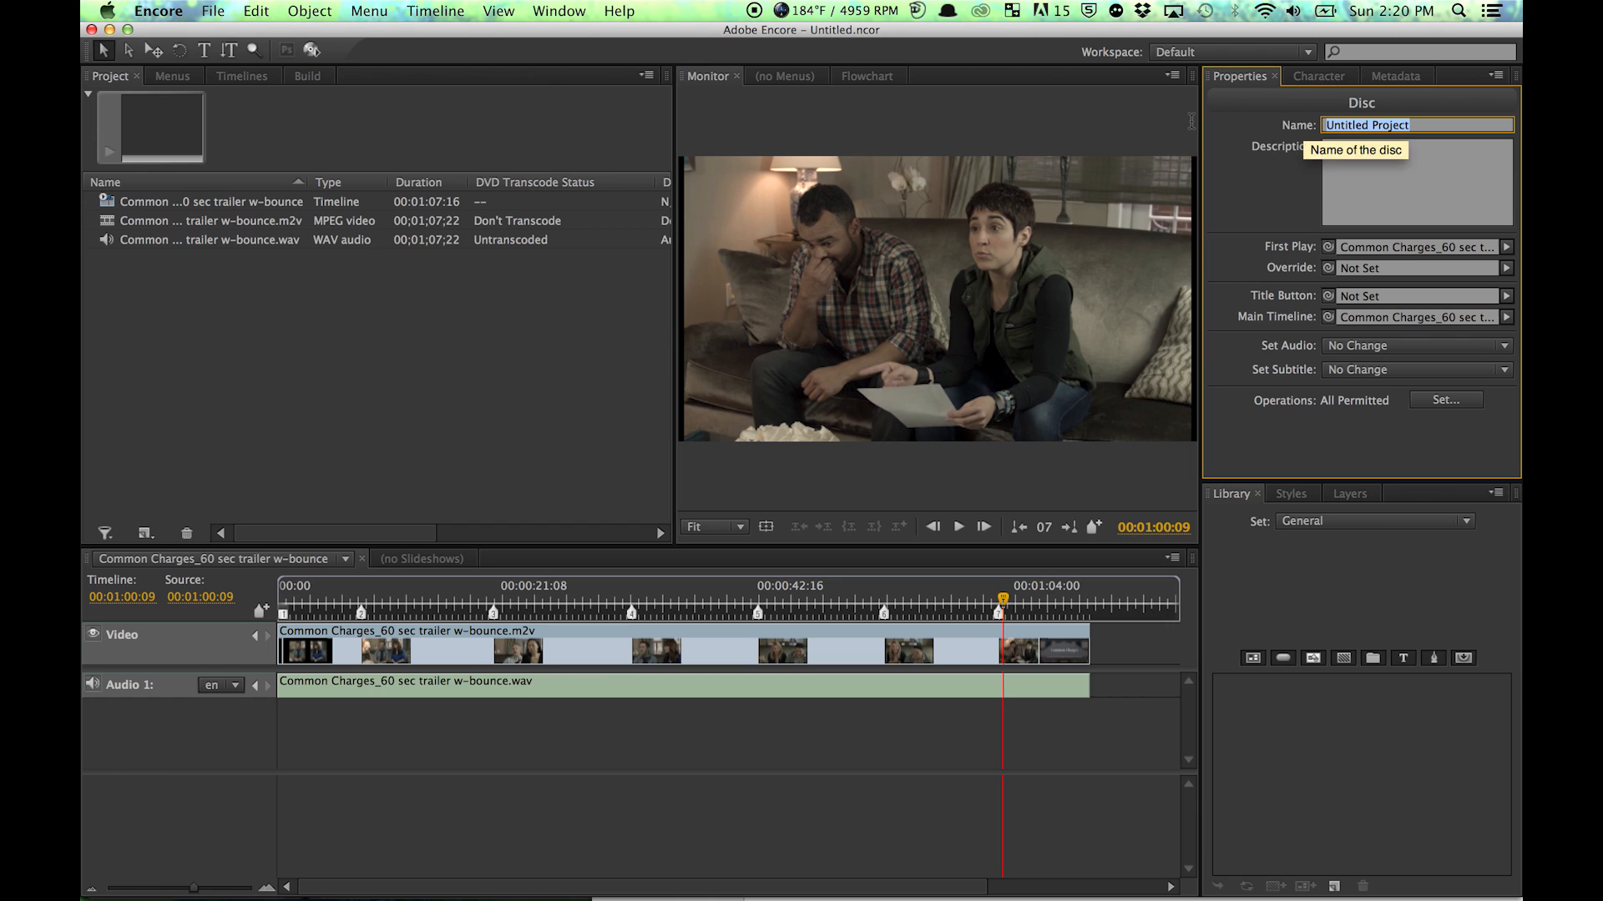
mouse_move(541, 440)
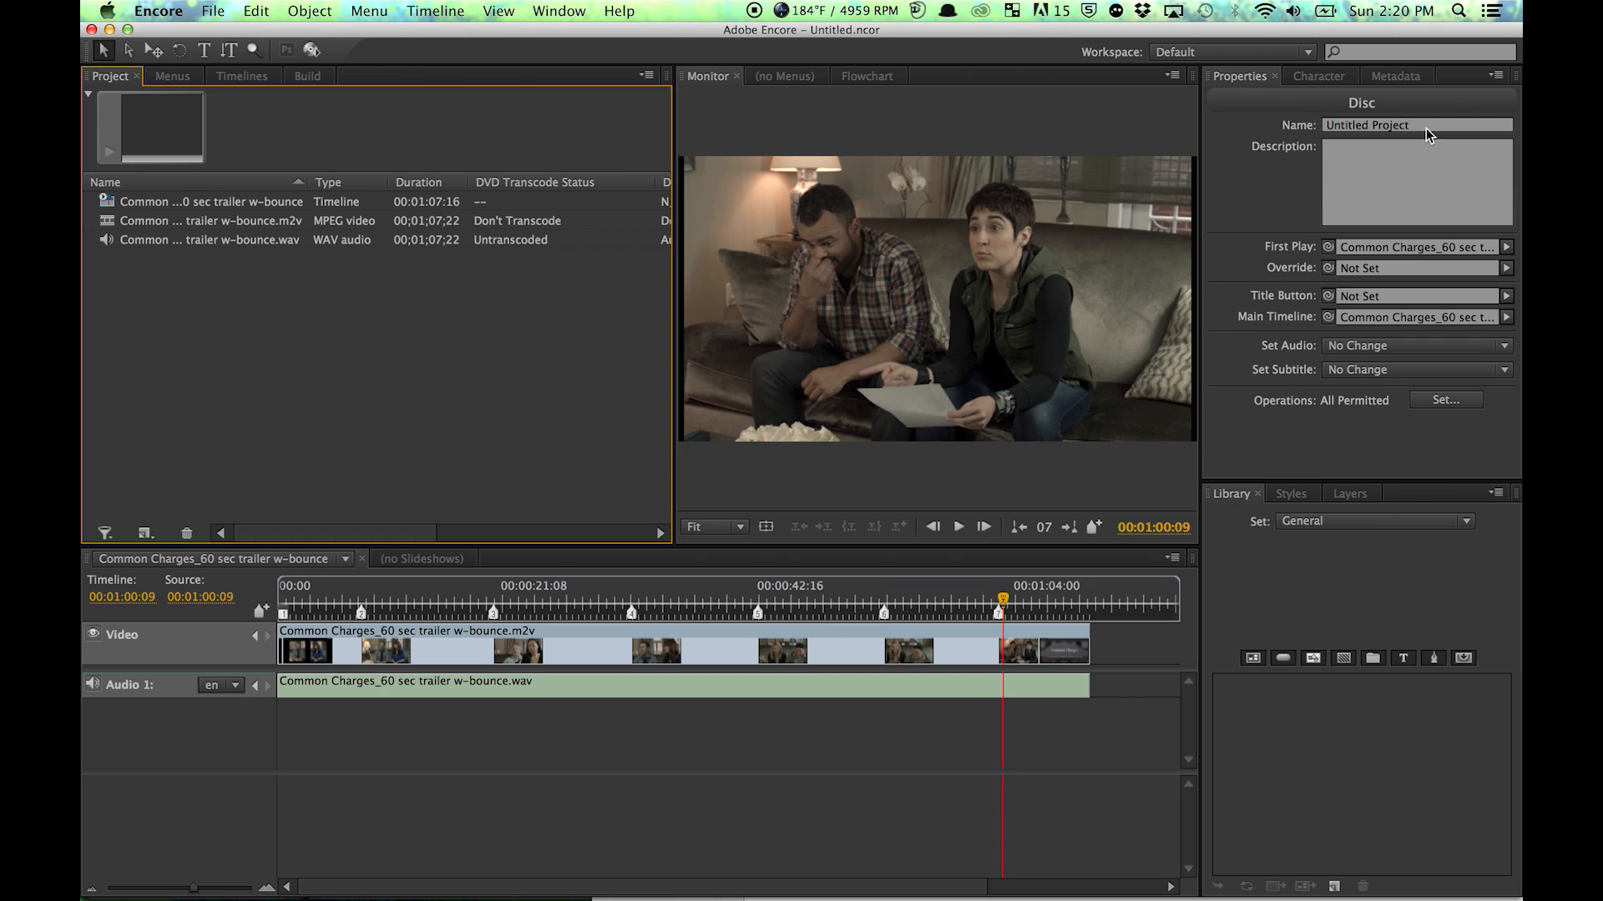
left_click(1417, 125)
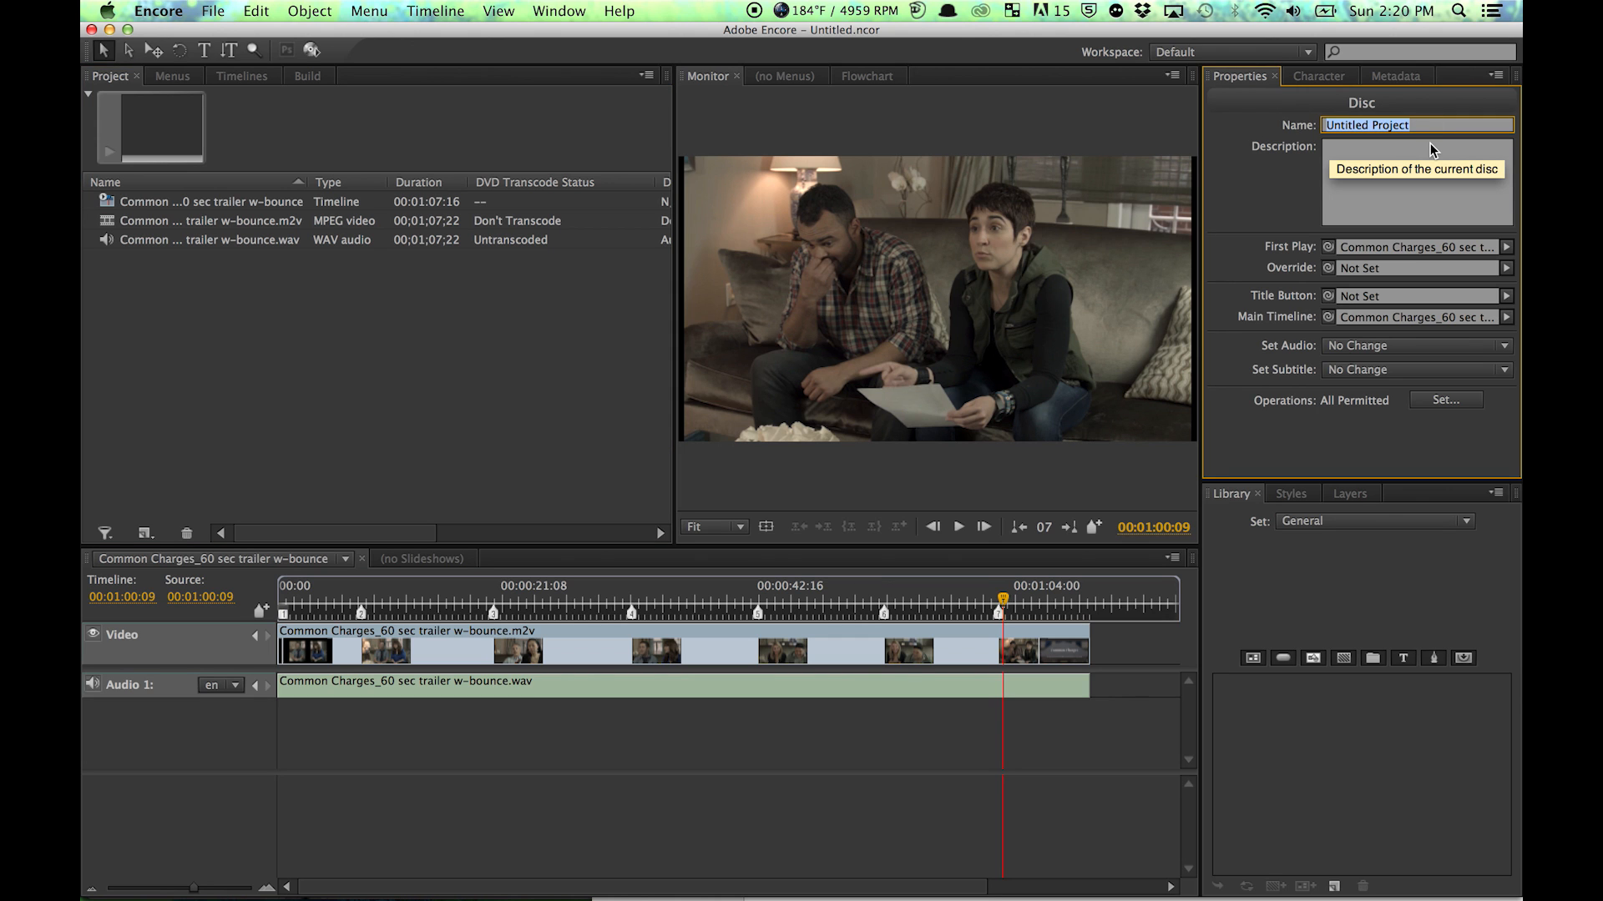
type("Common Charges")
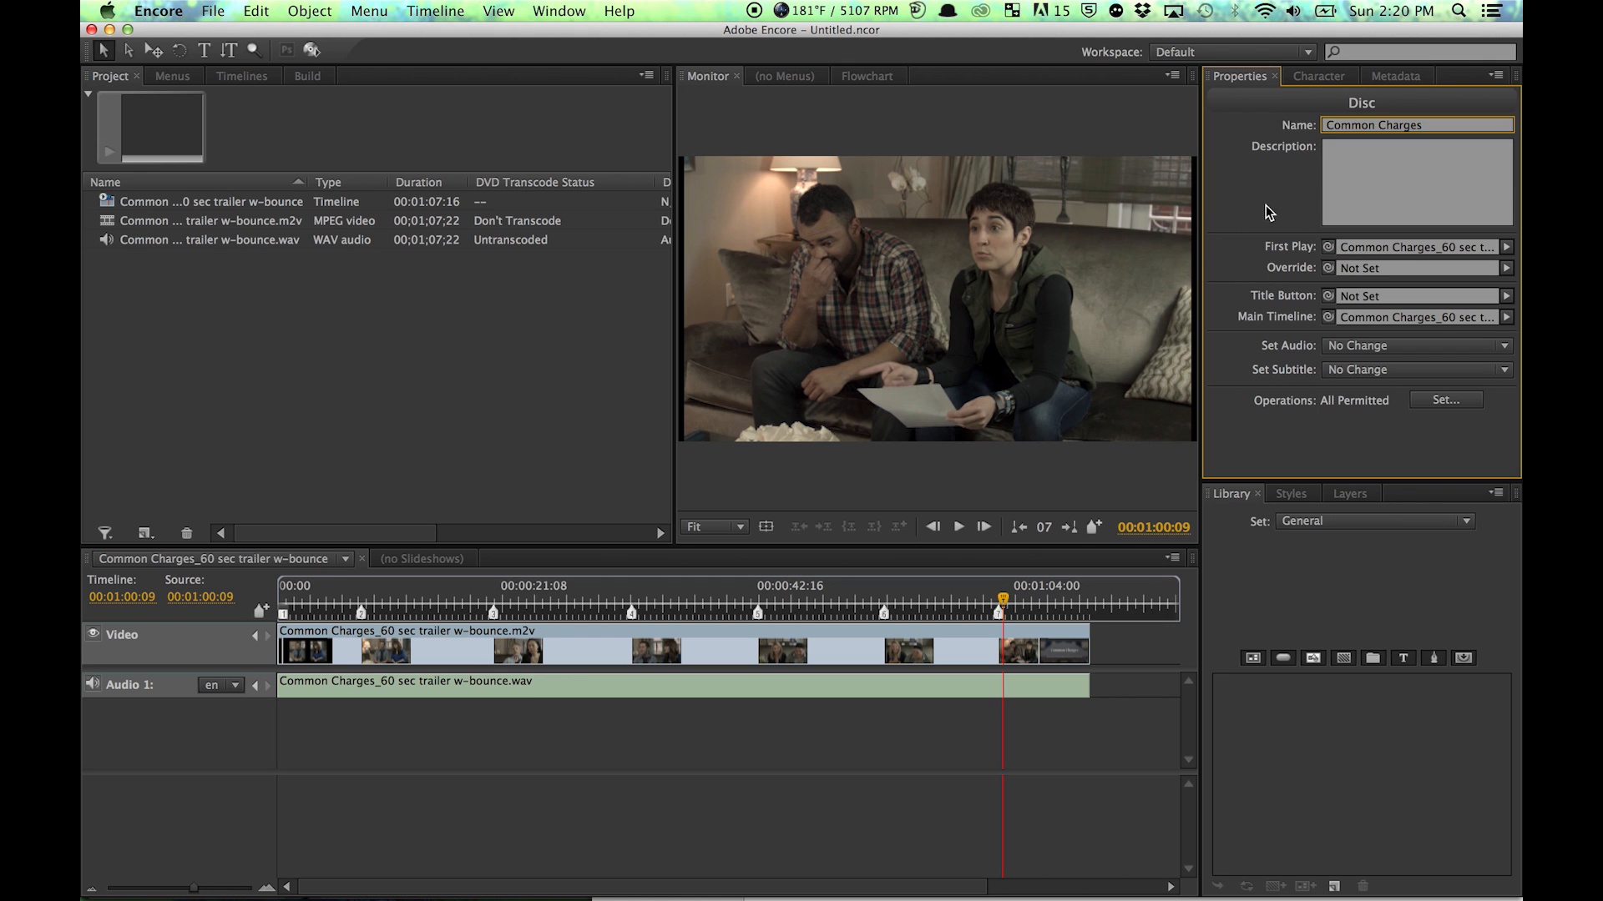
mouse_move(1495, 260)
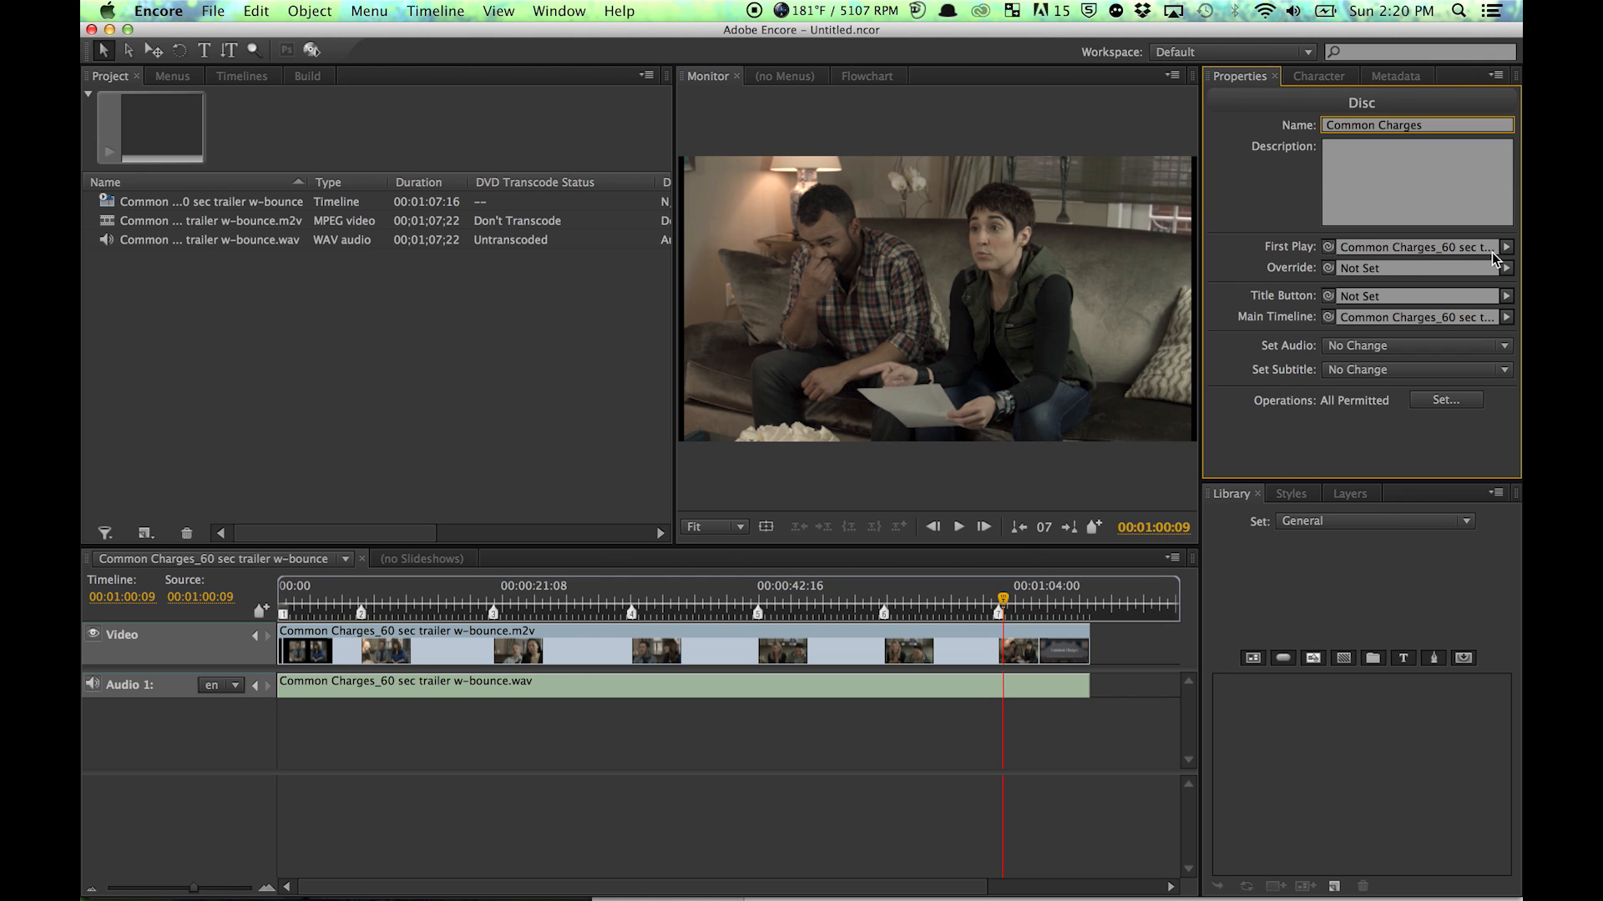
left_click(1504, 247)
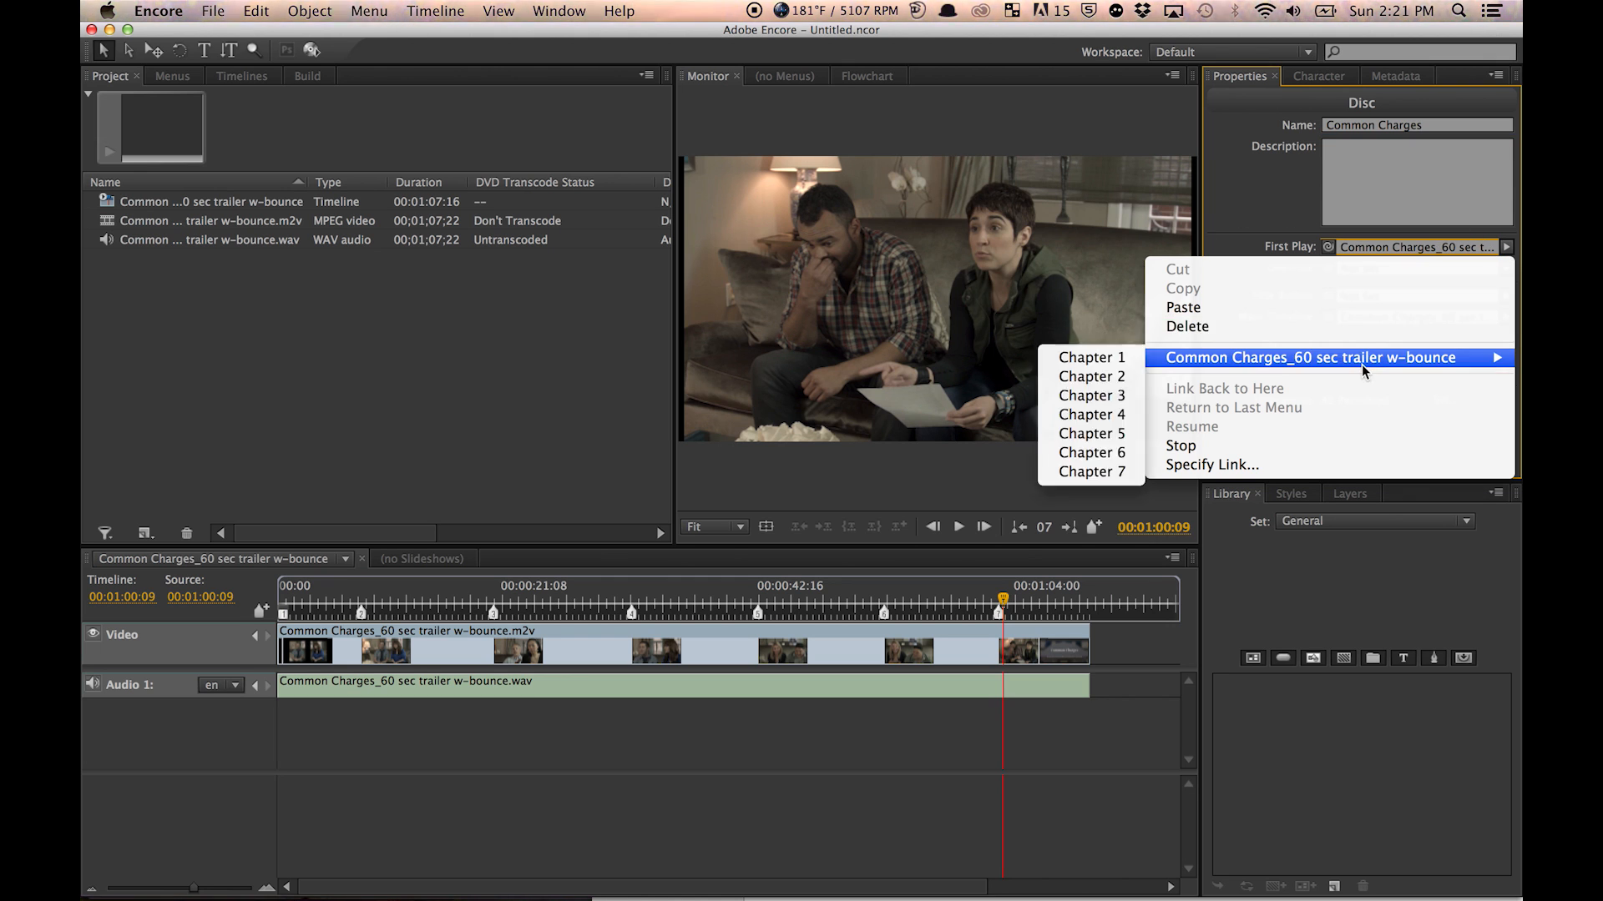
mouse_move(1090, 357)
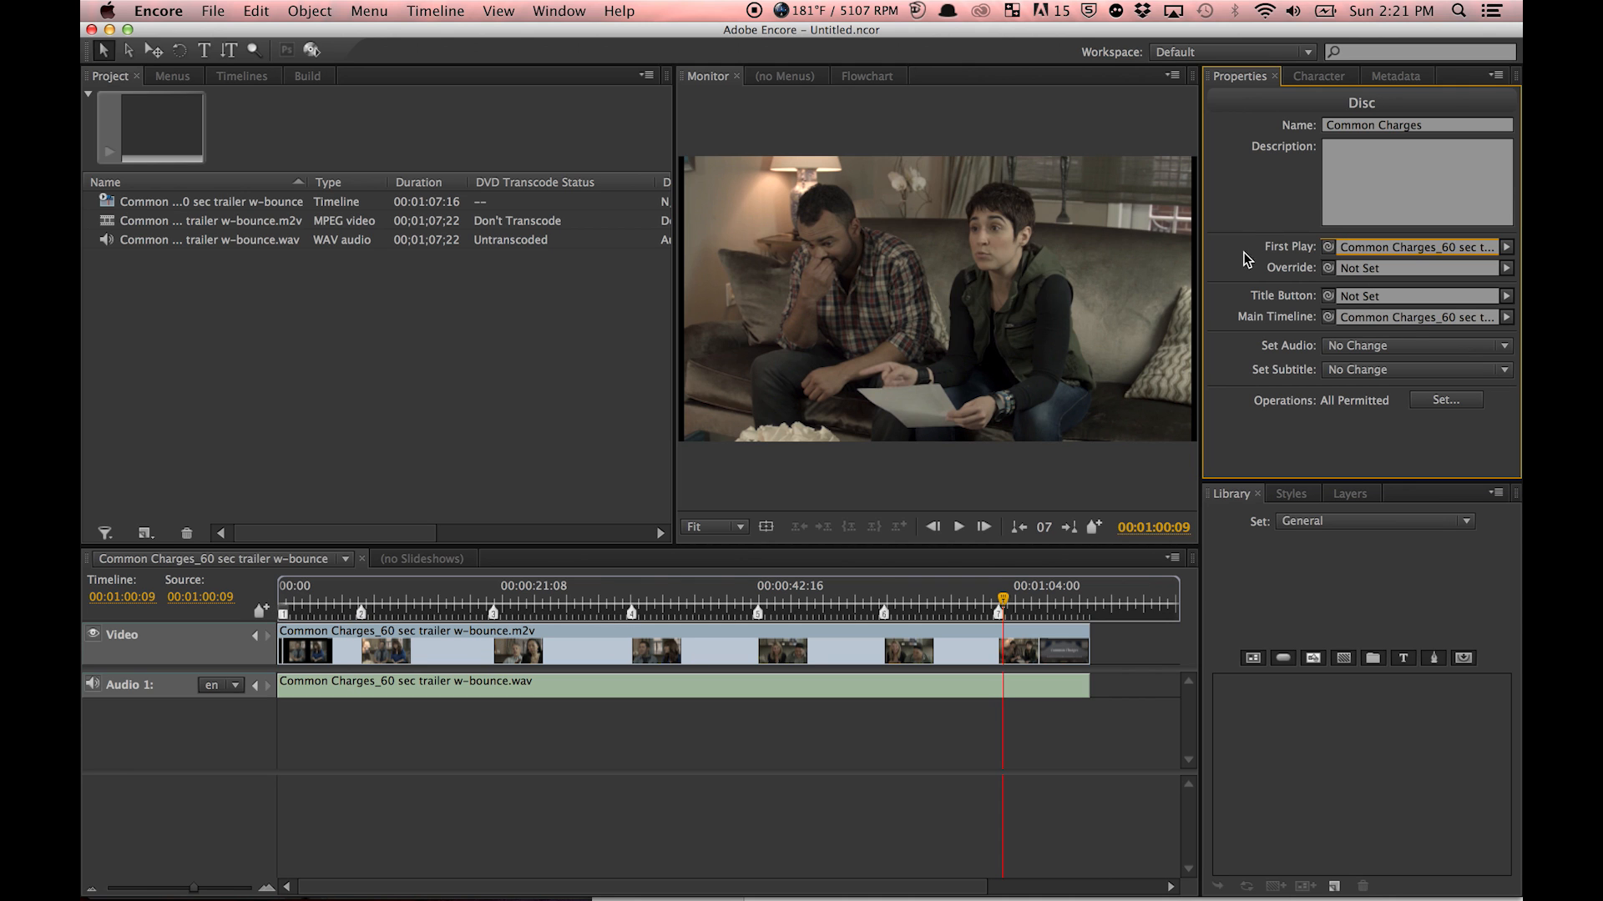
mouse_move(1372, 280)
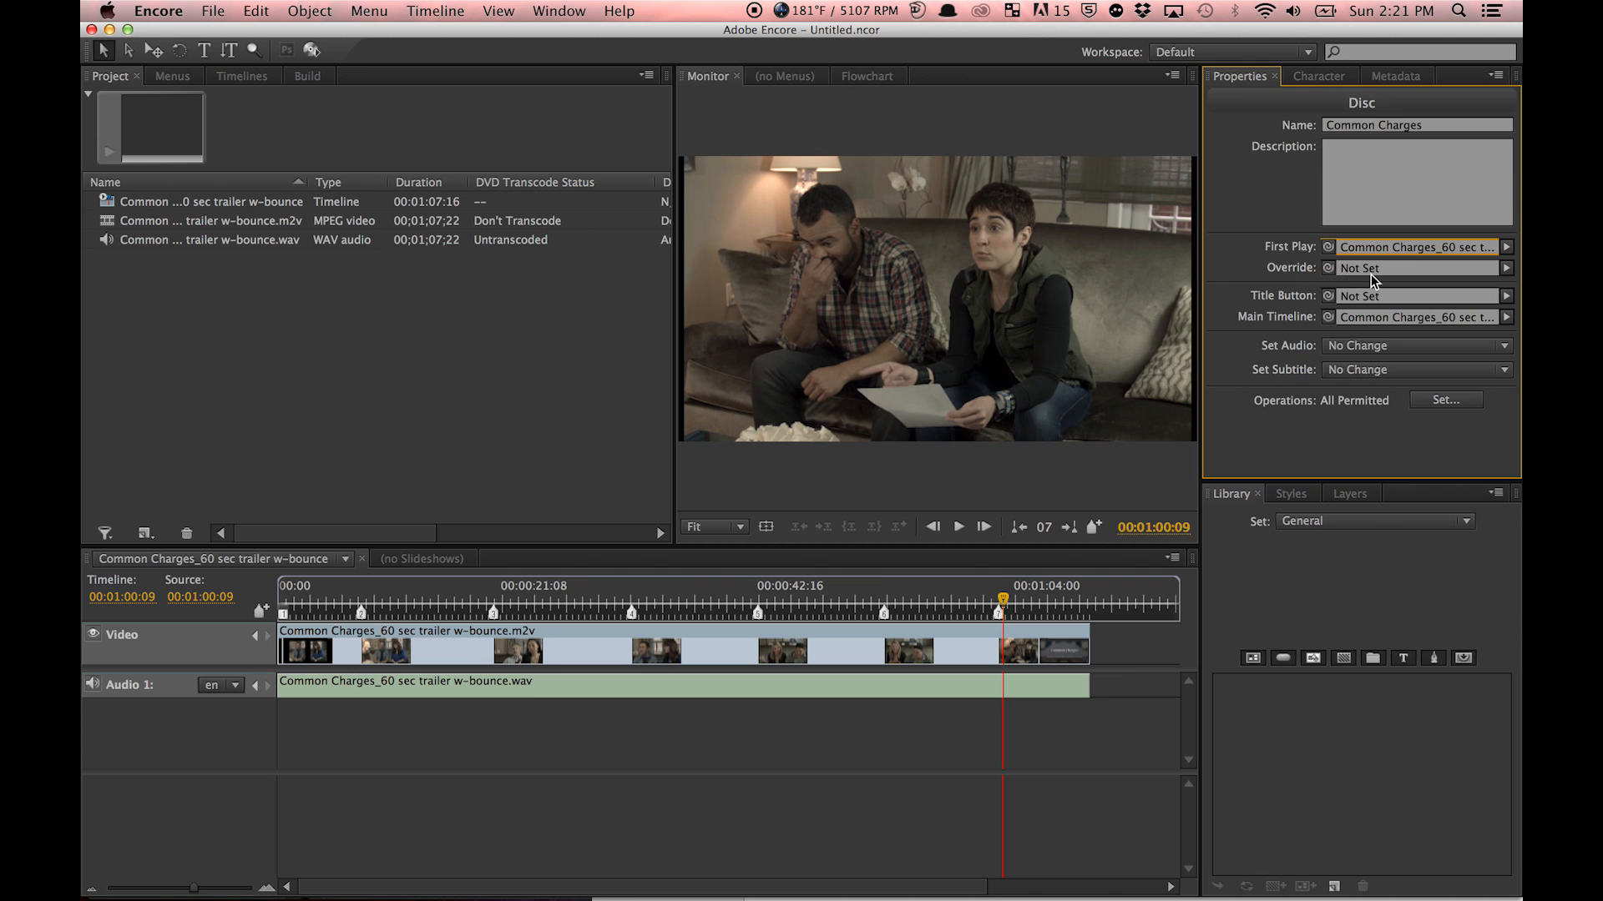
- Link the disc's override to the Common Charges_60 sec trailer w-bounce timeline, Chapter 1
left_click(1504, 267)
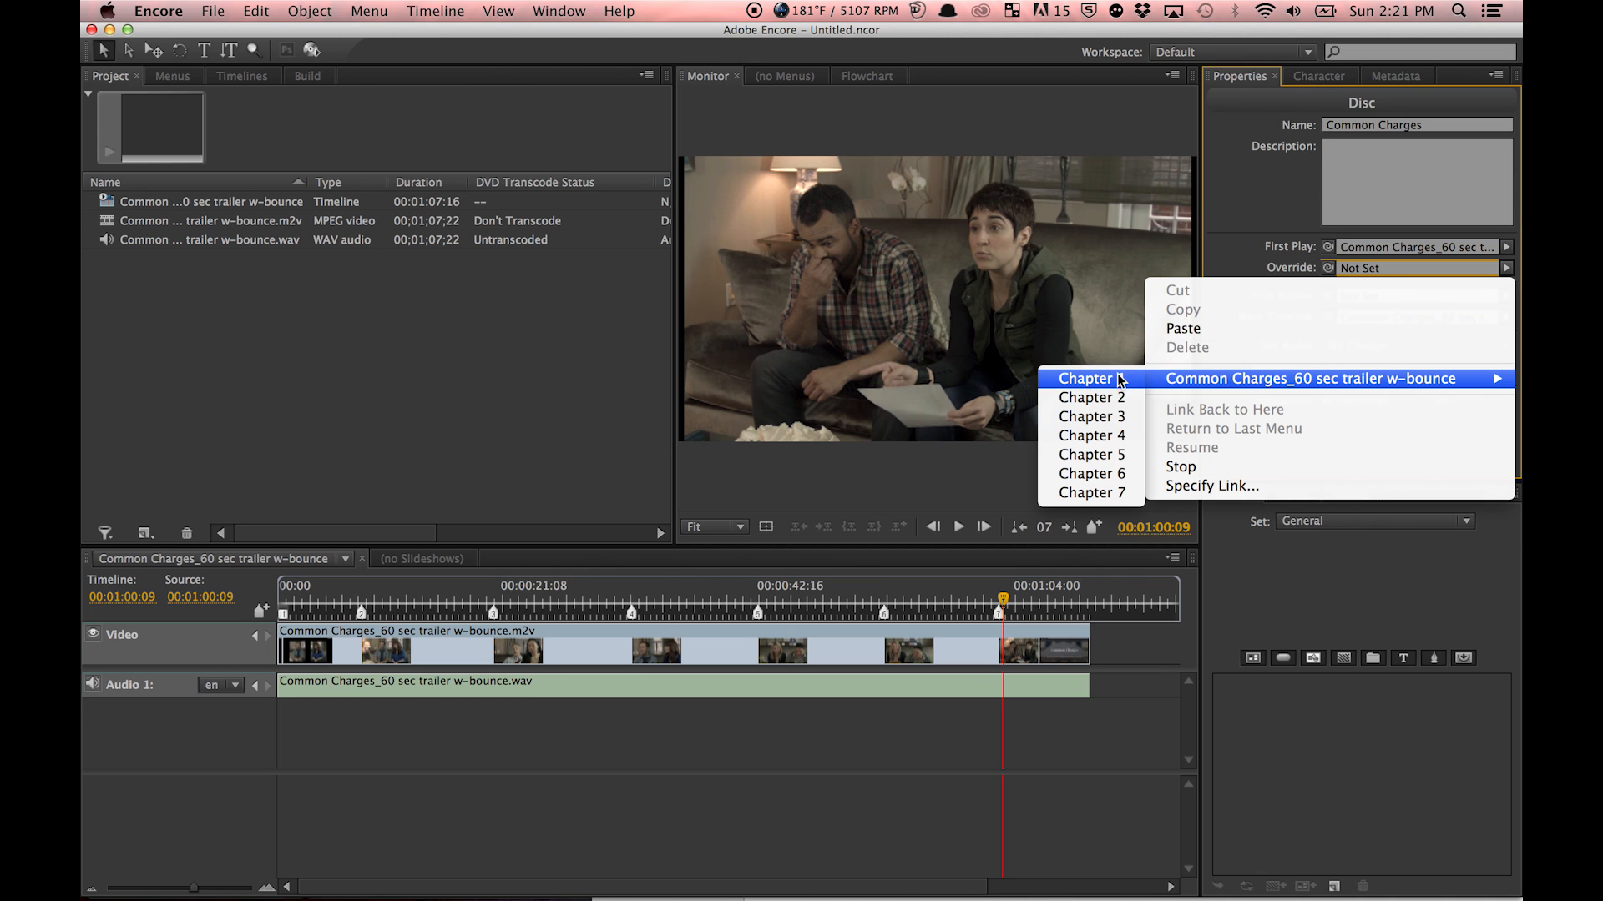
left_click(1309, 379)
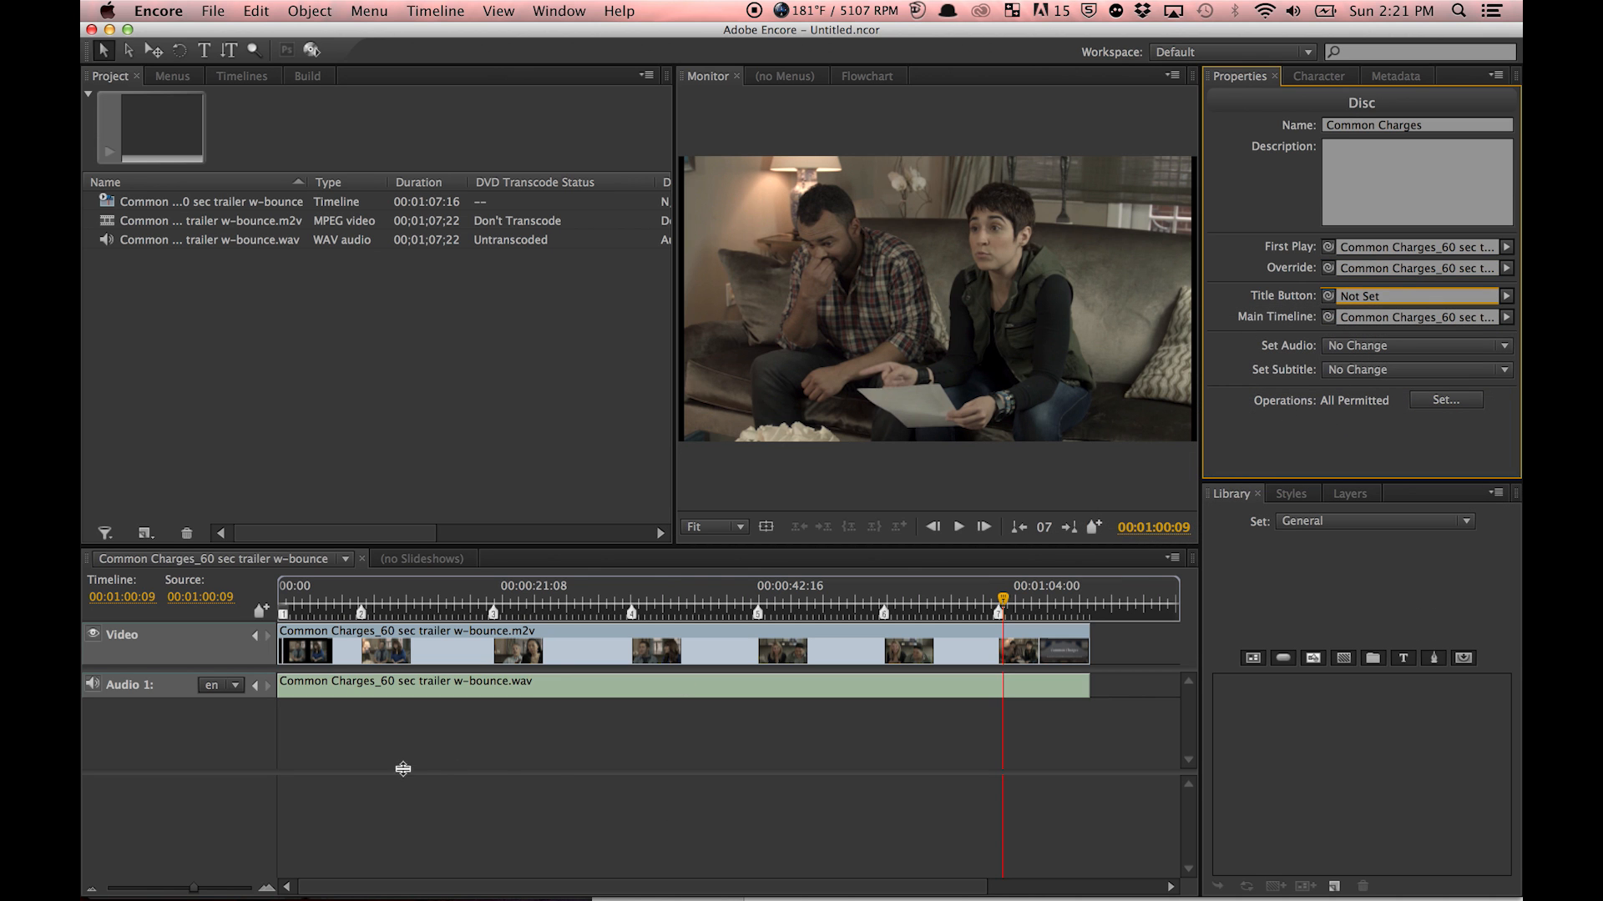
- Set the trailer timeline's End Action to Stop and show it in the Timelines list
left_click(204, 202)
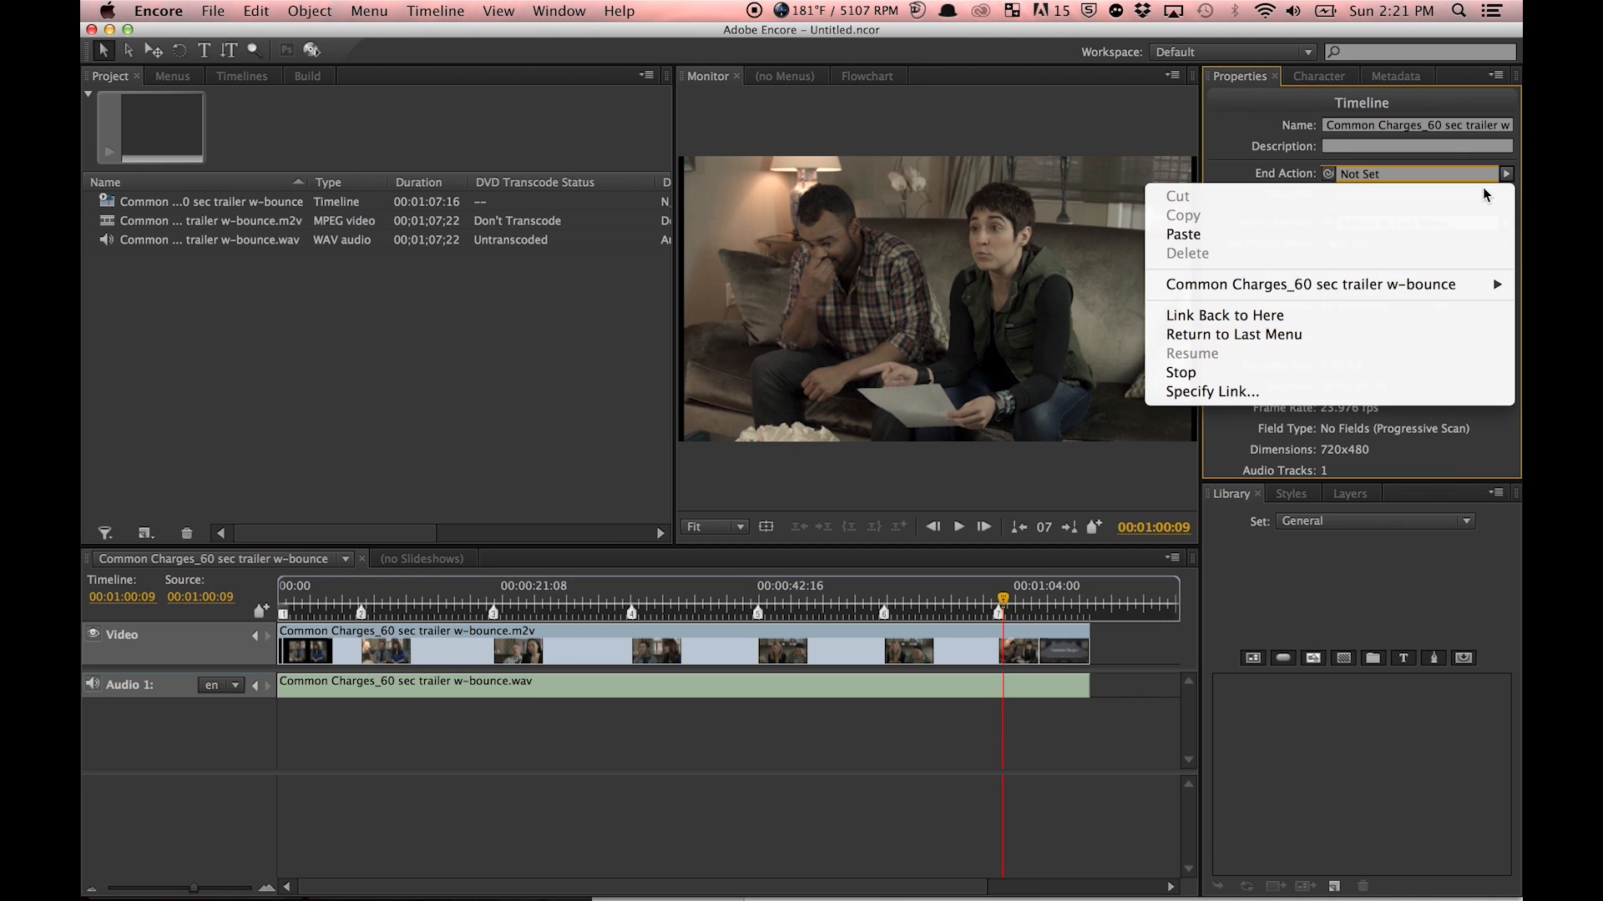
left_click(1181, 372)
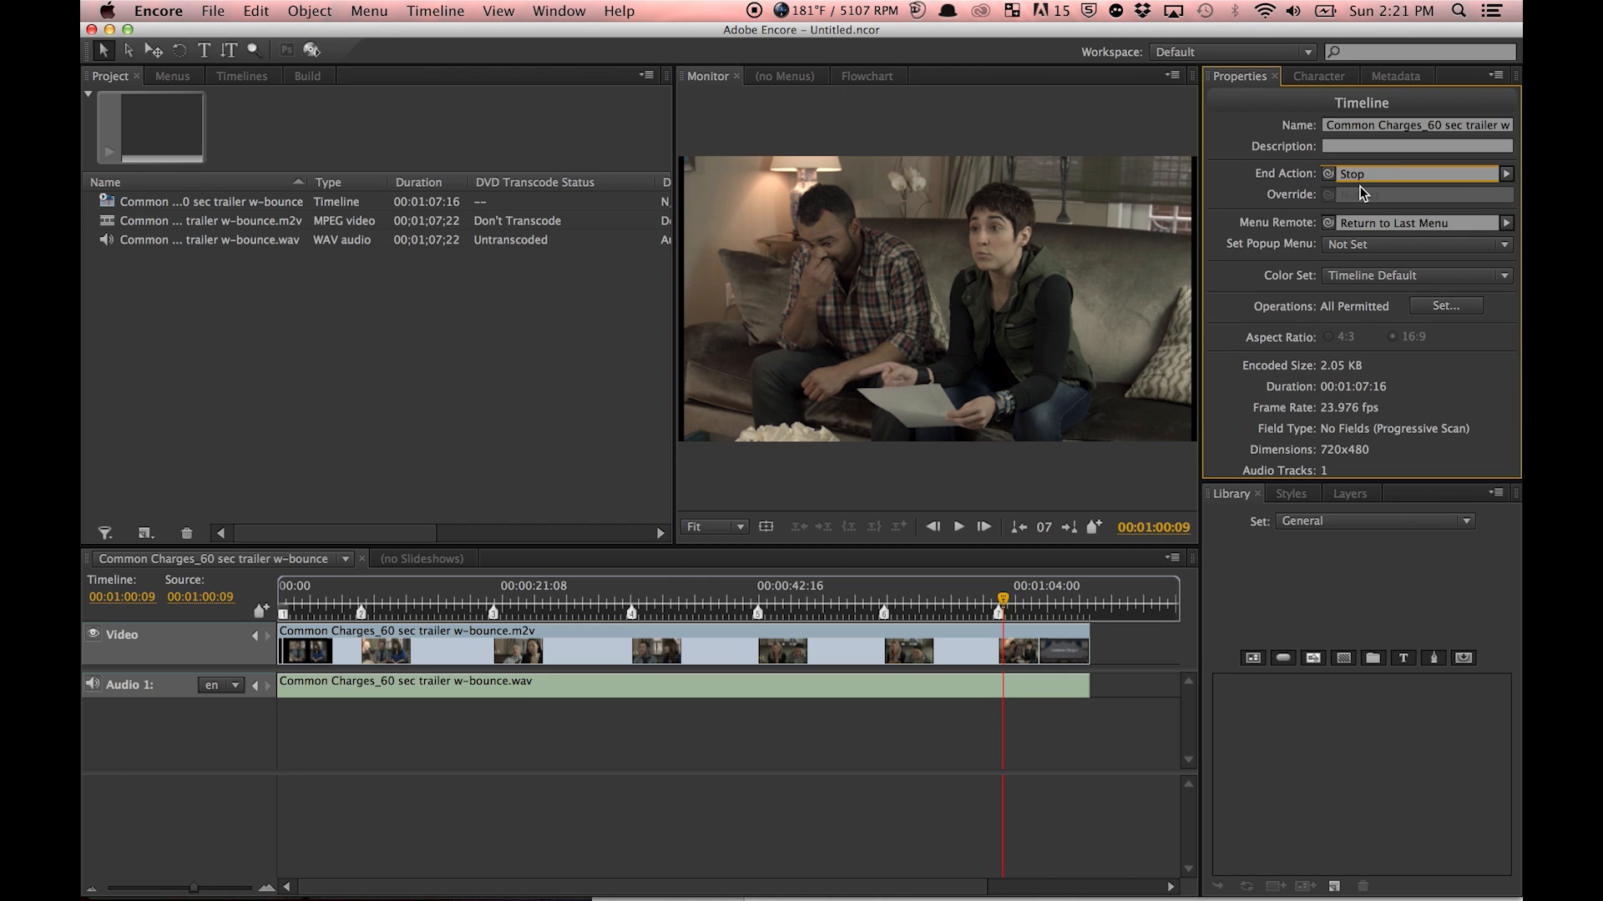
mouse_move(1387, 225)
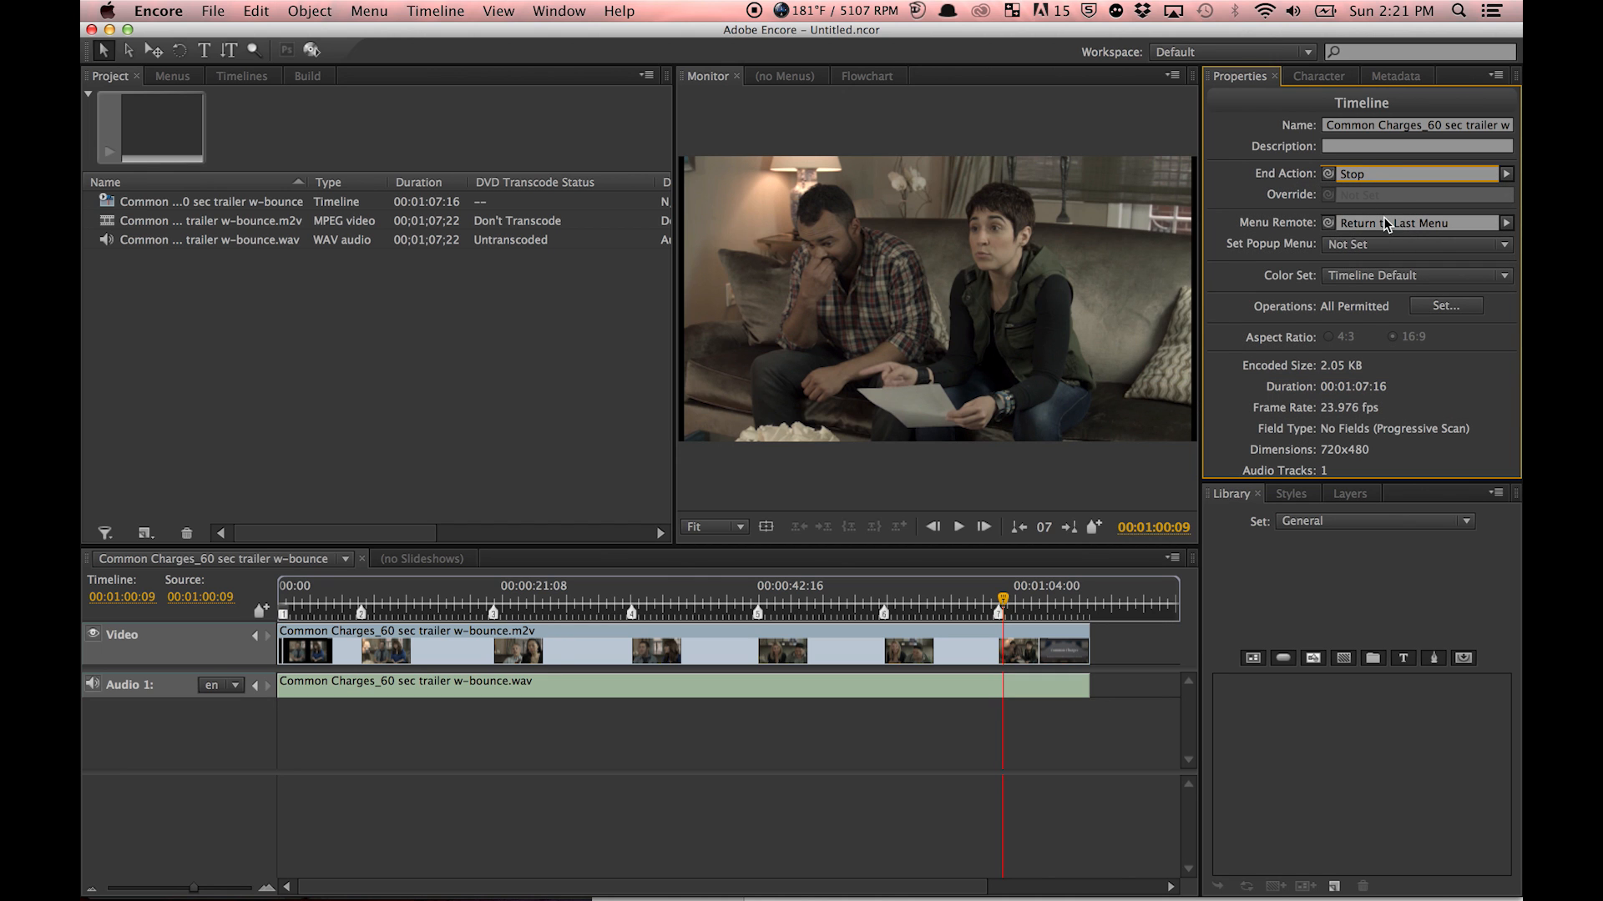
mouse_move(1315, 152)
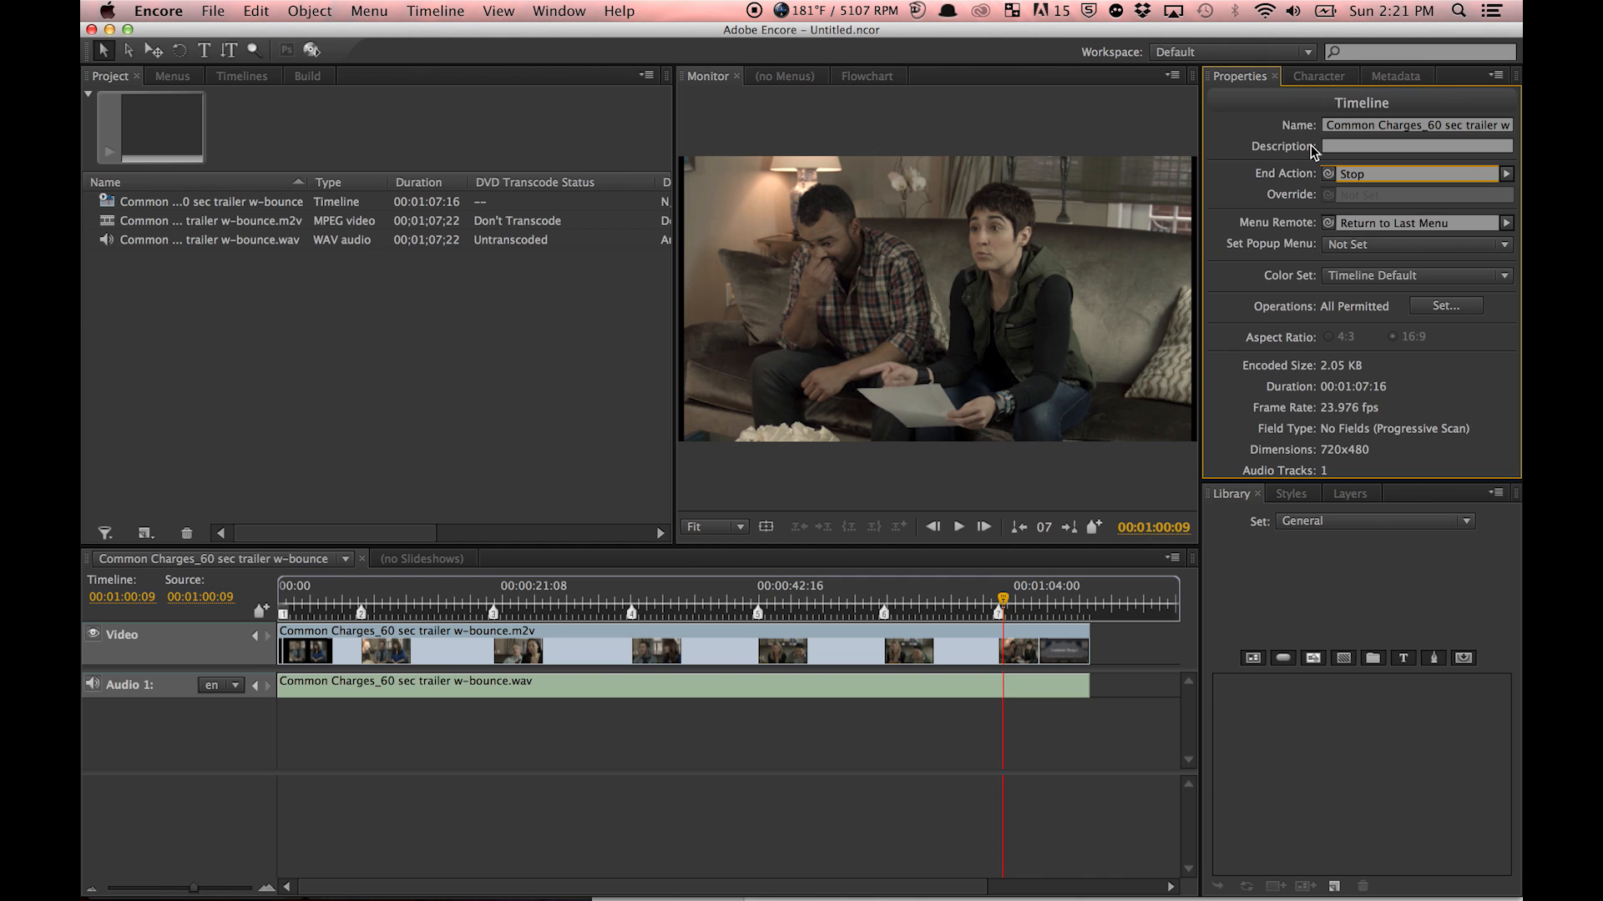
left_click(242, 75)
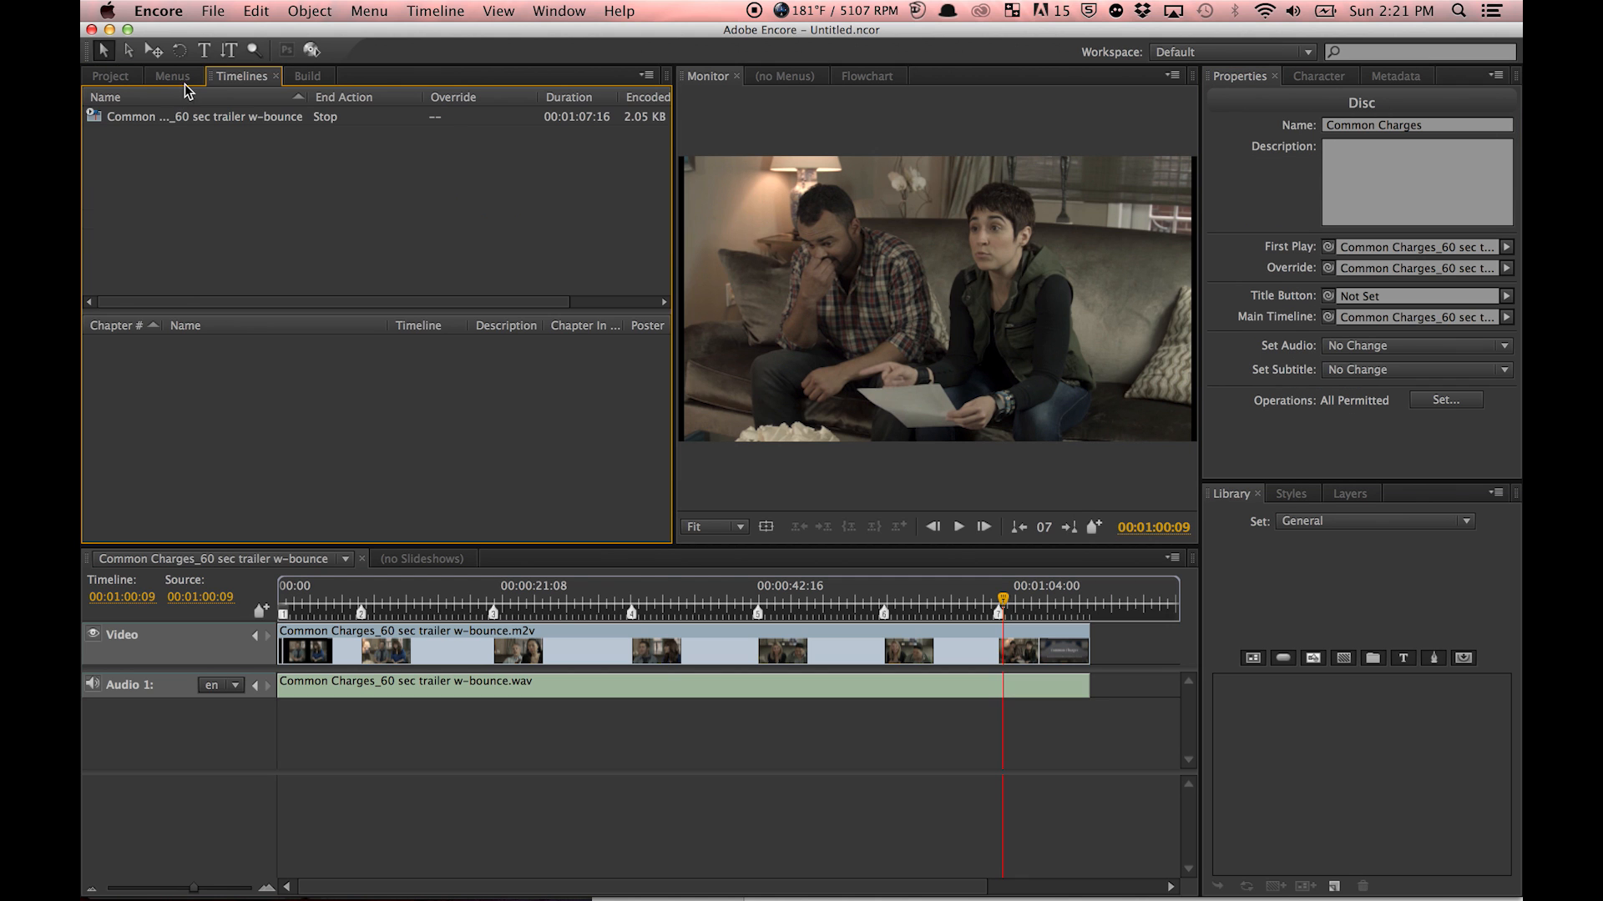
- In the Build panel choose DVD format with DVD Disc as the output
left_click(304, 75)
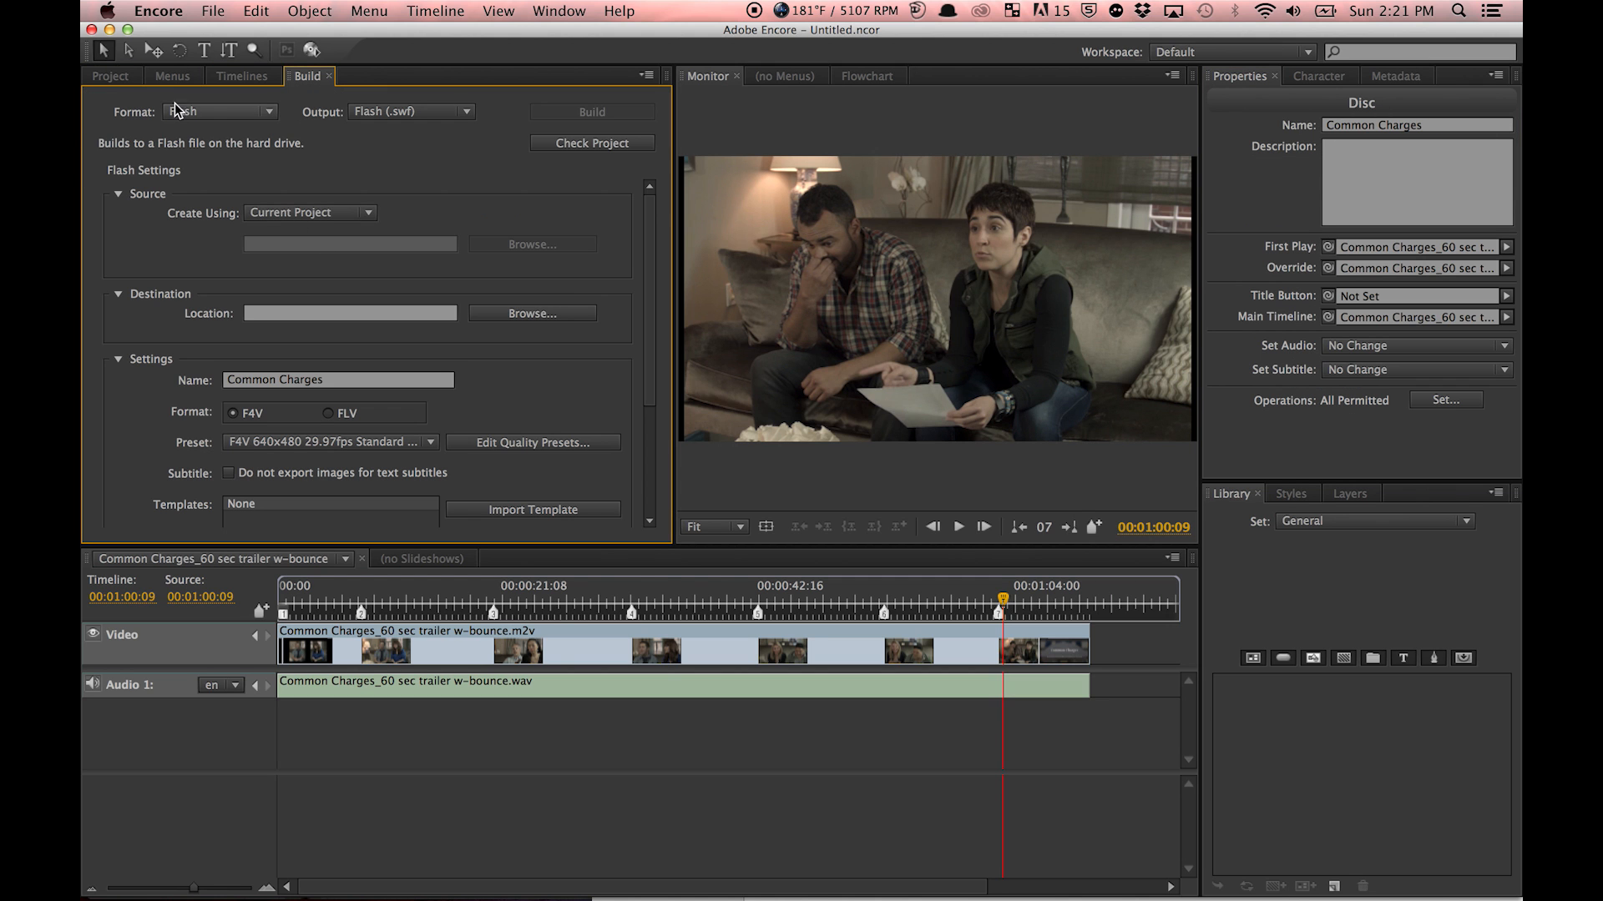
left_click(219, 112)
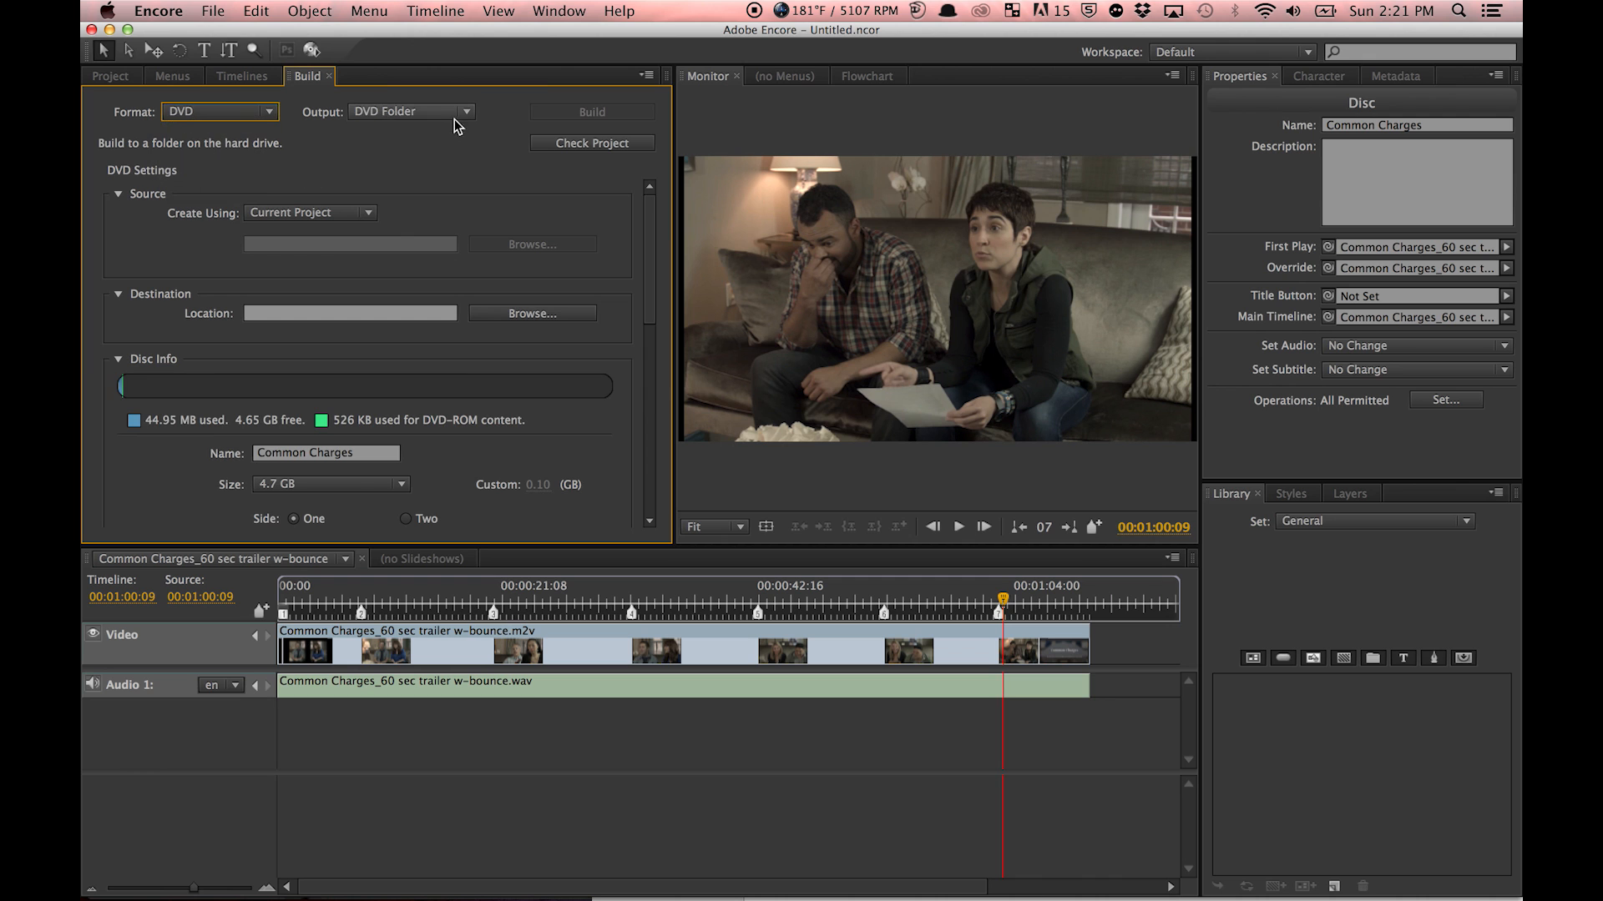
left_click(409, 112)
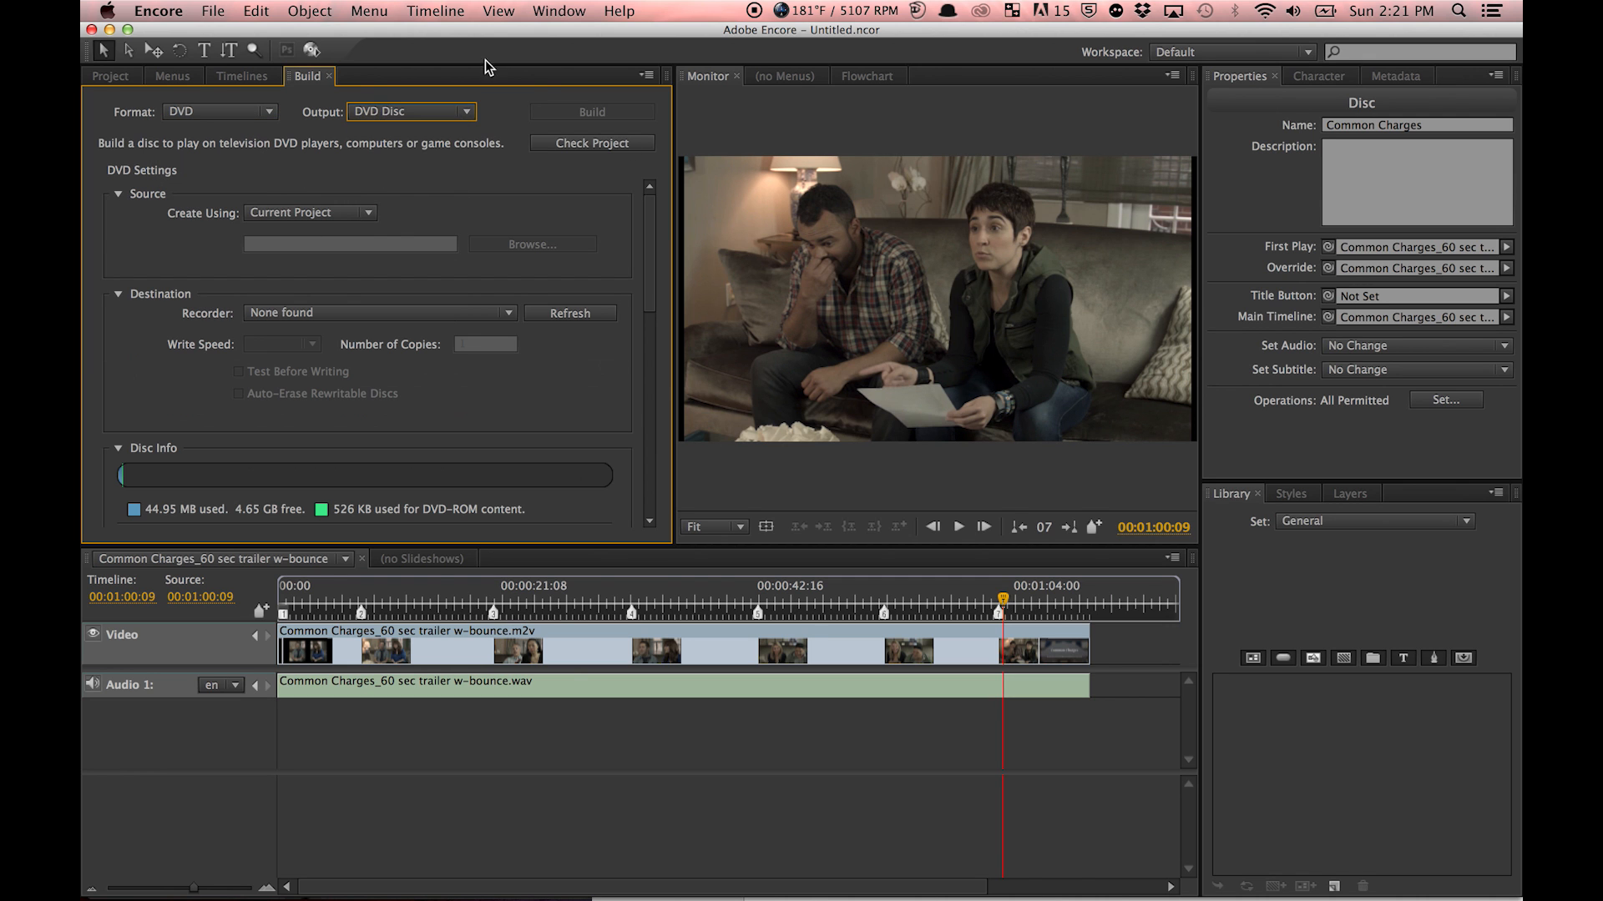
left_click(409, 112)
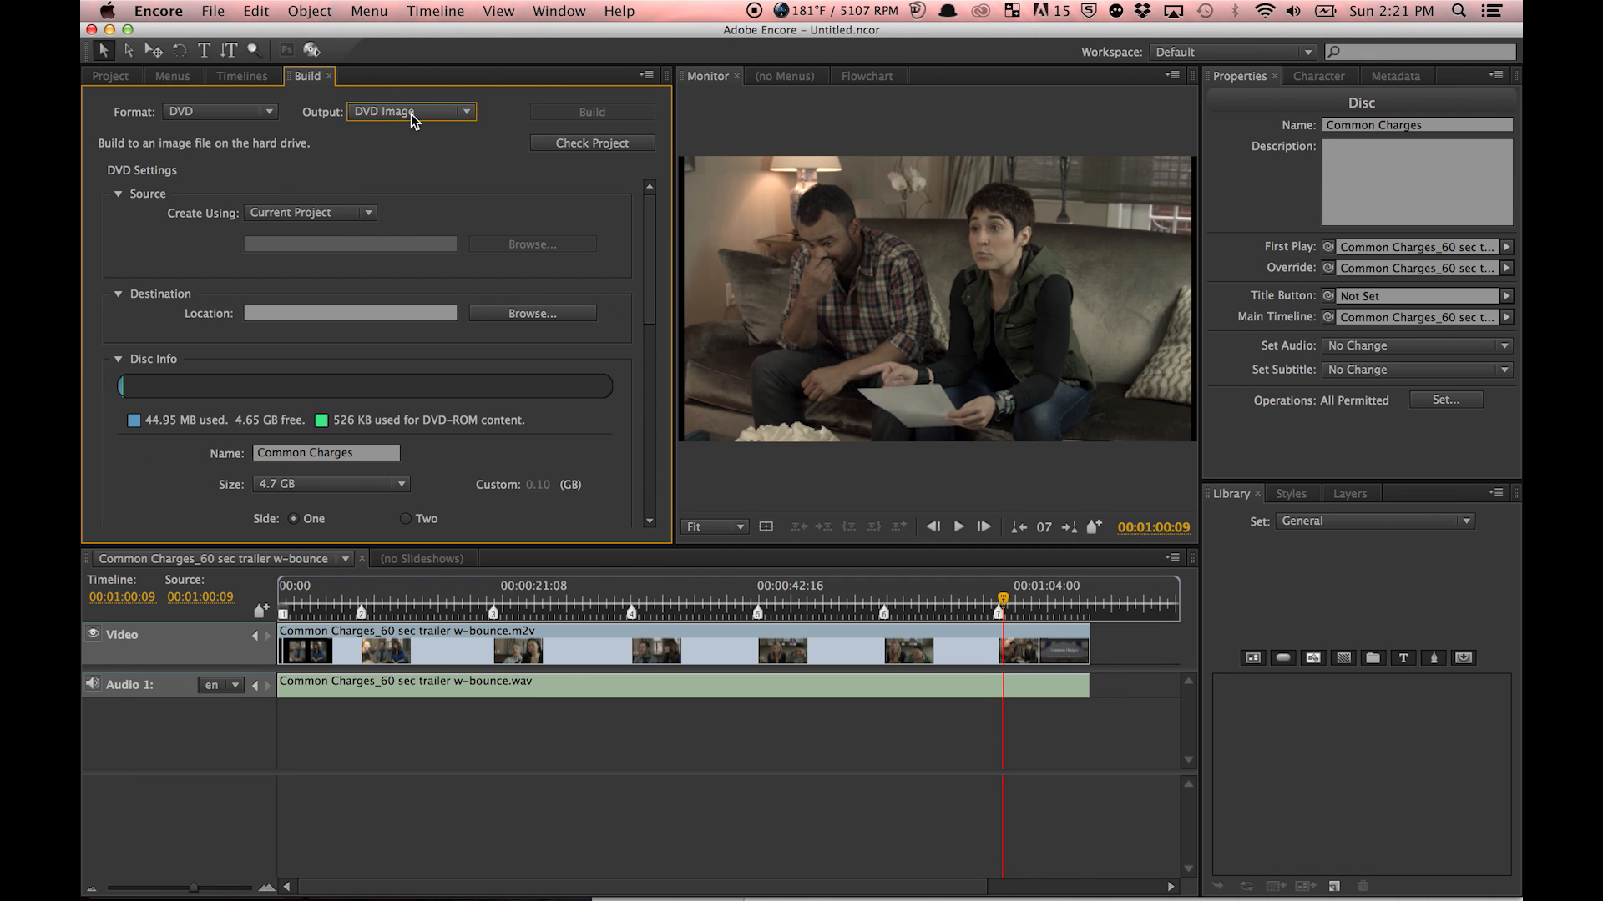
left_click(409, 110)
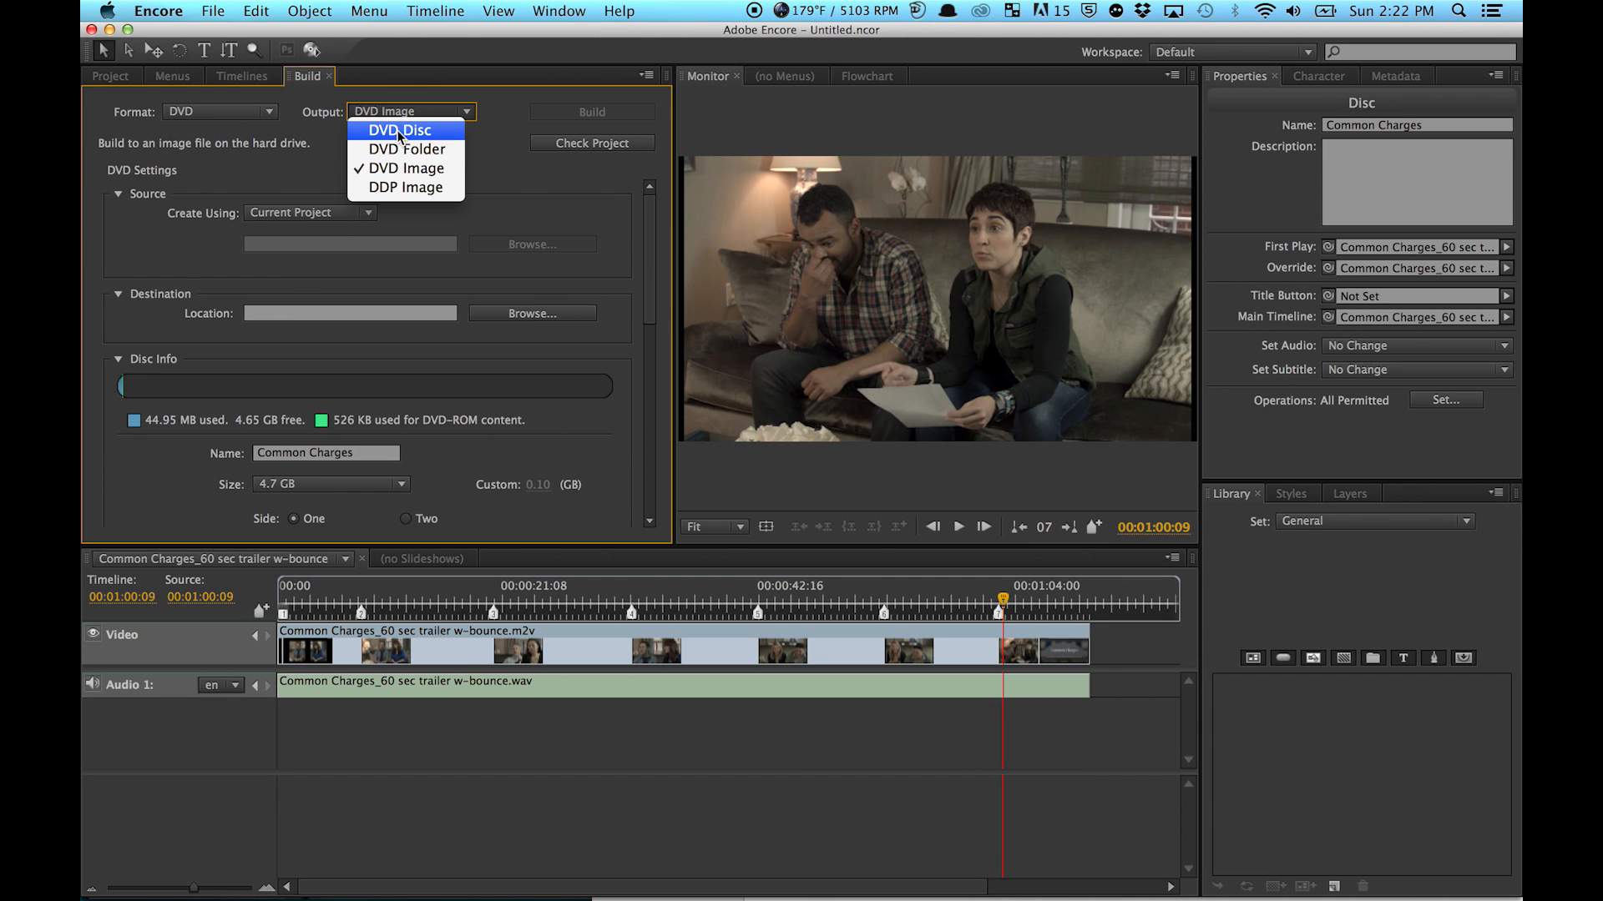
left_click(401, 130)
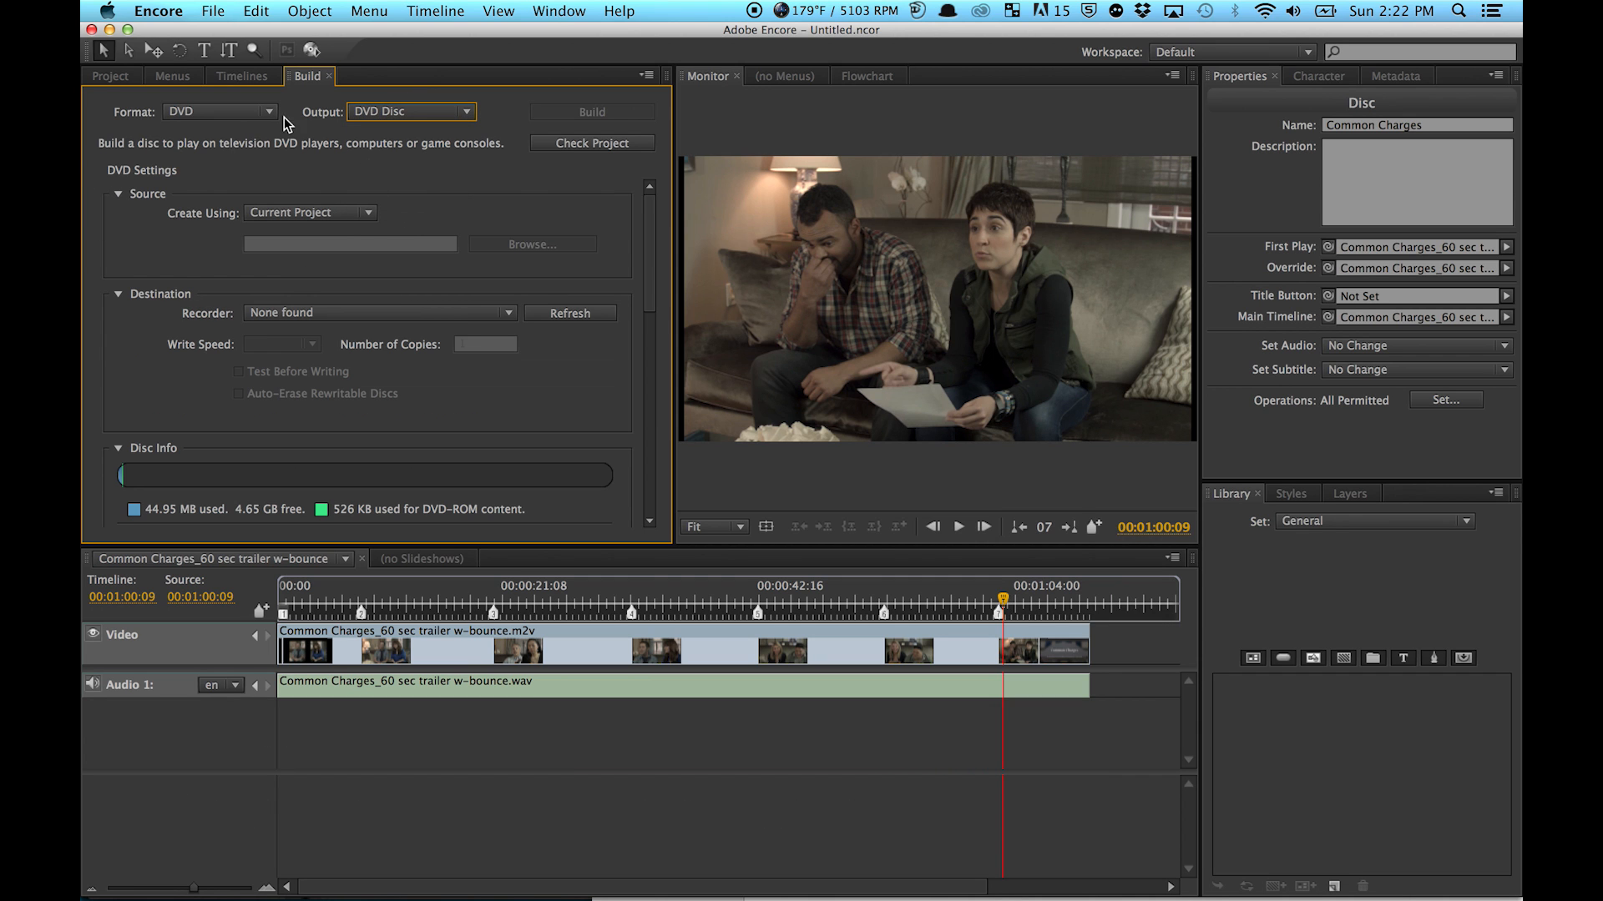
mouse_move(526, 165)
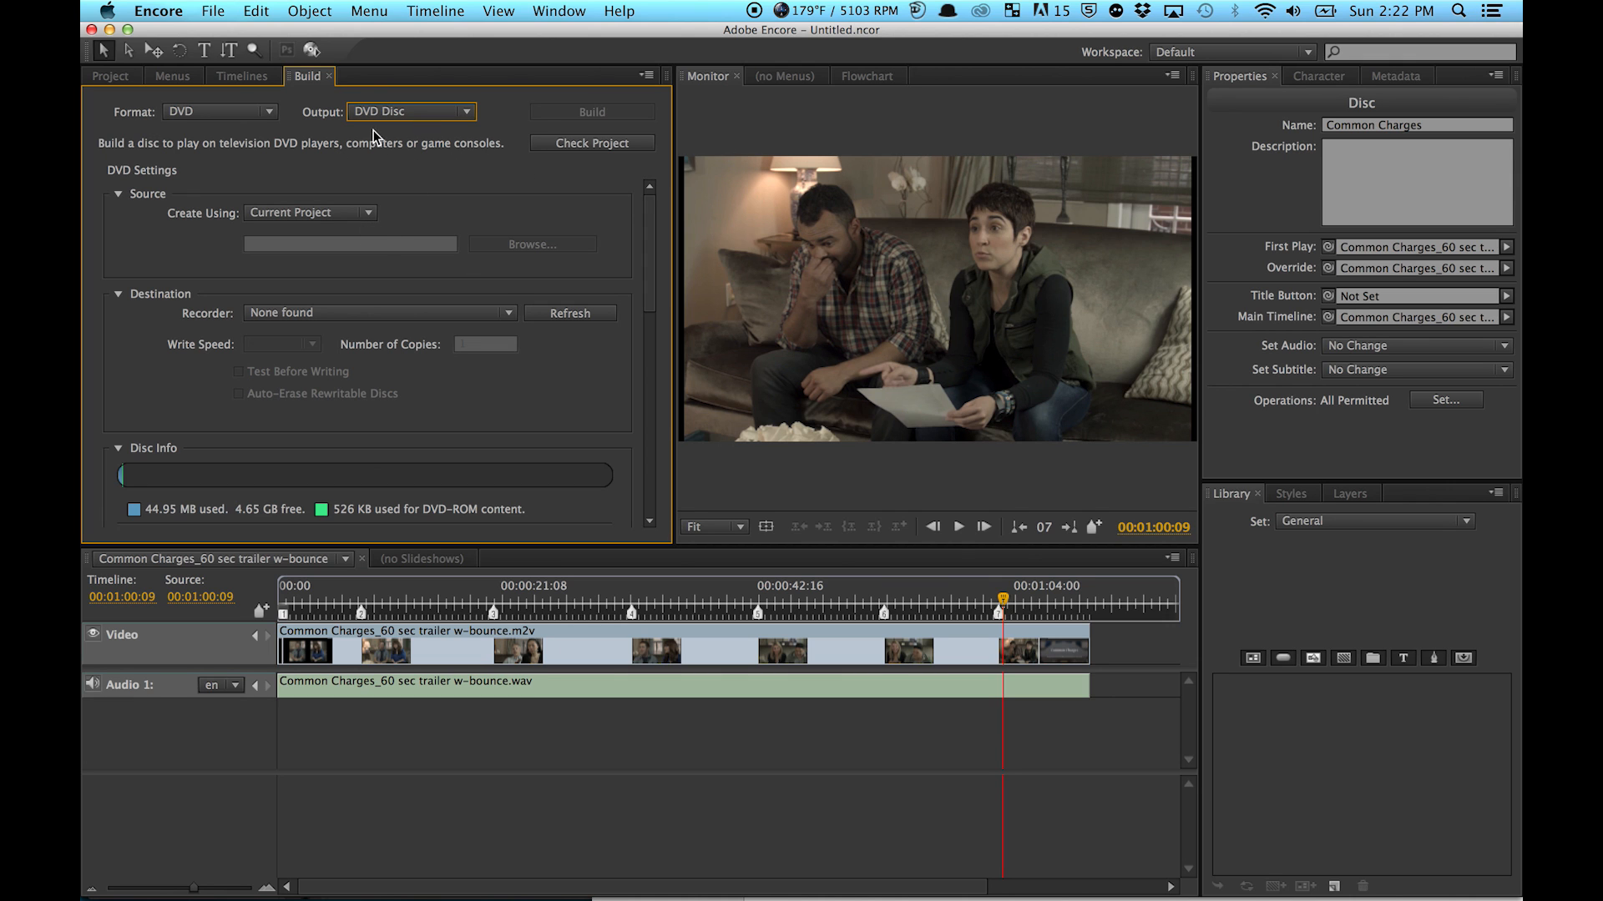
mouse_move(456, 354)
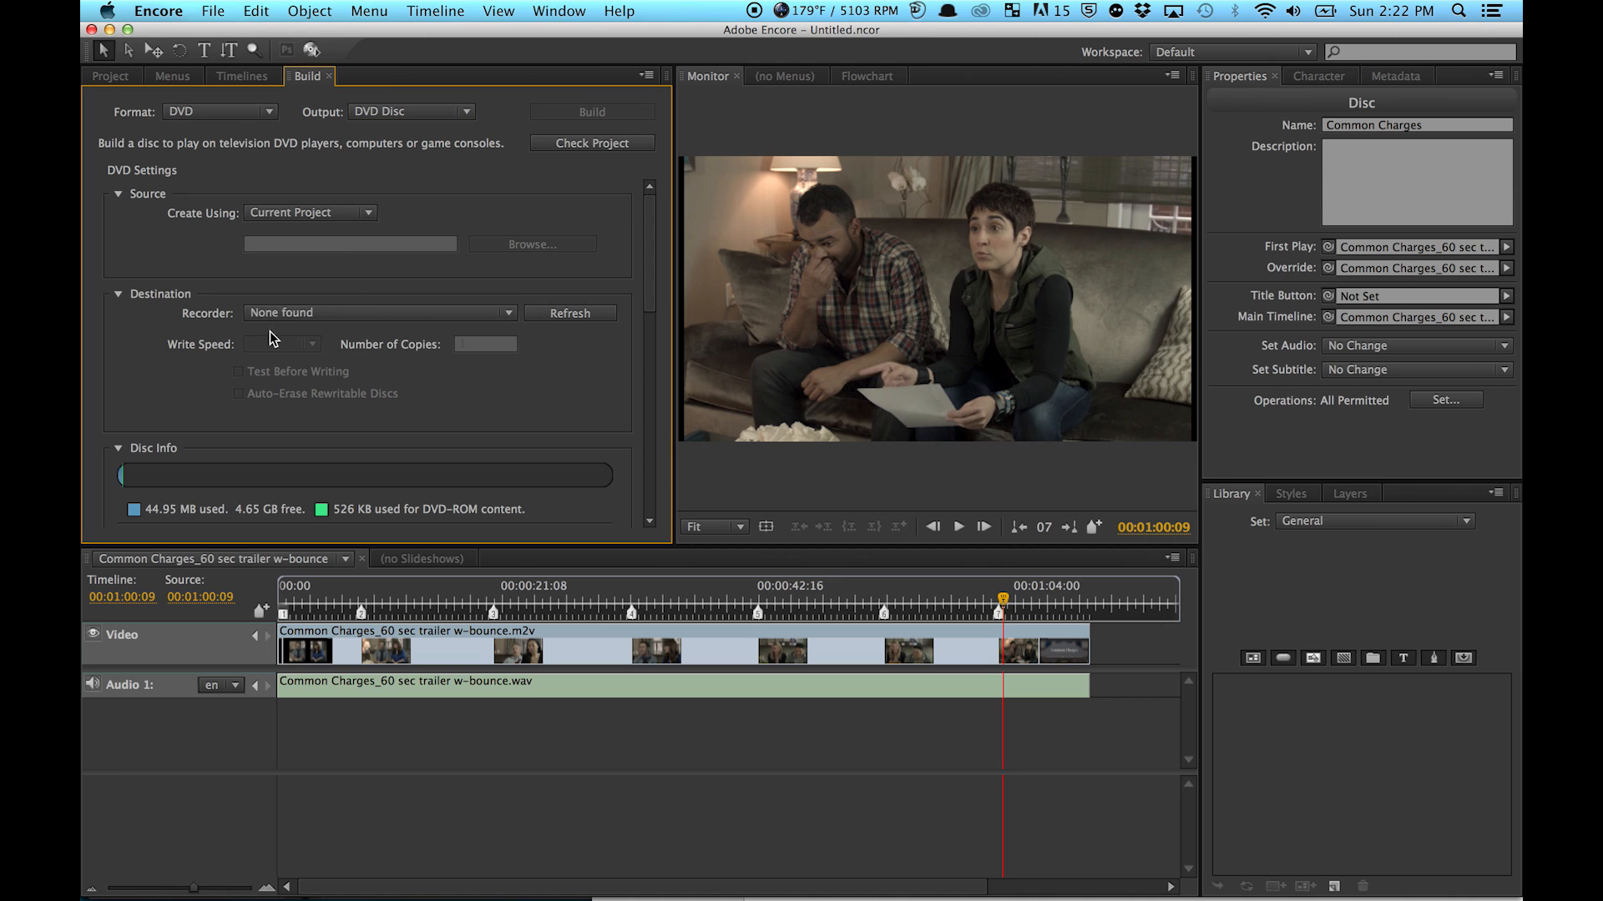
left_click(379, 312)
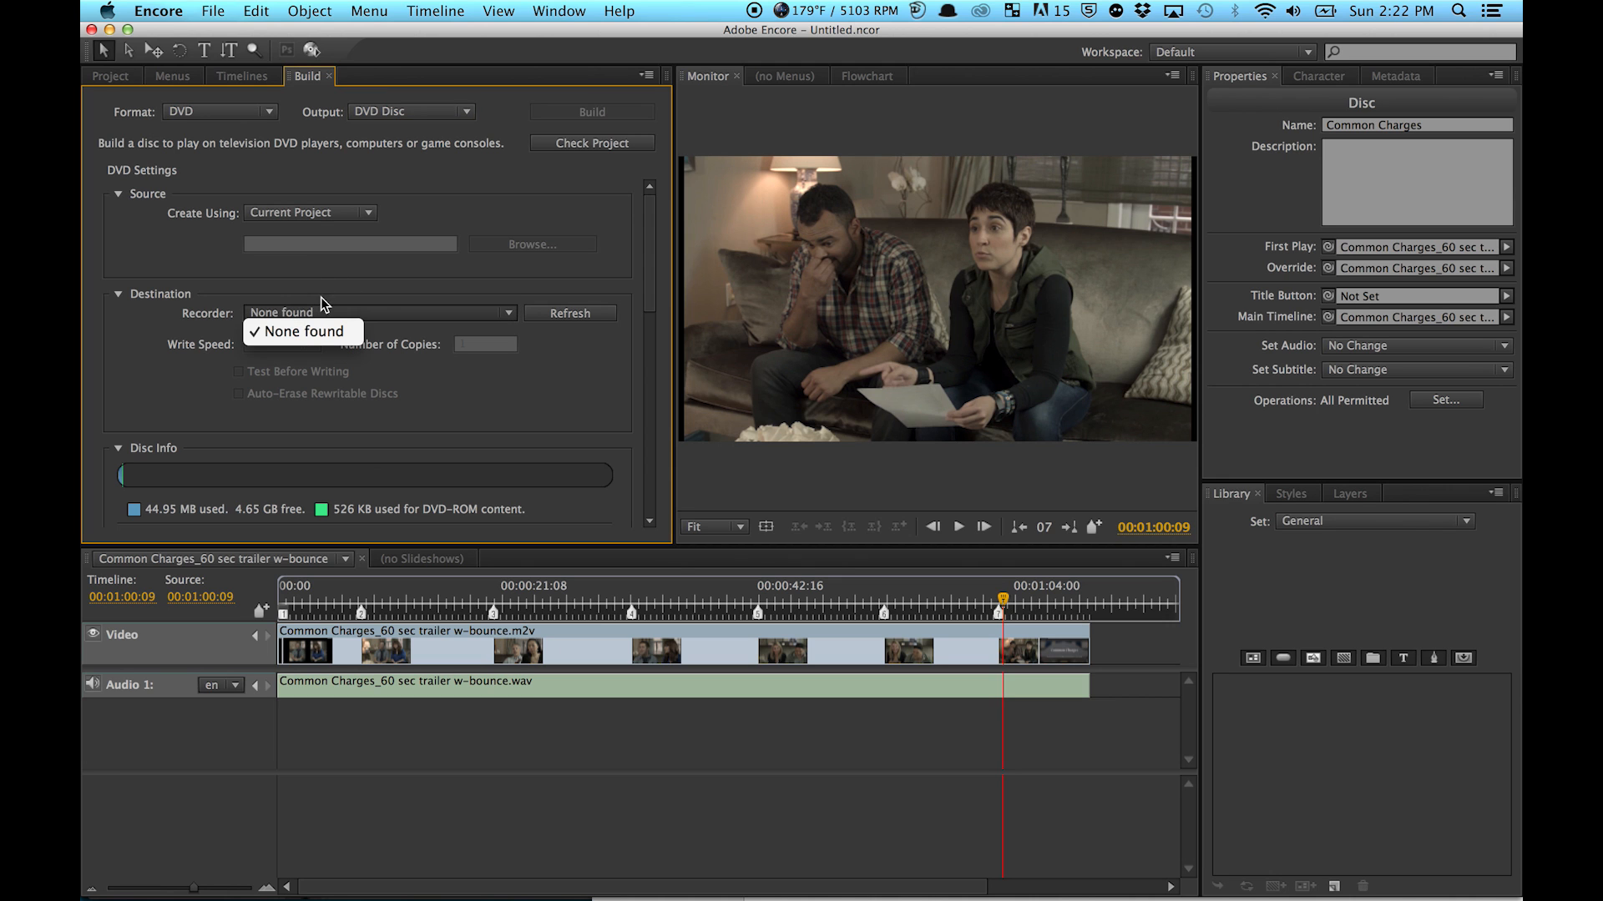
mouse_move(284, 309)
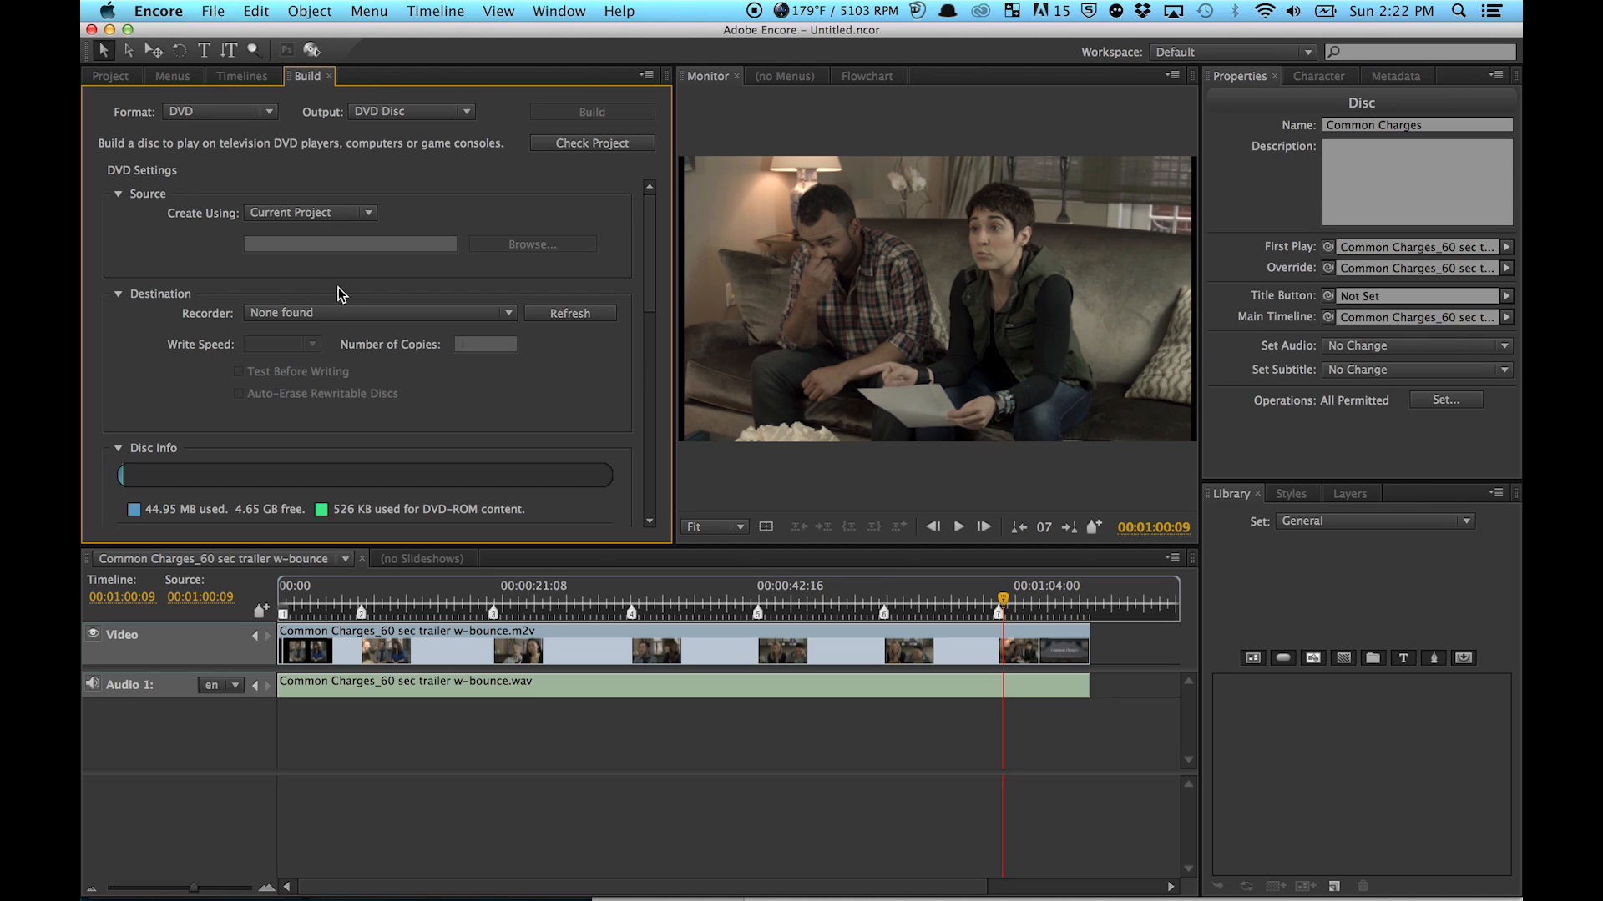
left_click(379, 312)
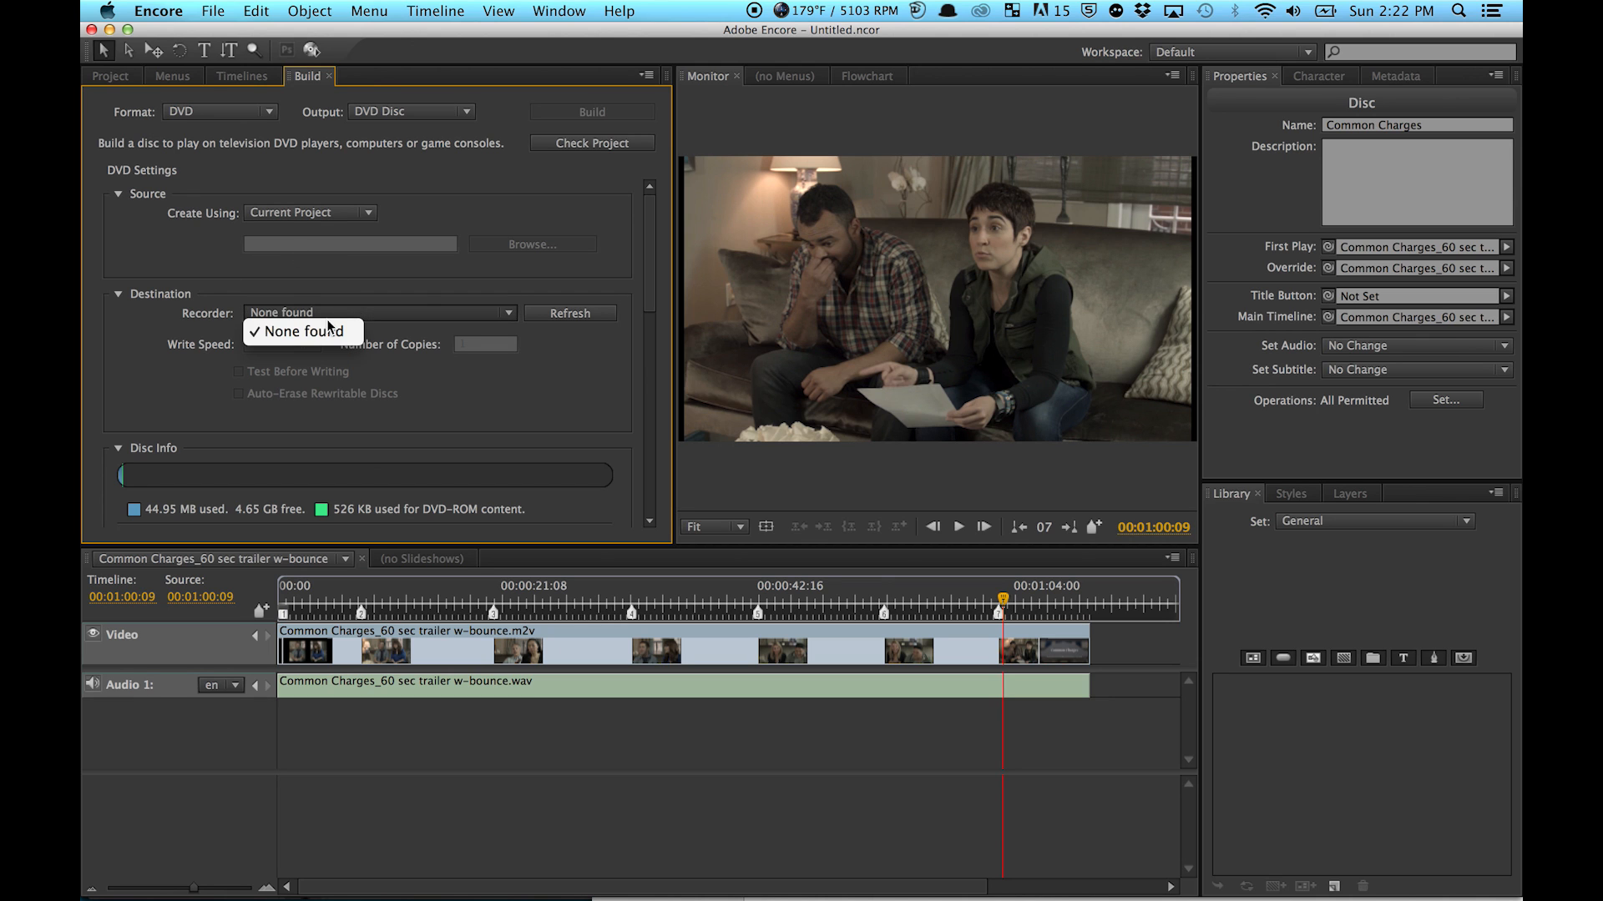
mouse_move(304, 371)
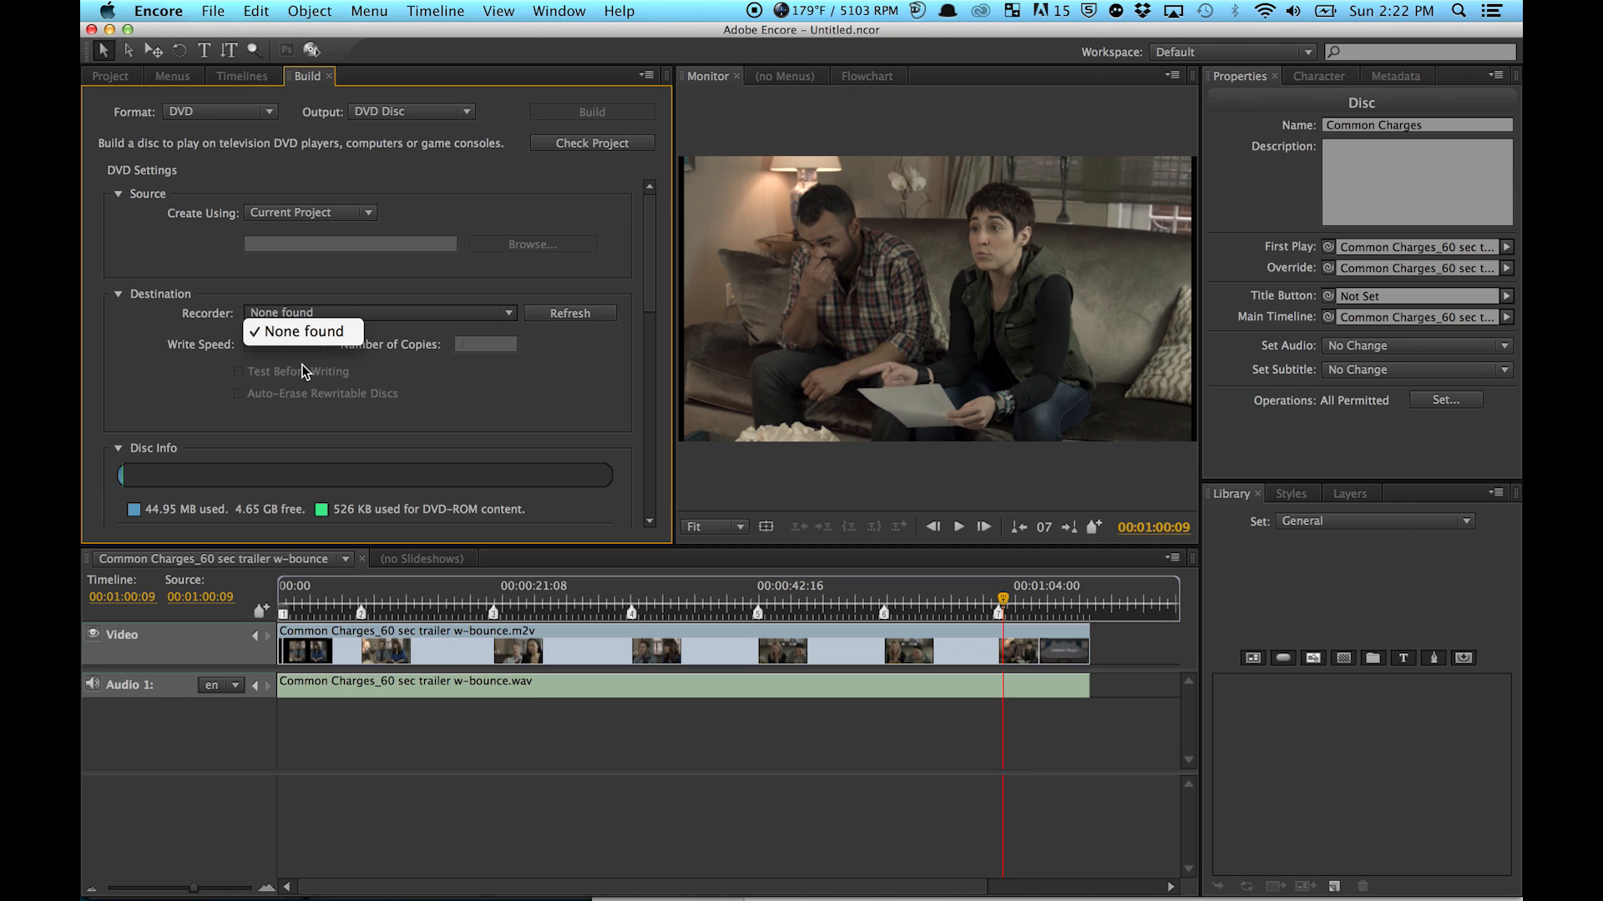
left_click(300, 331)
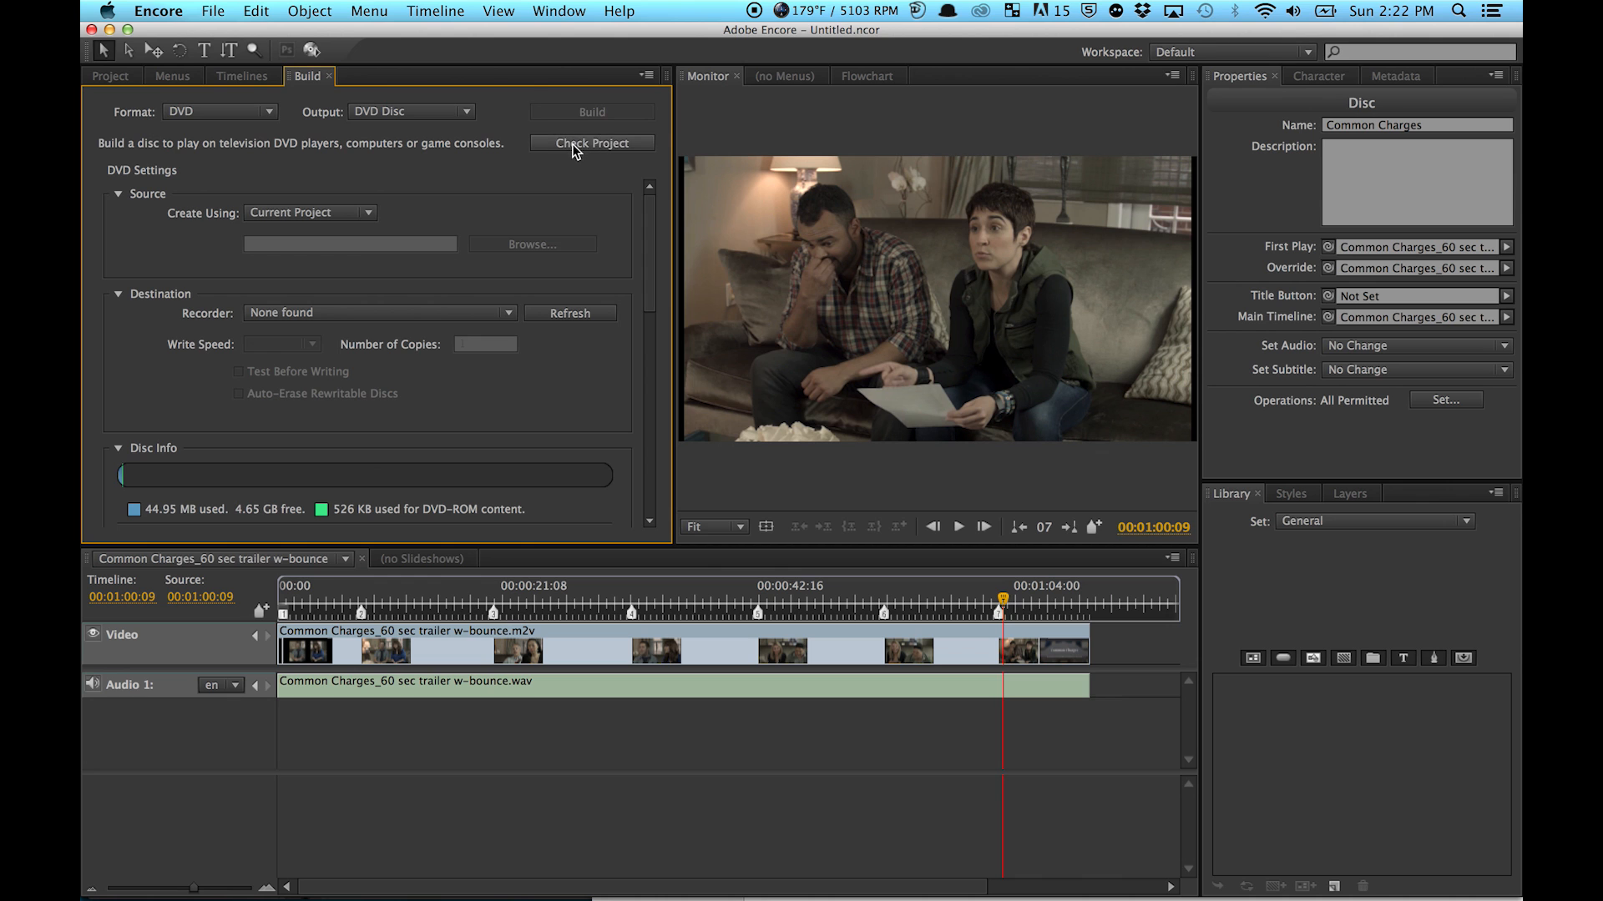
left_click(591, 141)
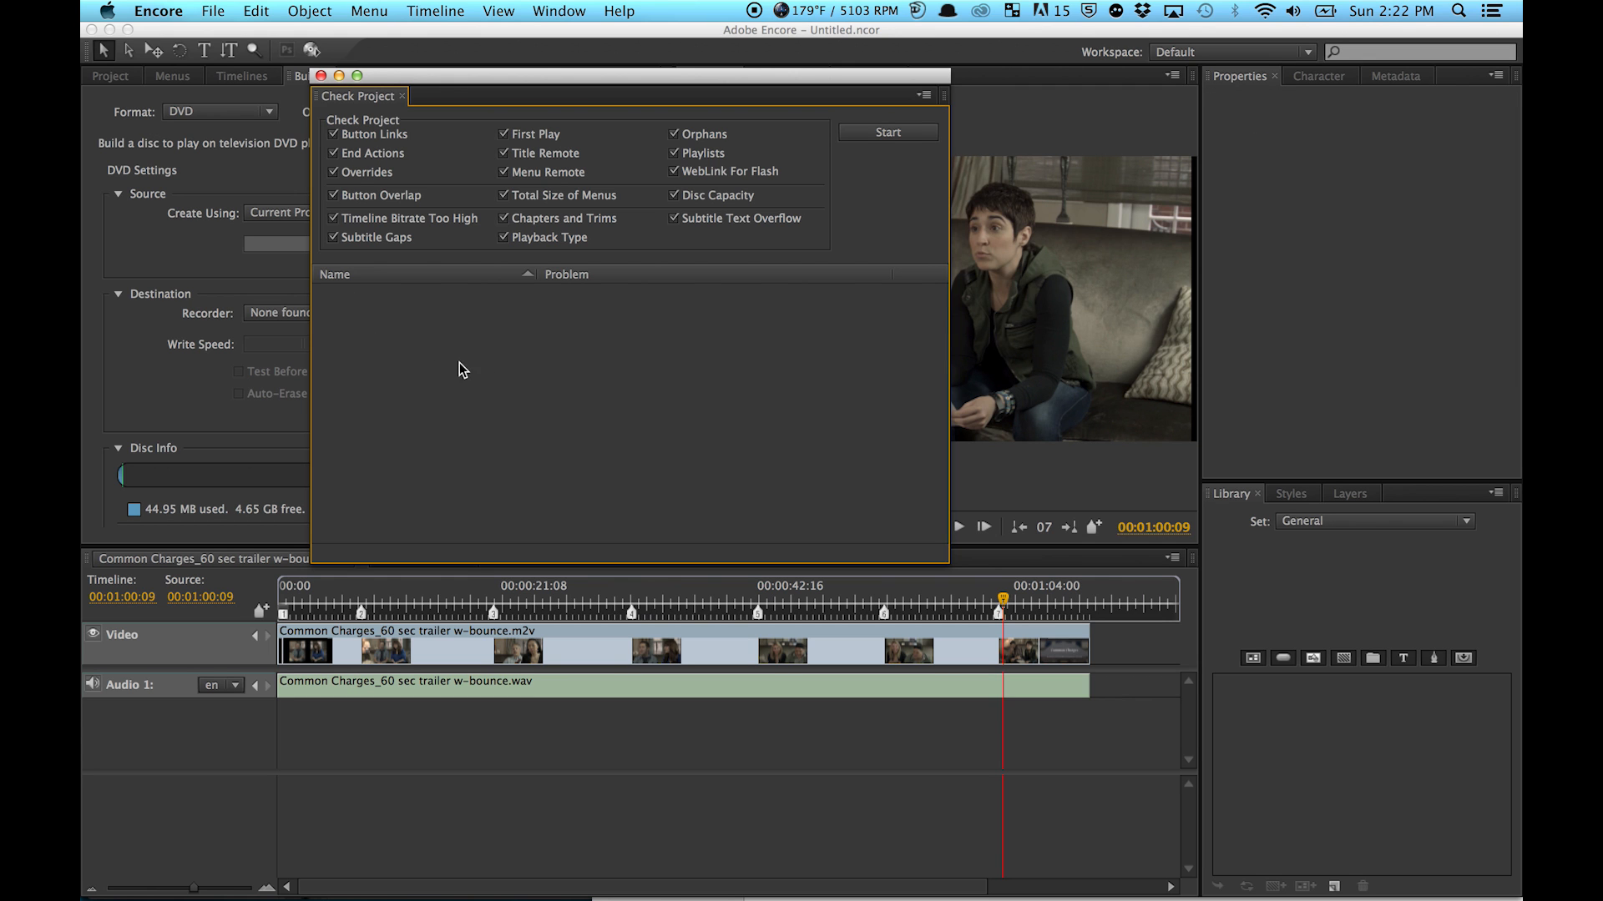
left_click(320, 75)
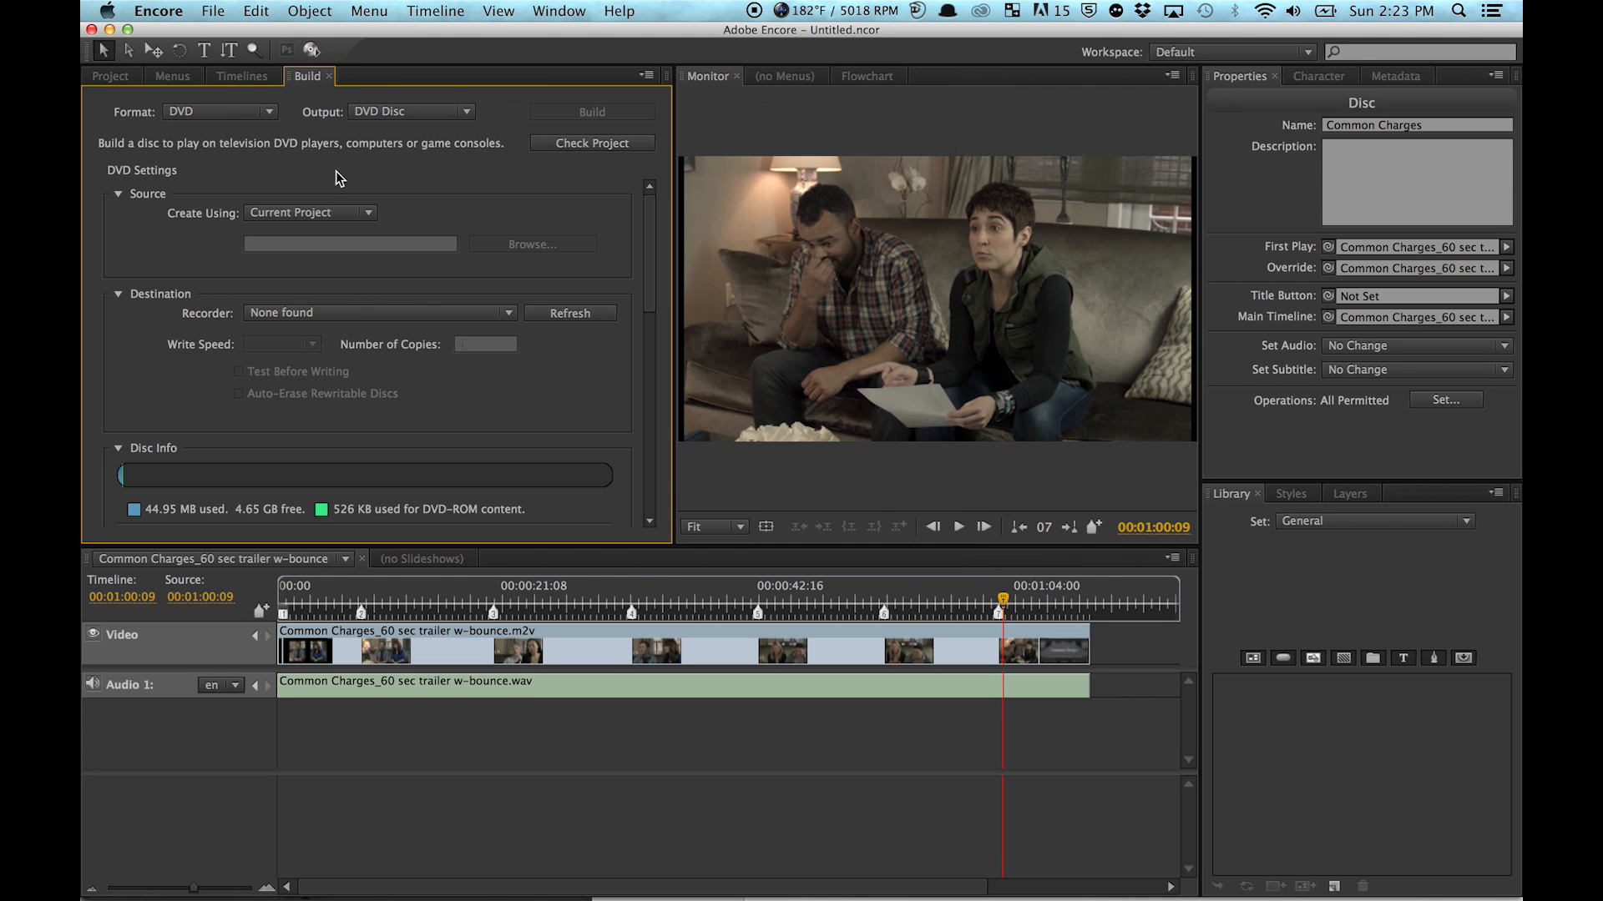
mouse_move(873, 52)
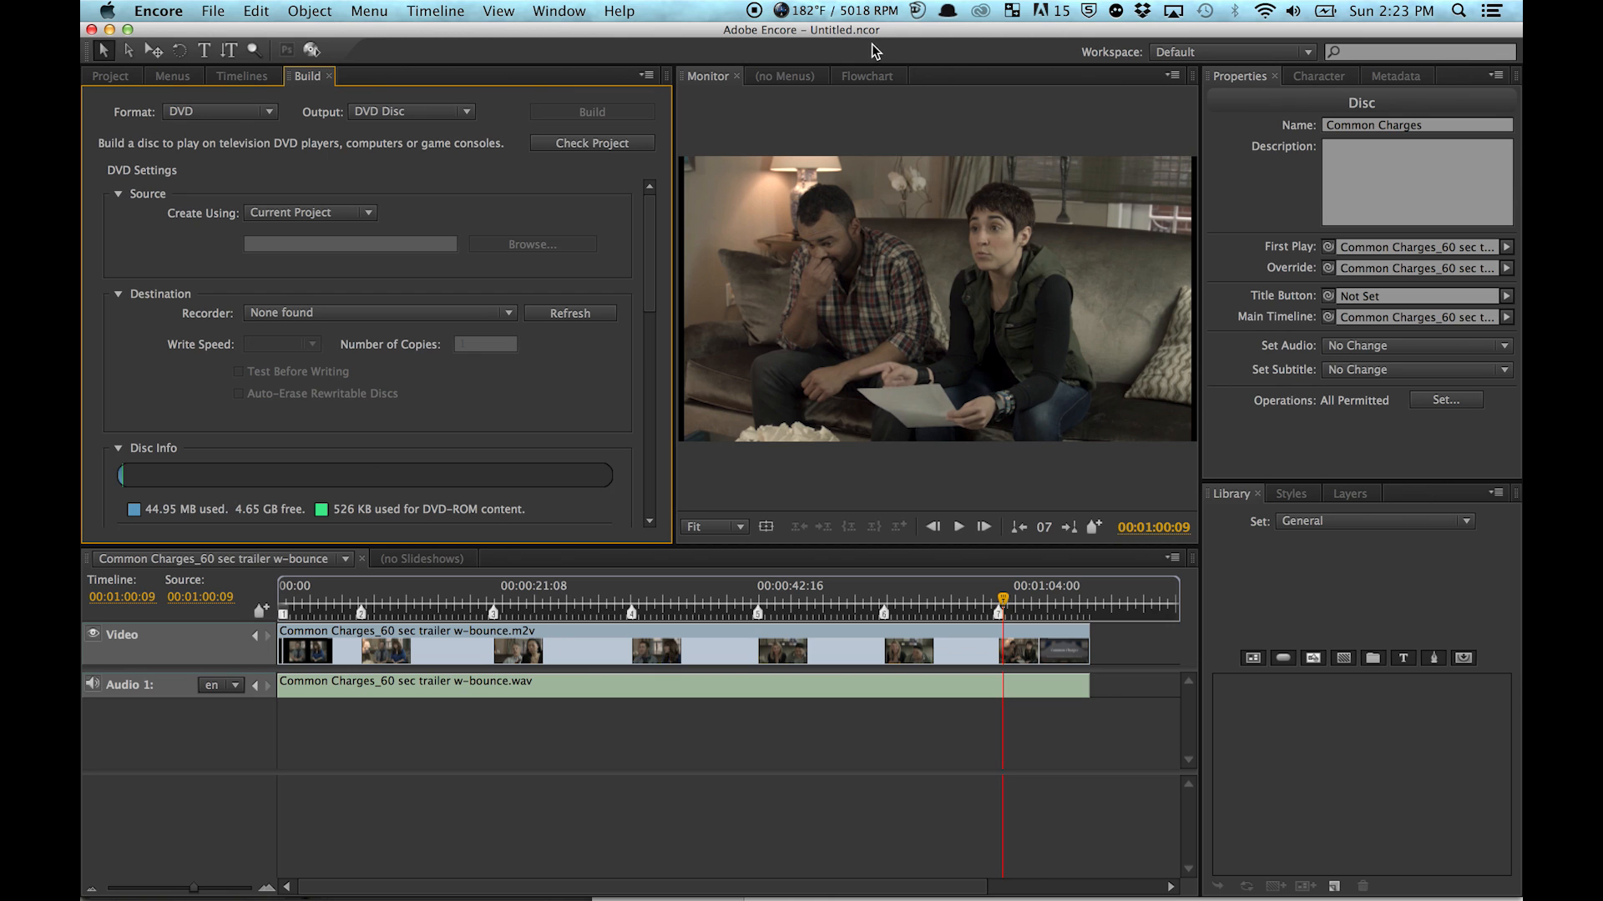
mouse_move(259, 343)
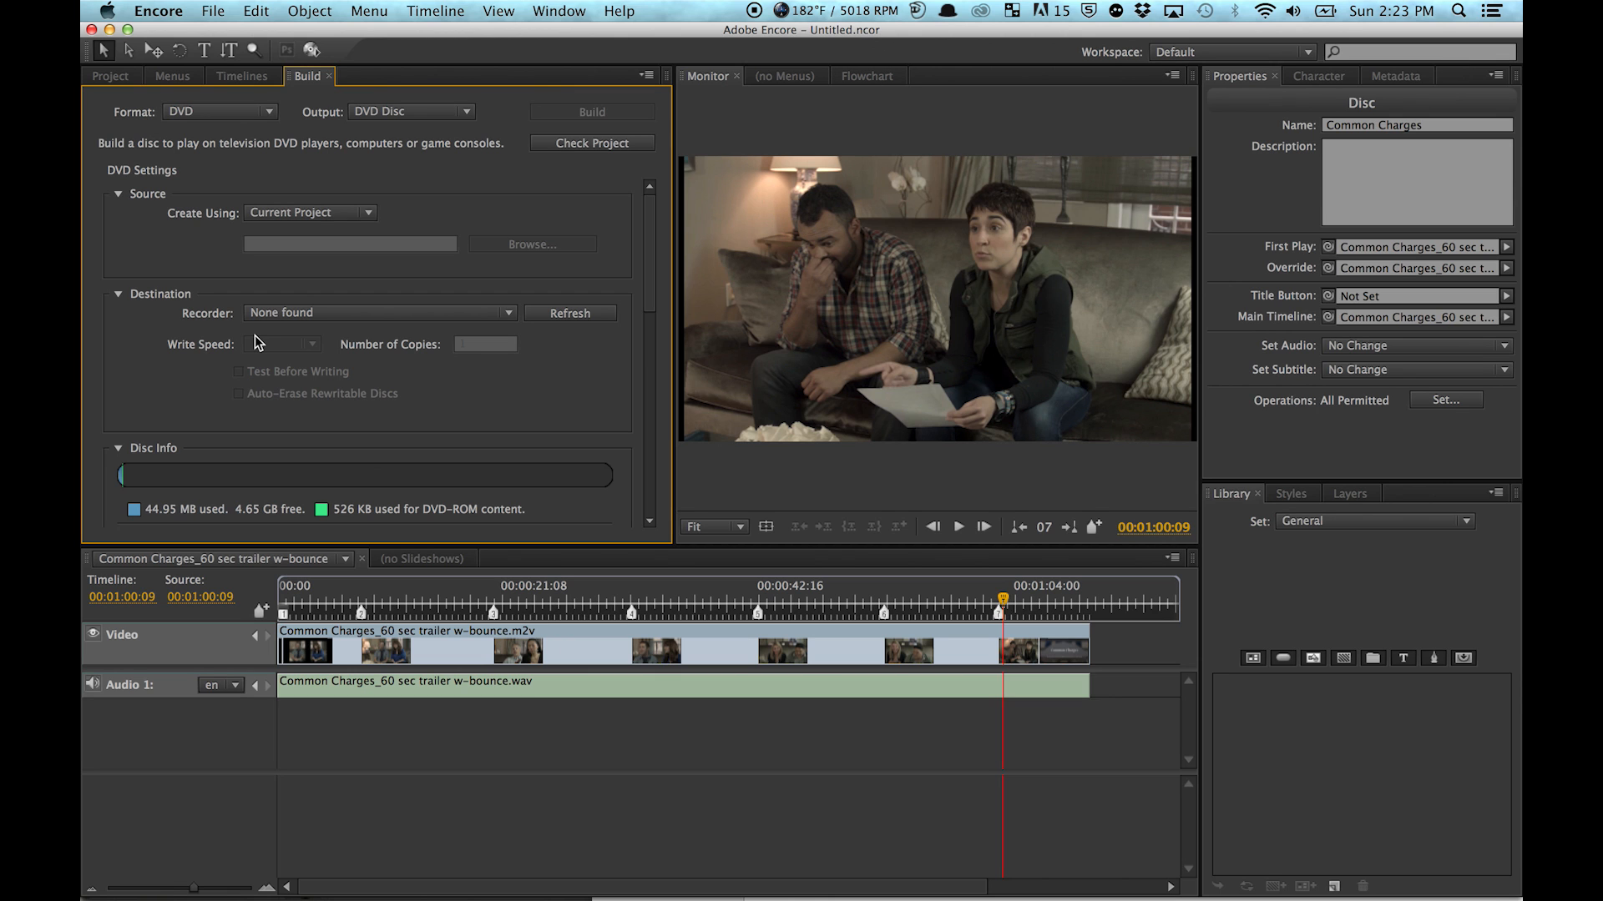